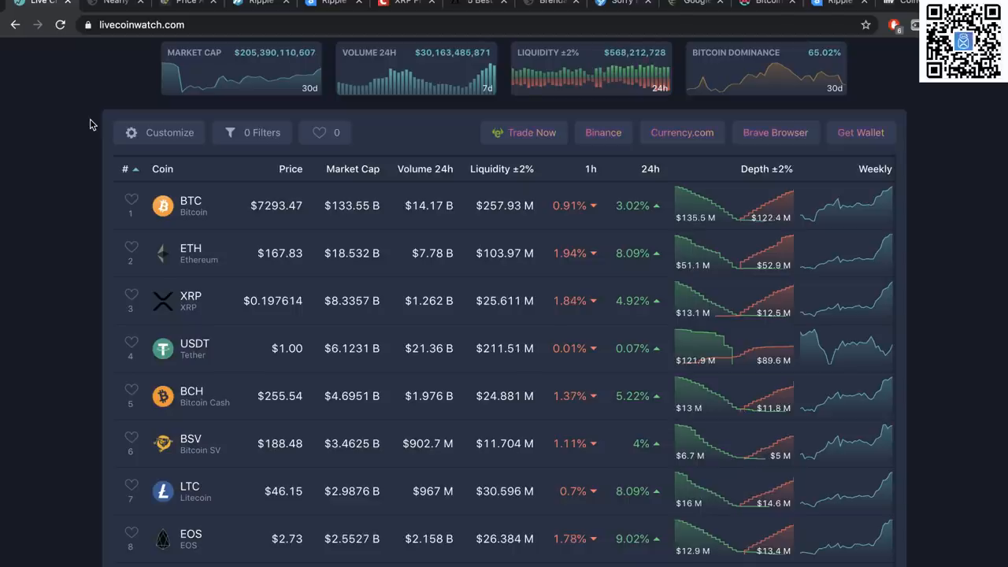
pyautogui.moveTo(63, 123)
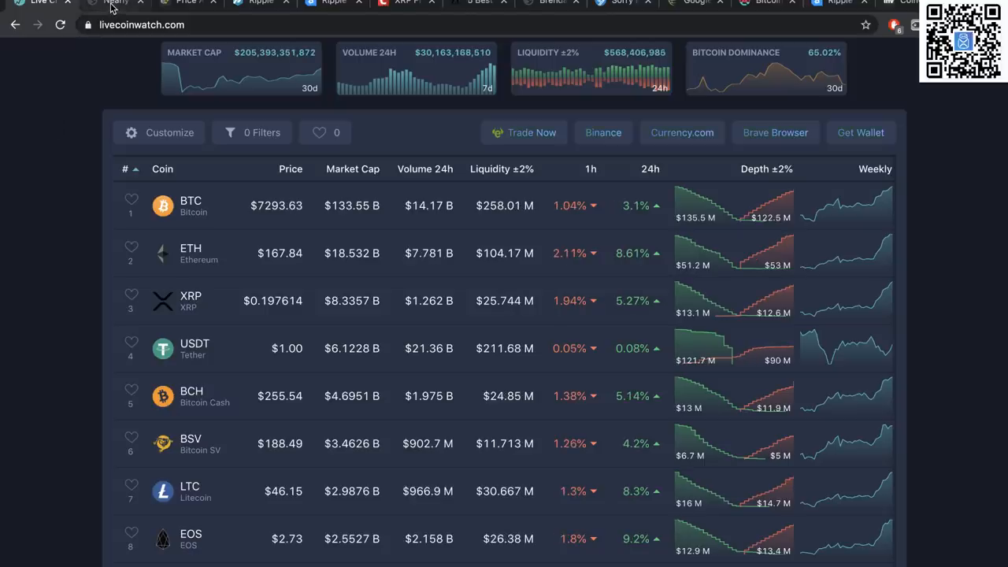
# - Switch to the U.Today ODL payment volume article and read its opening sections
pyautogui.click(116, 3)
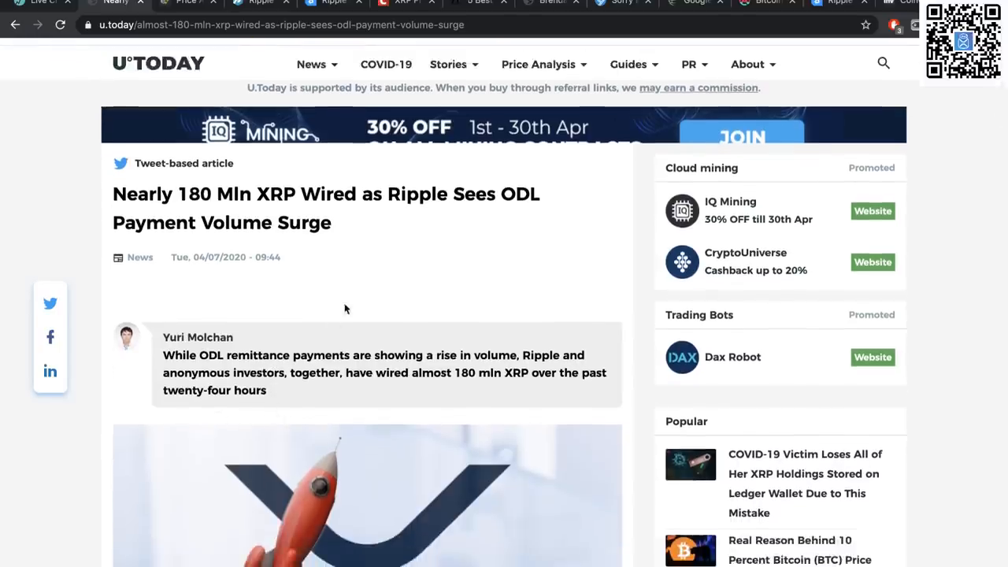
pyautogui.scroll(-3)
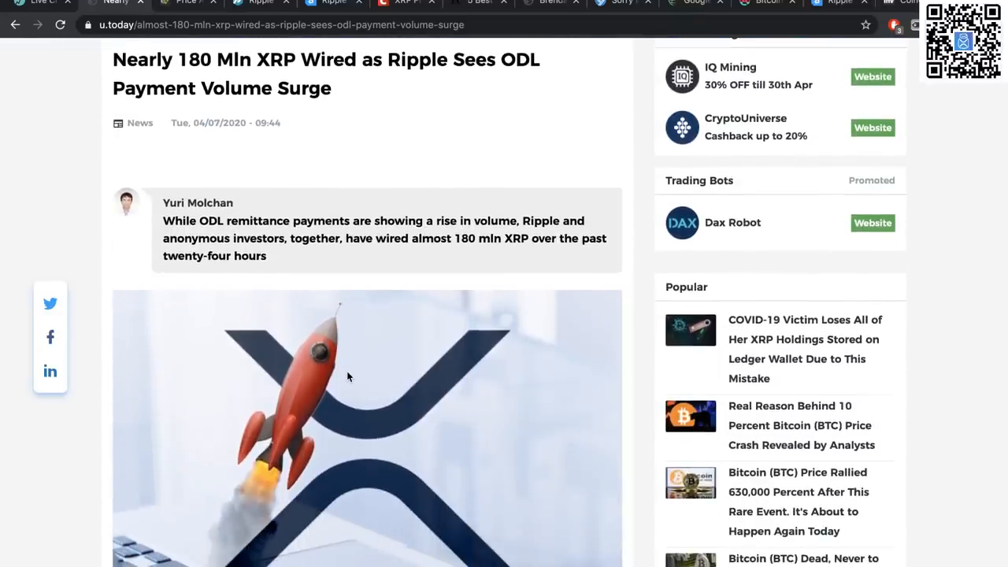
pyautogui.scroll(-3)
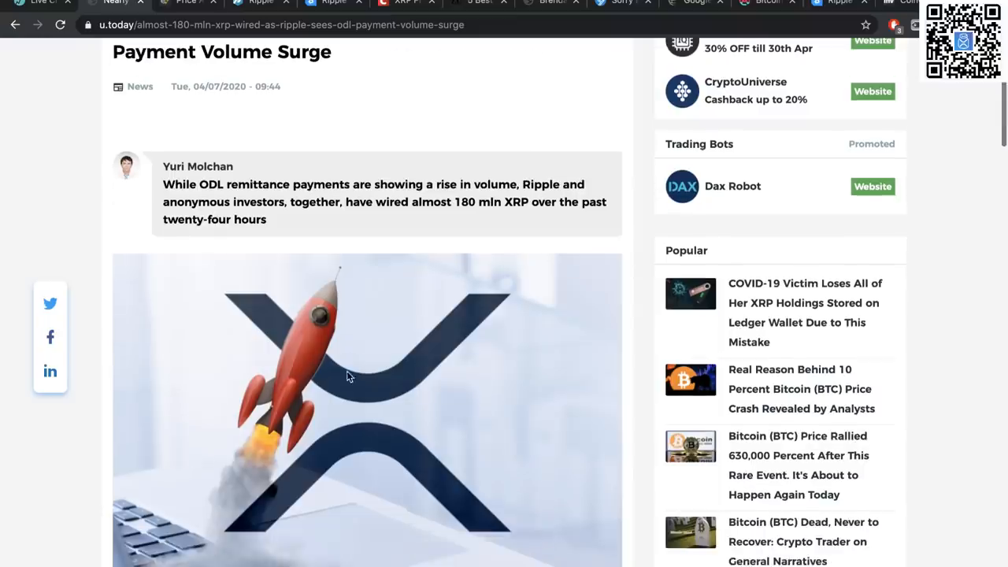
pyautogui.scroll(-3)
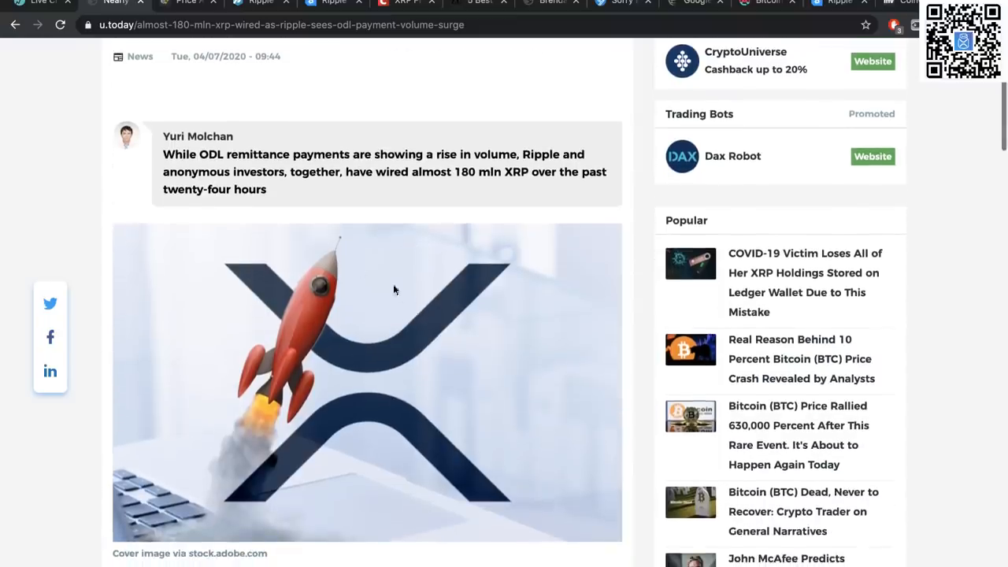
pyautogui.scroll(-3)
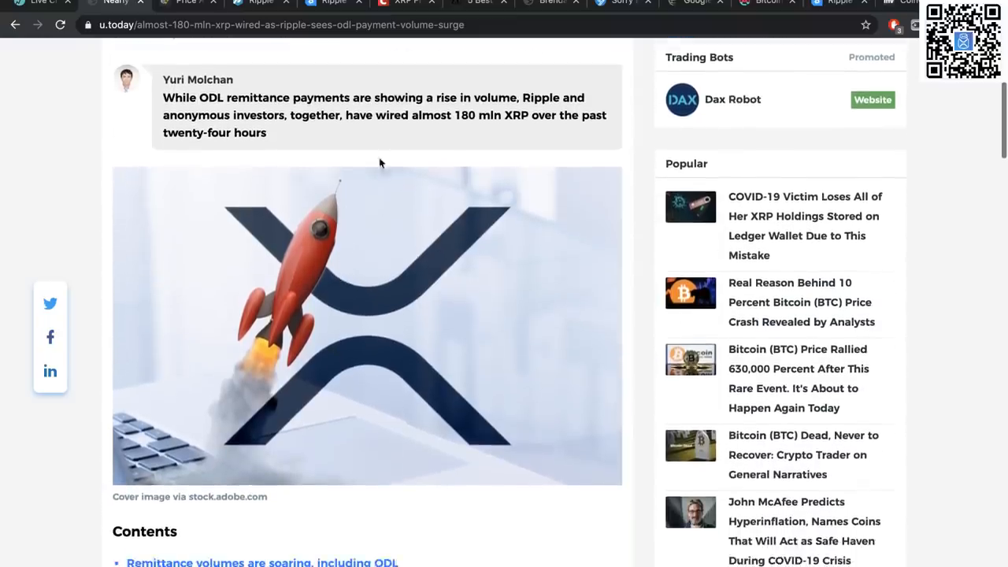
pyautogui.scroll(3)
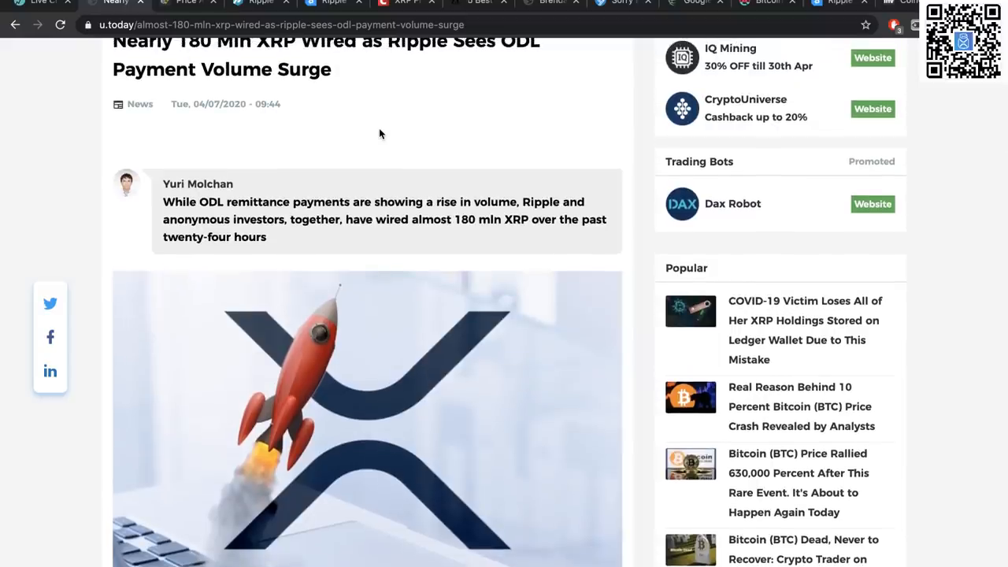
pyautogui.scroll(3)
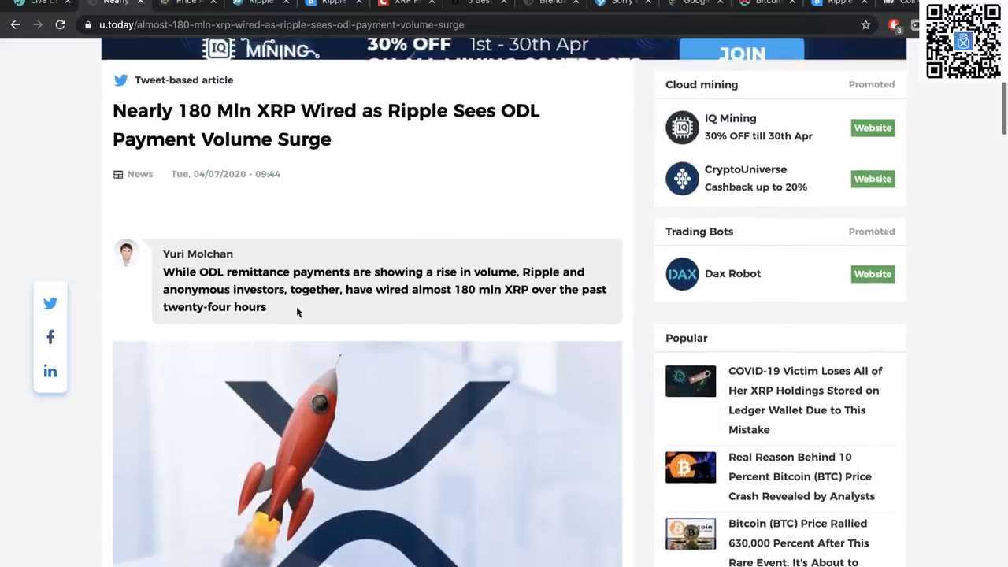
pyautogui.scroll(-3)
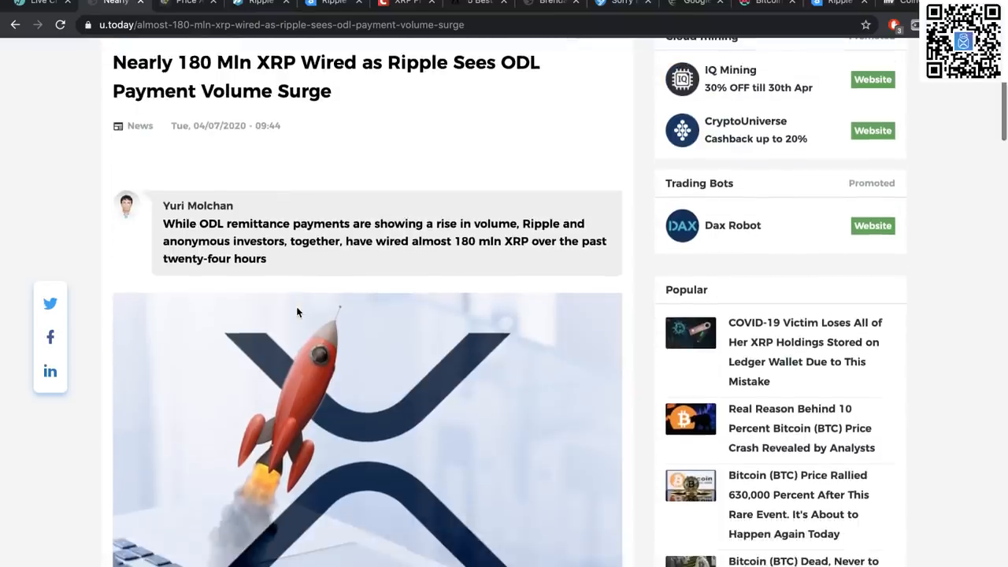
pyautogui.scroll(3)
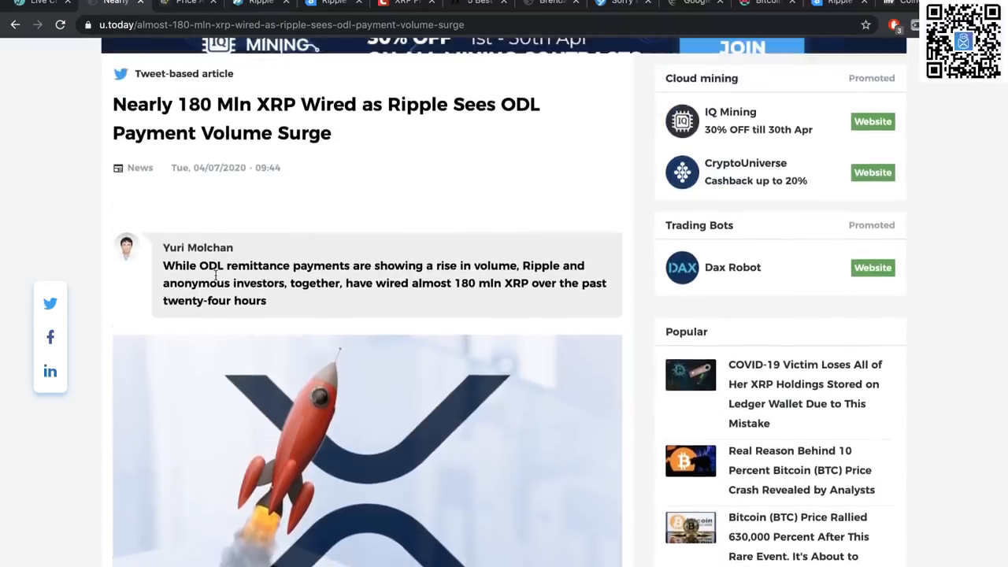
pyautogui.scroll(-3)
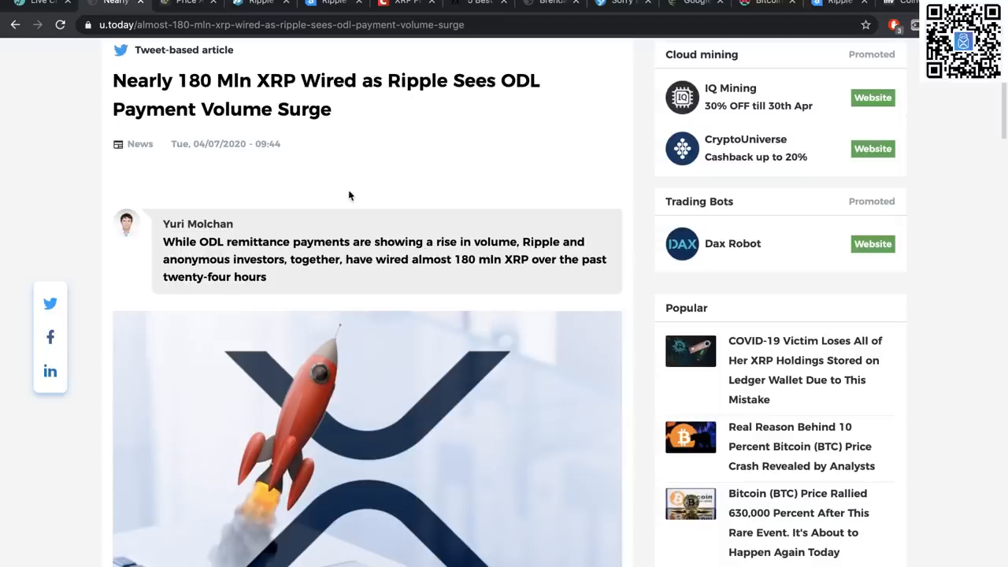
pyautogui.scroll(-3)
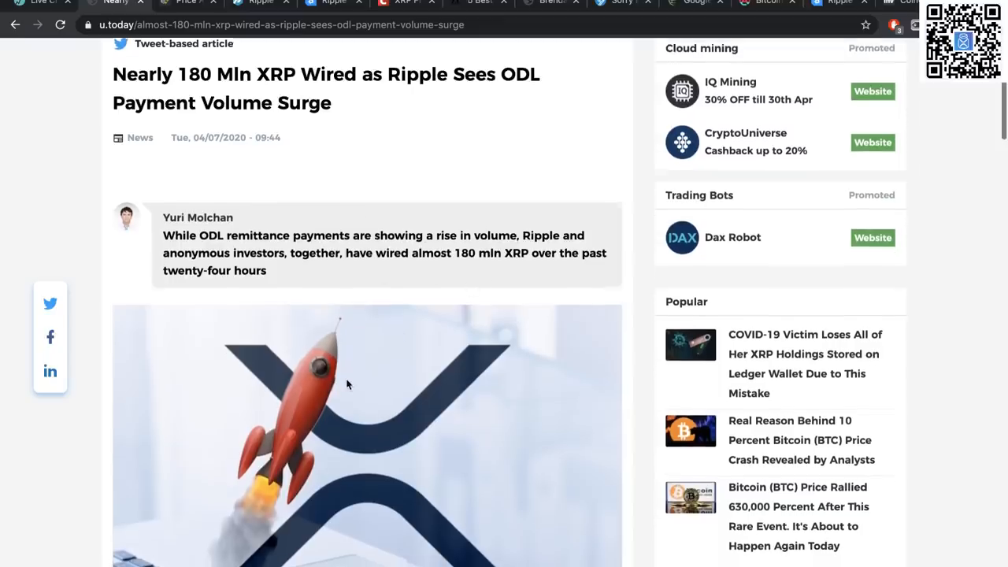
# - Continue down to the Remittance volumes section with galgitron's ODL payments tweet and chart
pyautogui.scroll(-3)
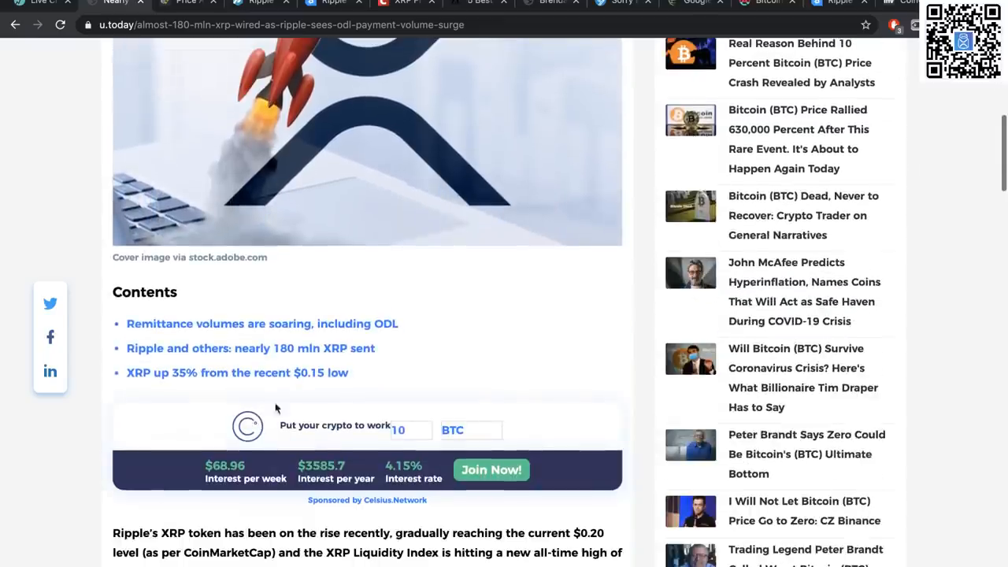
pyautogui.scroll(-3)
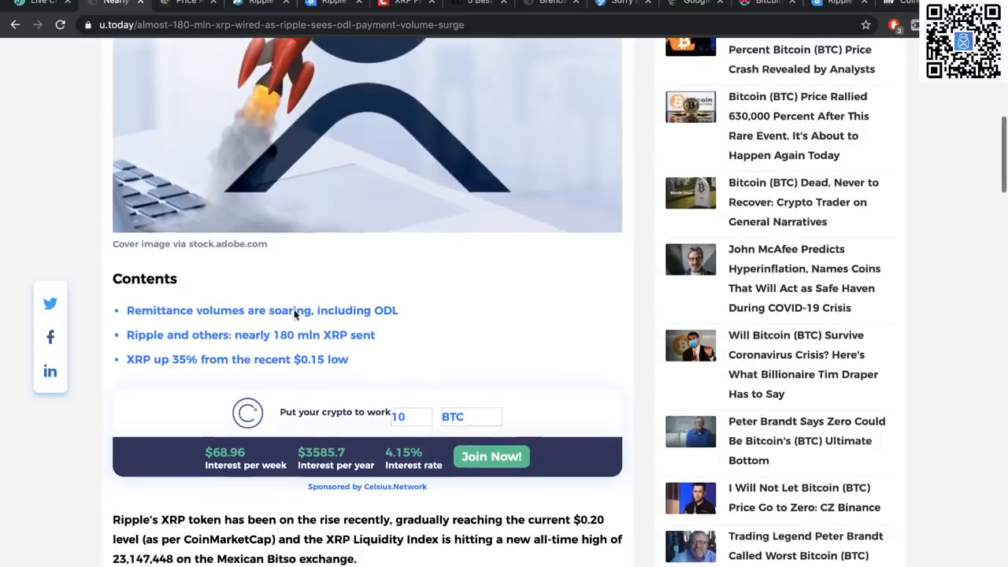
pyautogui.scroll(-3)
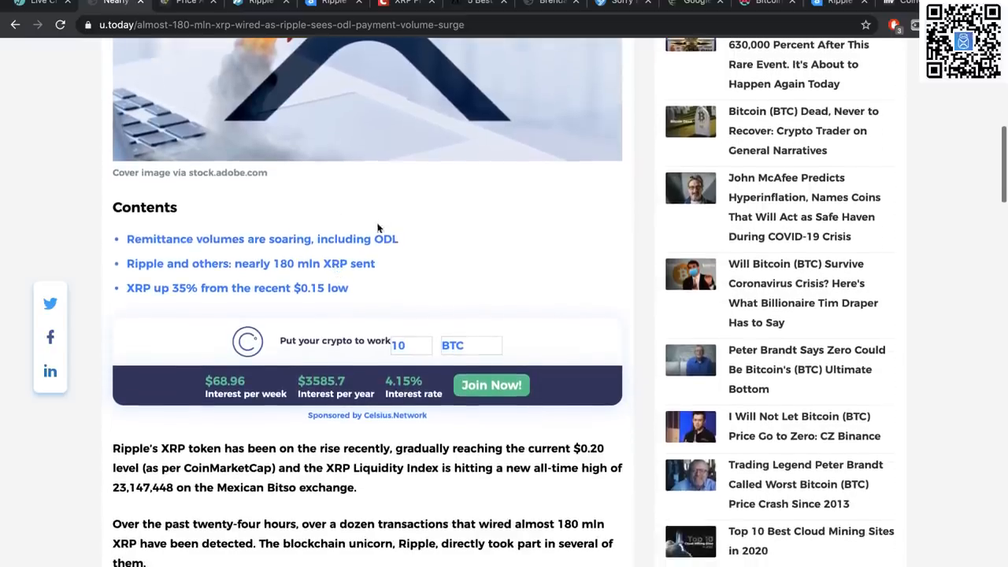
pyautogui.moveTo(341, 234)
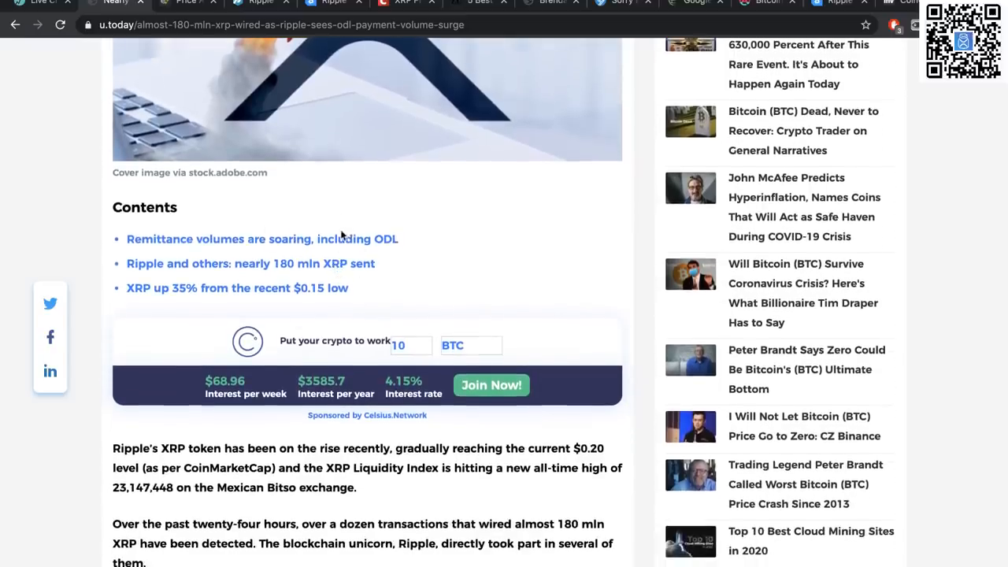
pyautogui.scroll(-3)
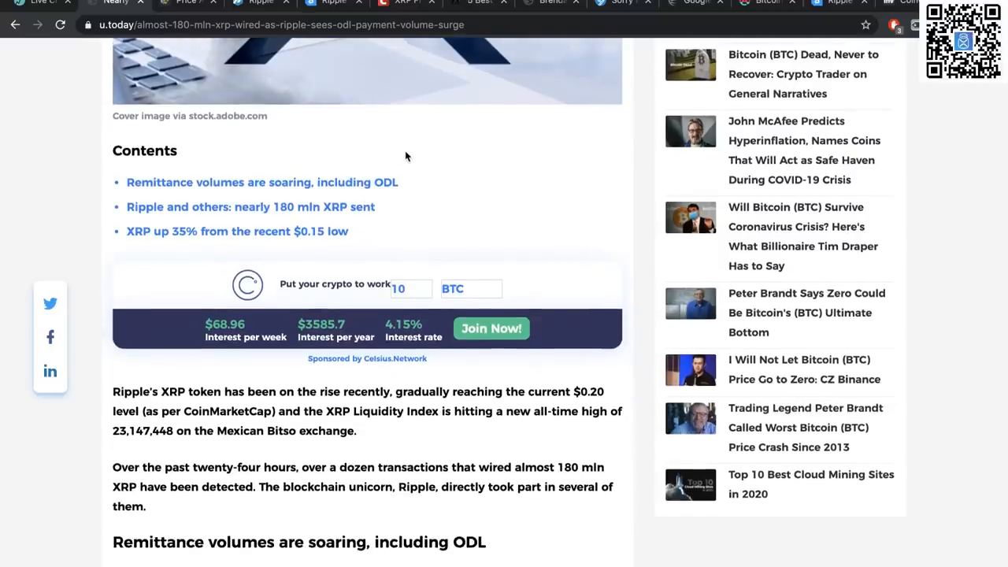
pyautogui.scroll(-3)
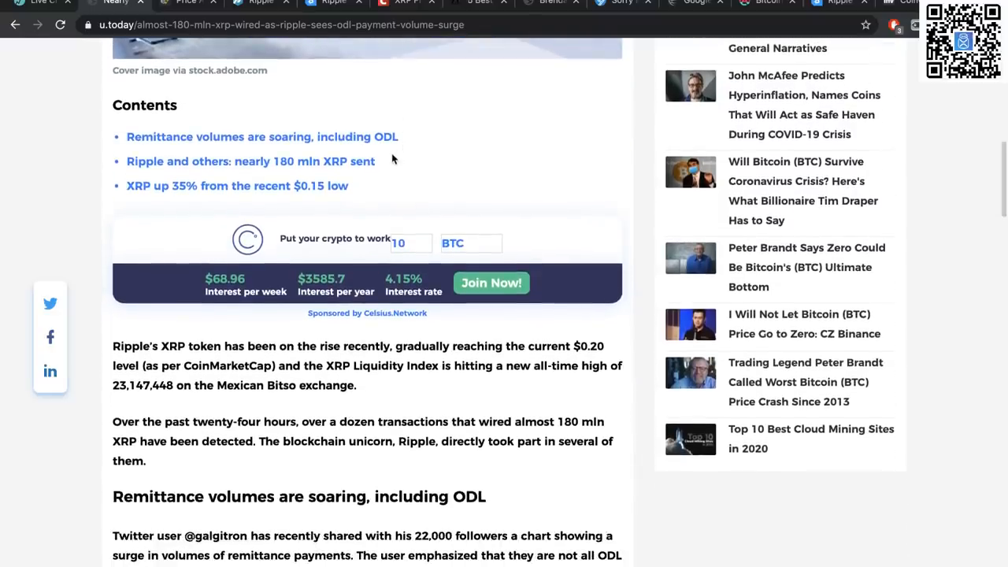
pyautogui.scroll(-3)
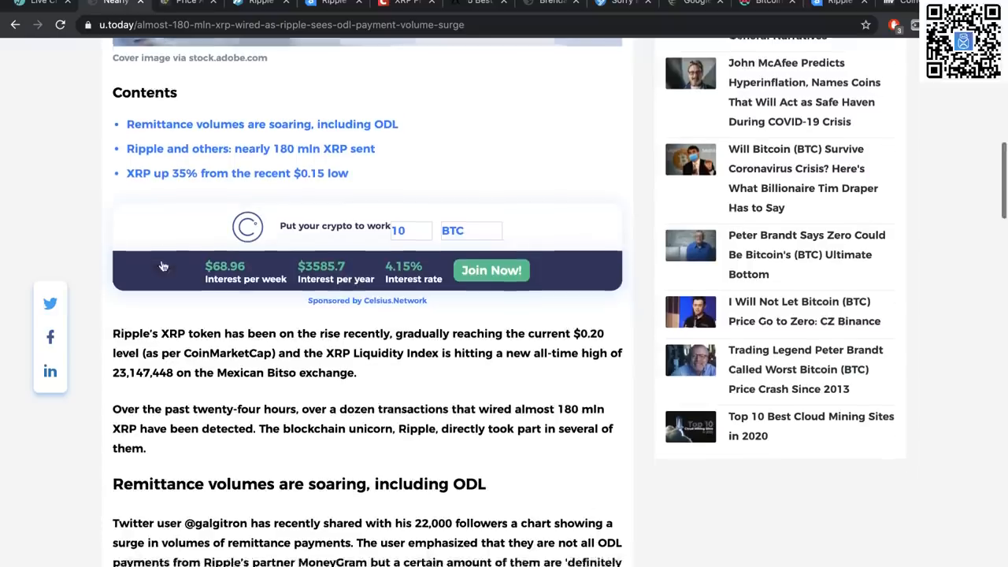
pyautogui.scroll(-3)
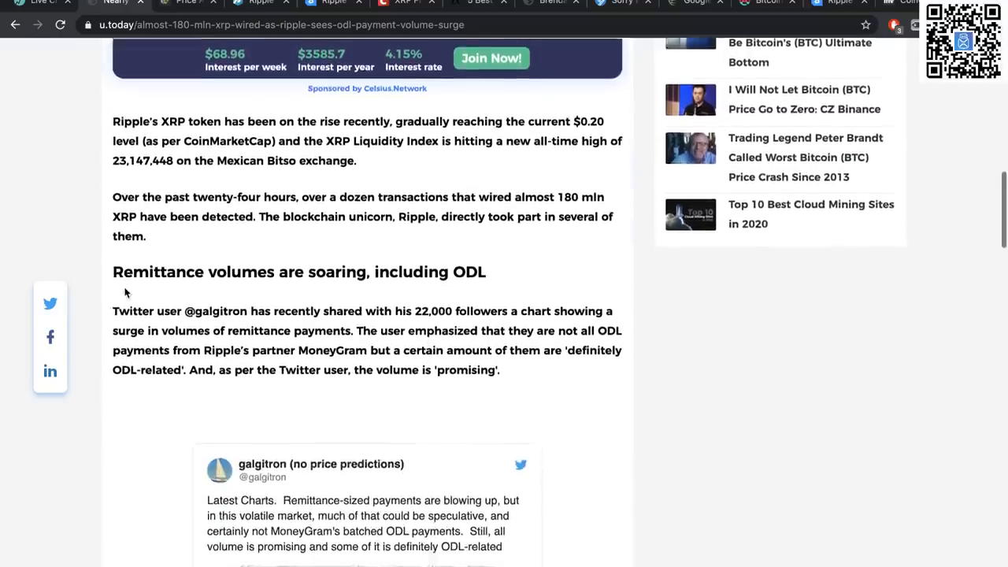
pyautogui.scroll(-3)
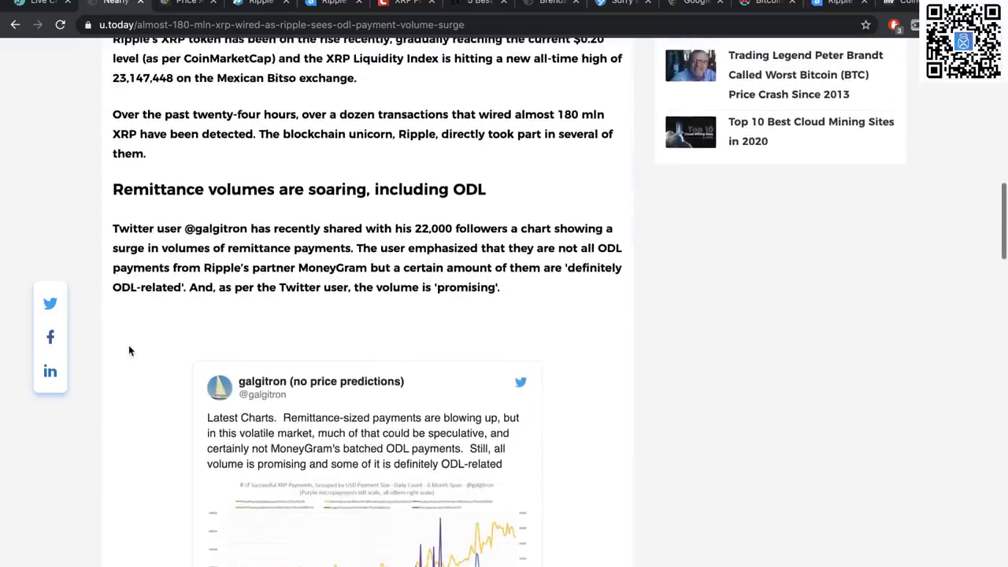
pyautogui.scroll(-3)
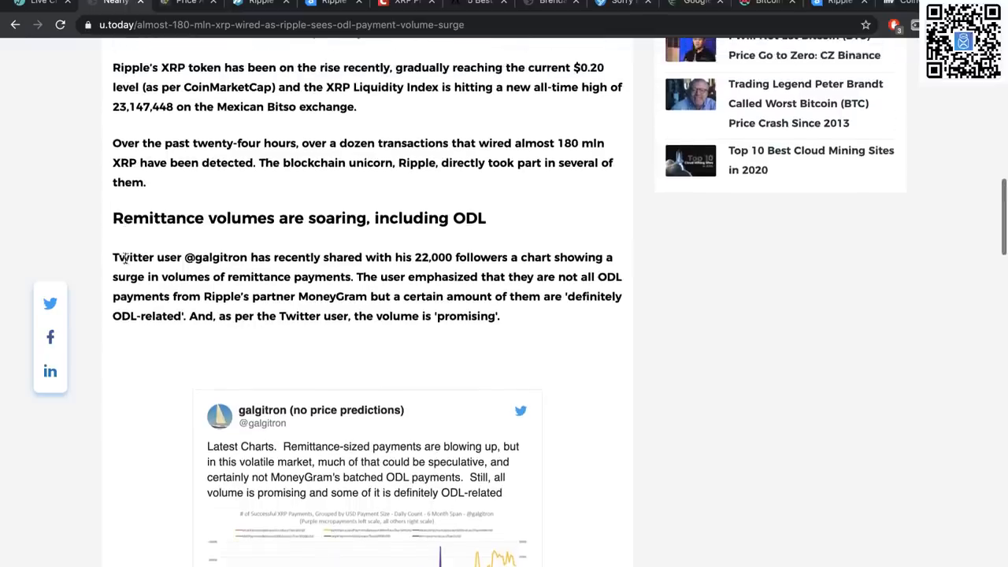
pyautogui.scroll(-3)
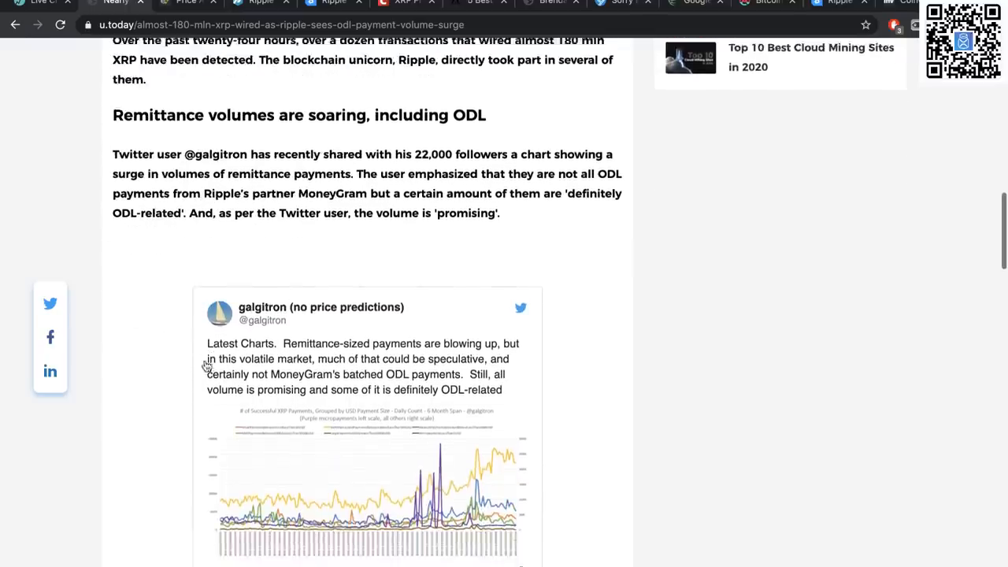
pyautogui.scroll(-3)
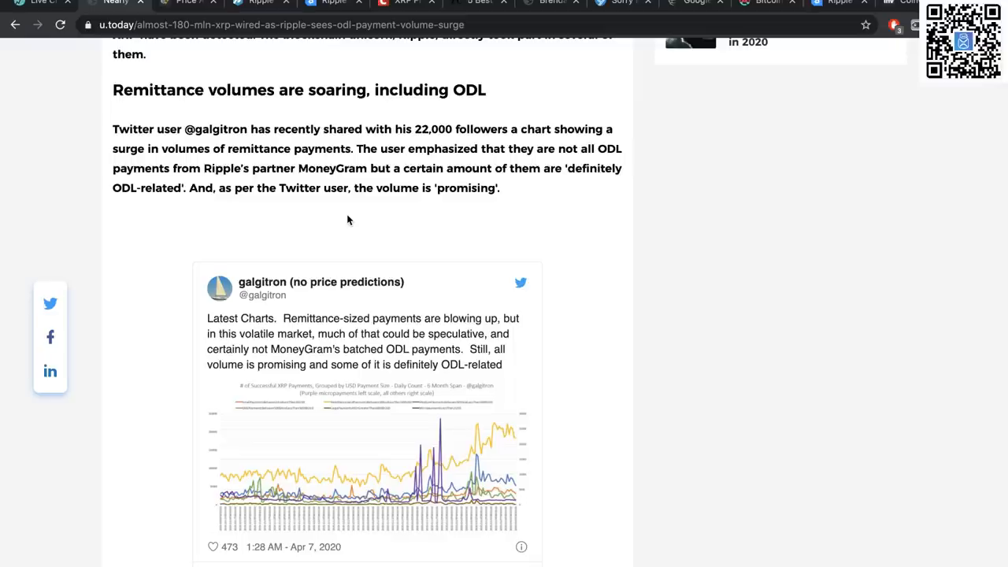
pyautogui.scroll(-3)
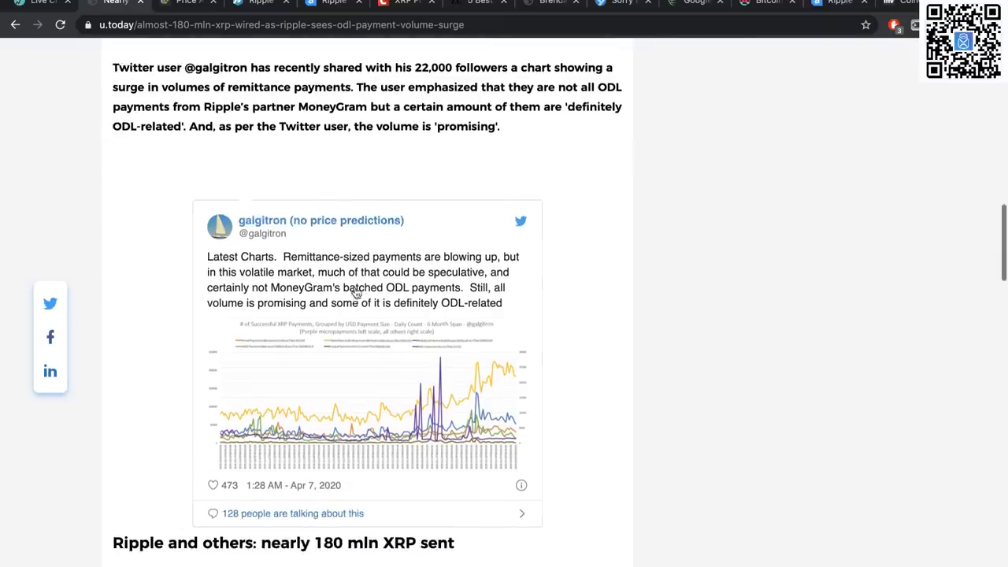
pyautogui.scroll(-3)
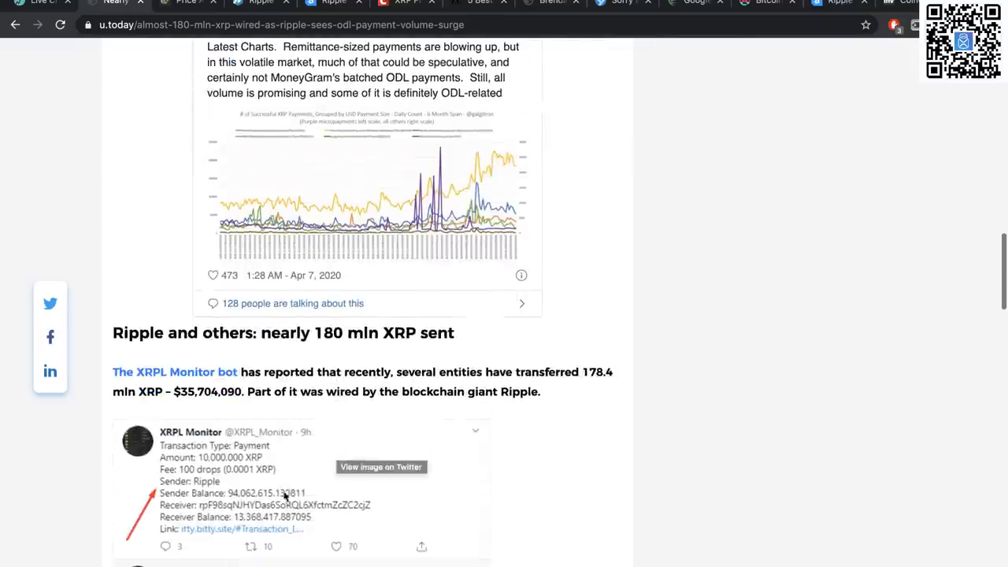
pyautogui.scroll(-3)
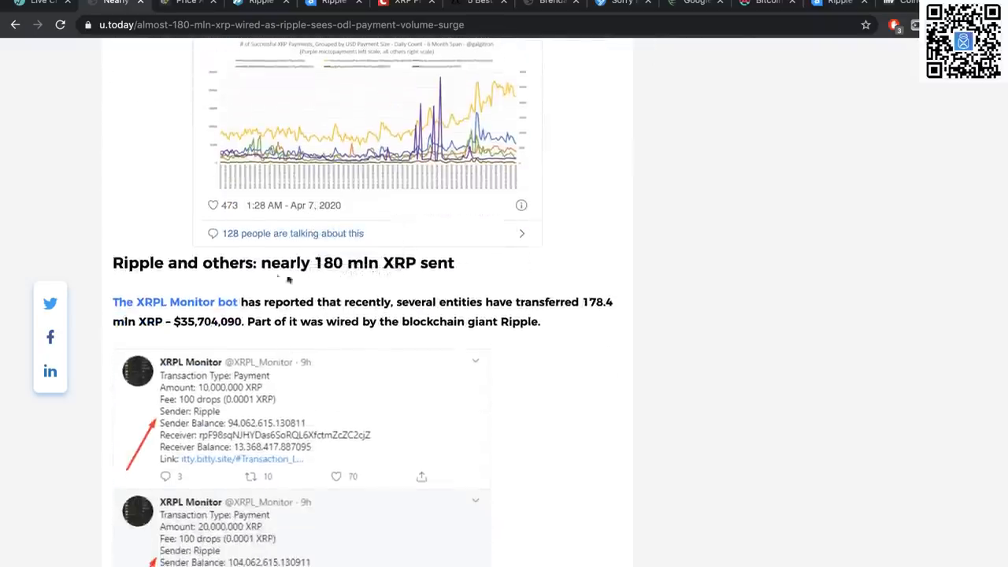
pyautogui.scroll(-3)
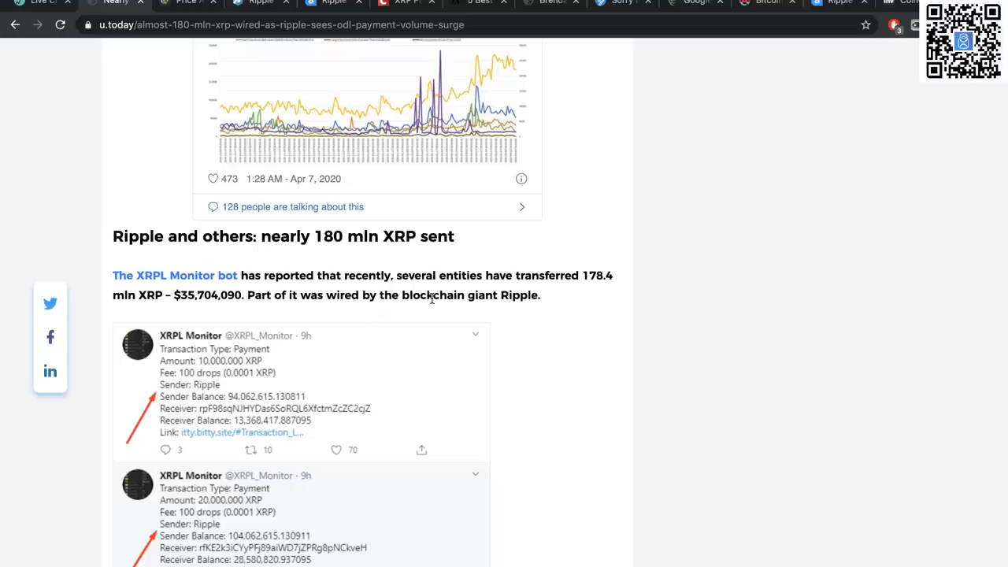
pyautogui.moveTo(246, 377)
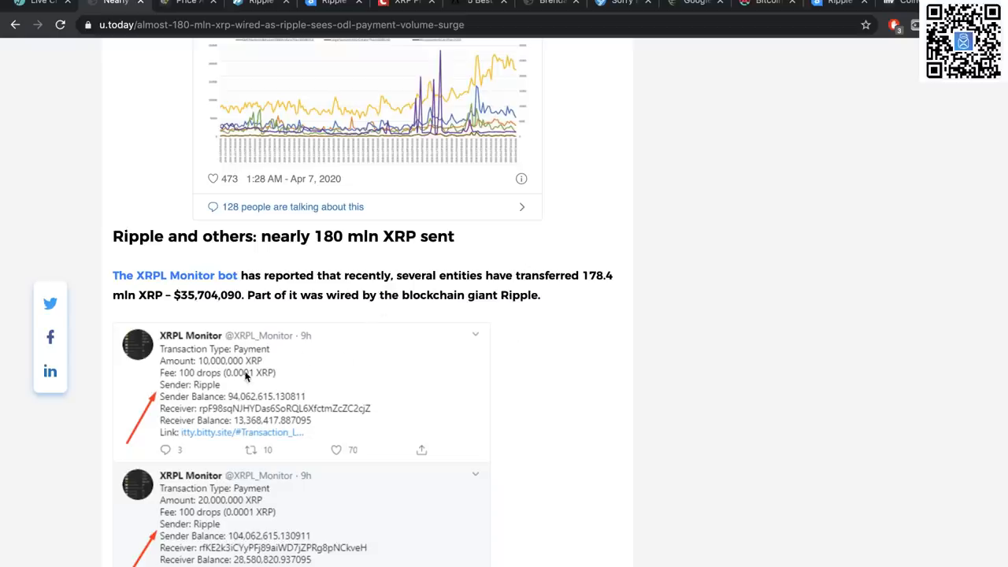
pyautogui.scroll(-3)
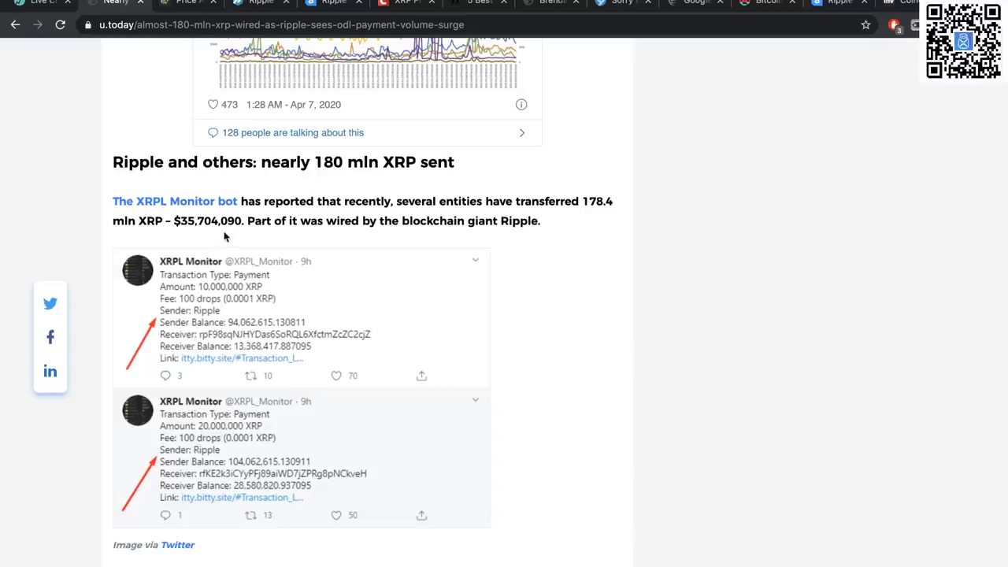
pyautogui.moveTo(330, 255)
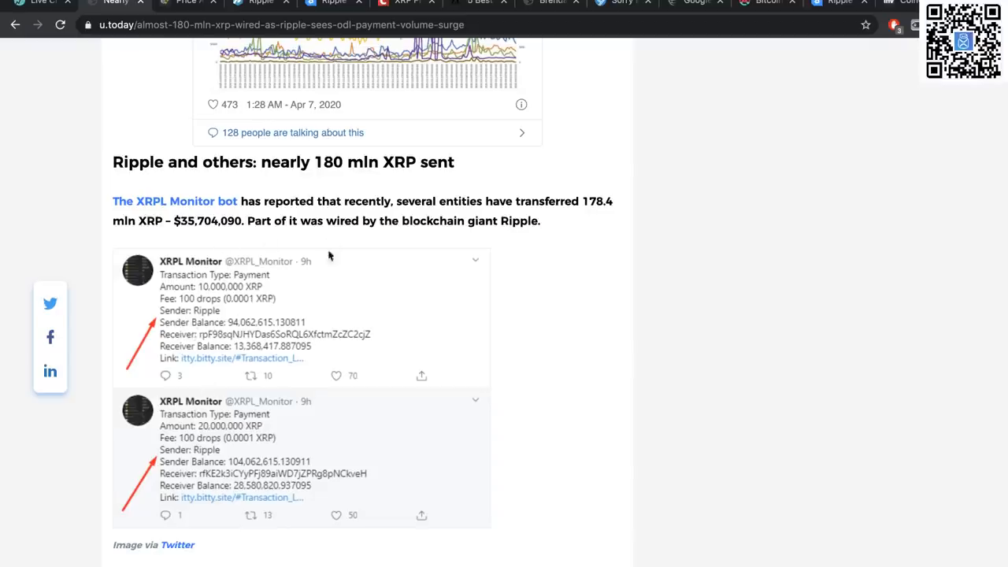
pyautogui.scroll(-3)
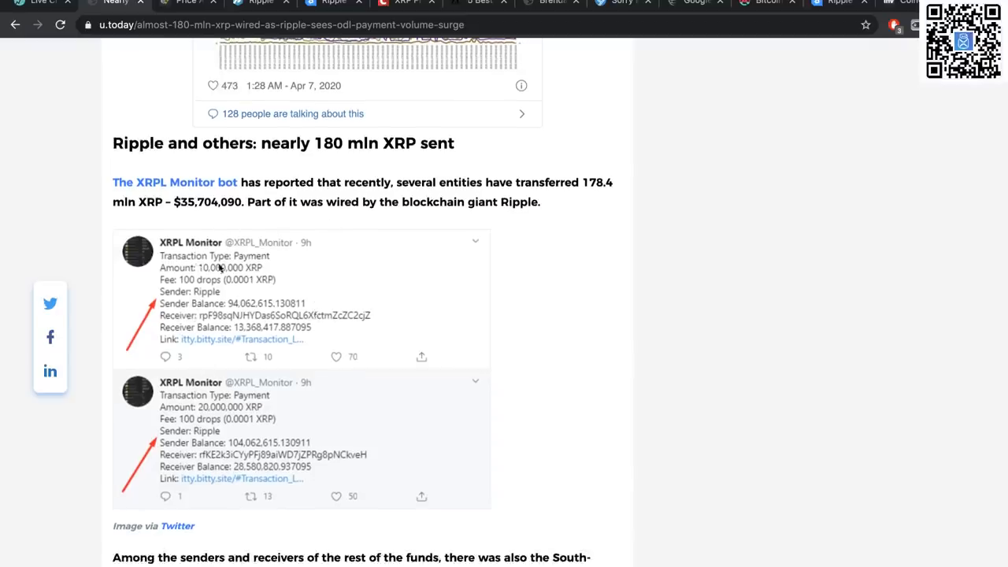
pyautogui.scroll(-3)
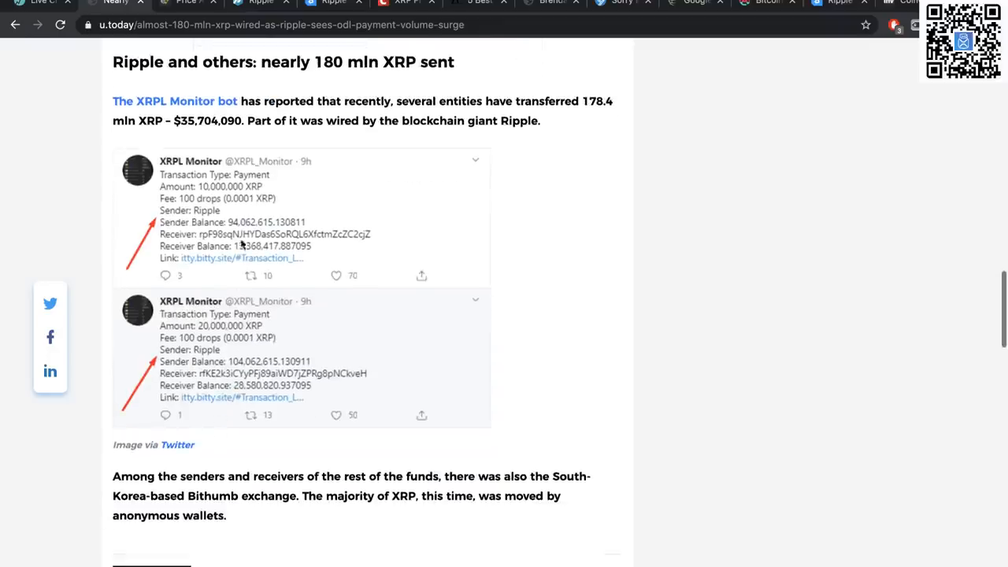
pyautogui.moveTo(274, 271)
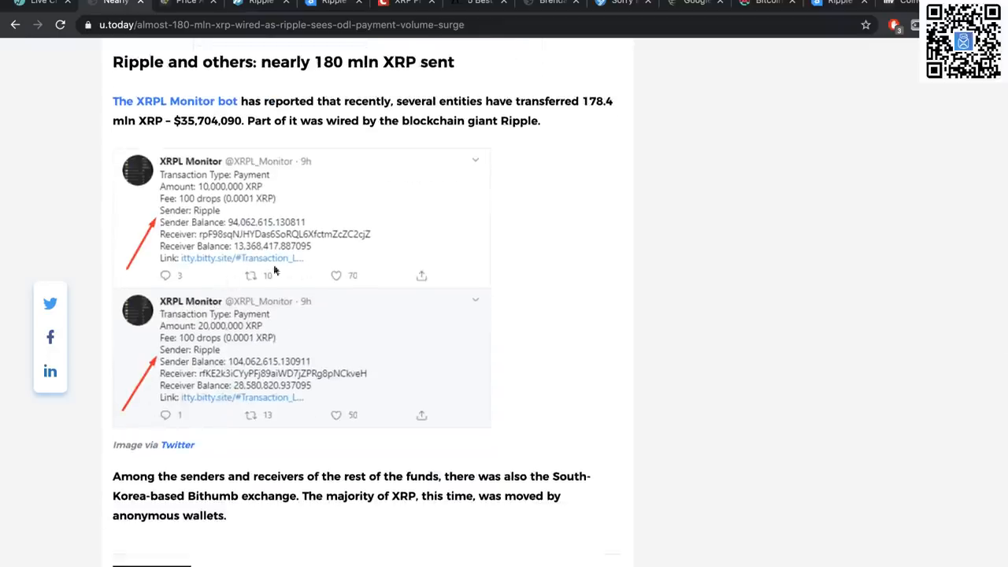
pyautogui.scroll(-3)
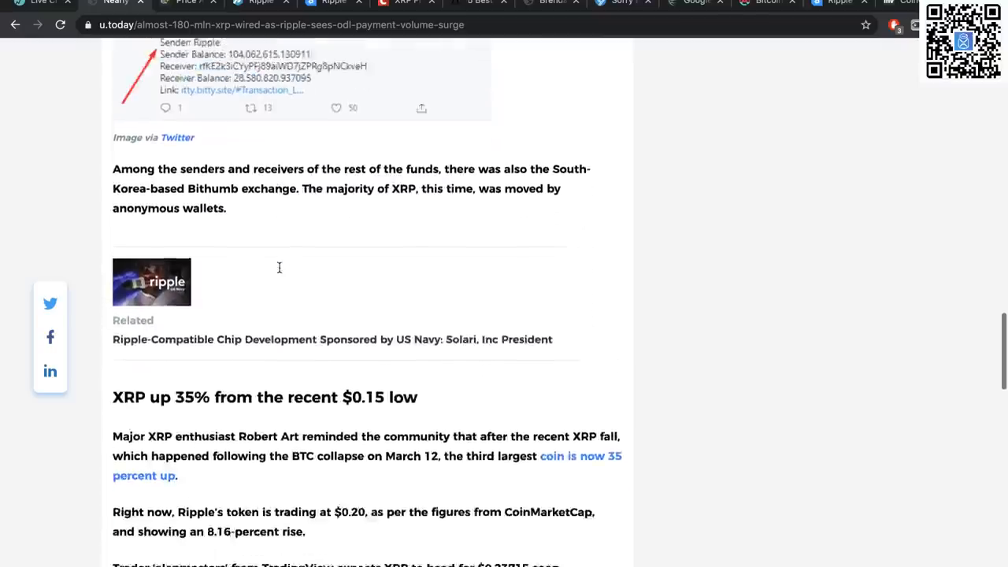
pyautogui.scroll(-3)
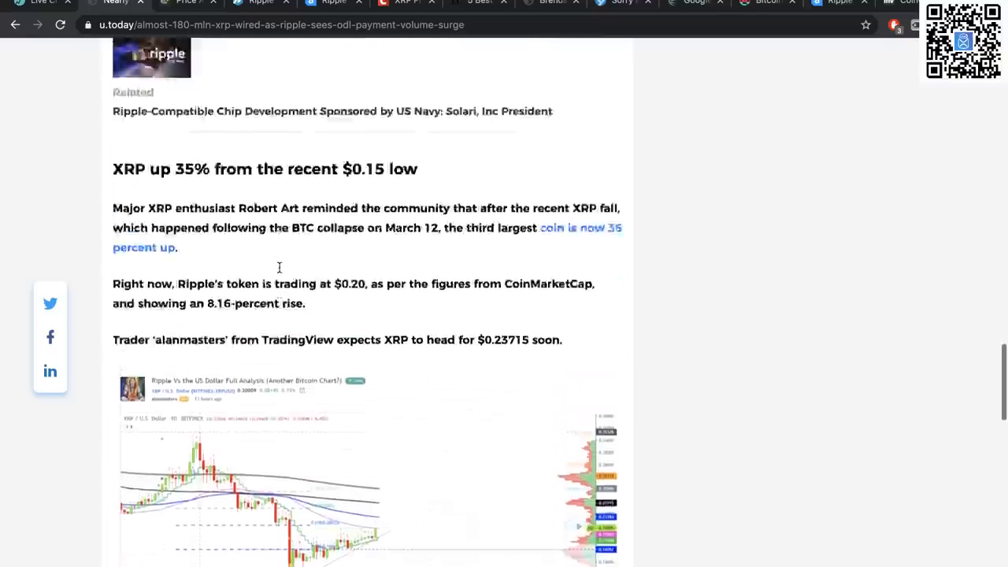
pyautogui.scroll(3)
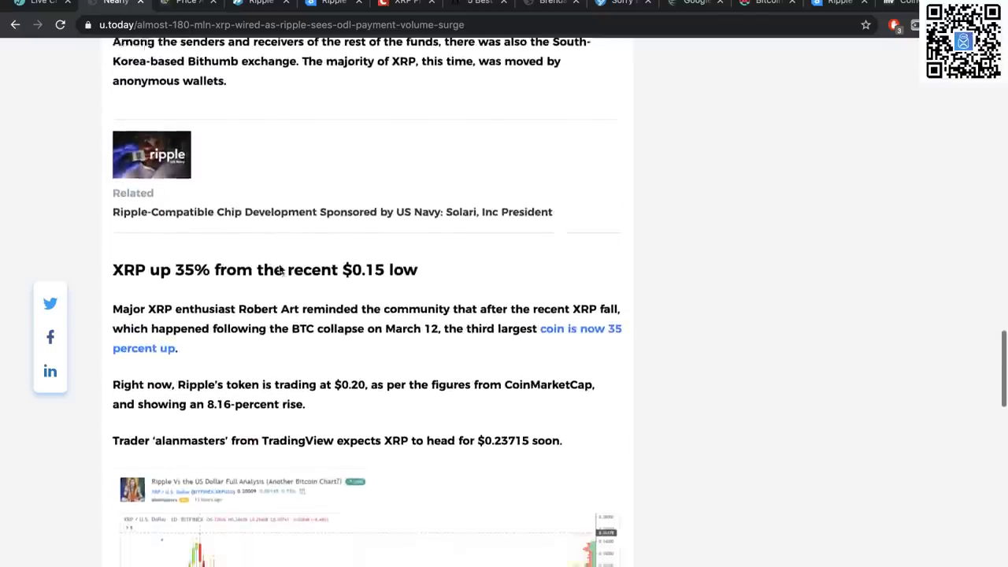
pyautogui.scroll(-3)
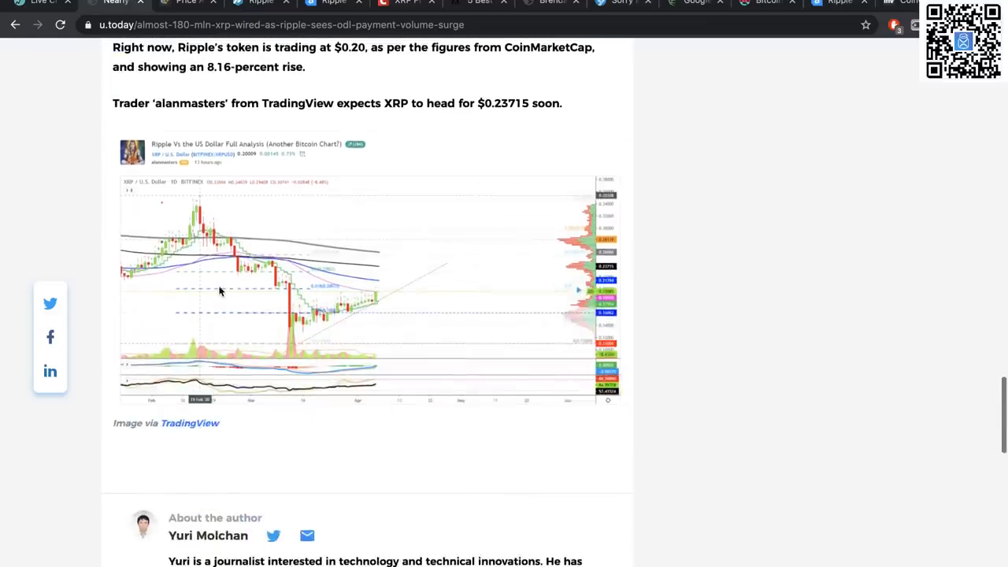
pyautogui.scroll(3)
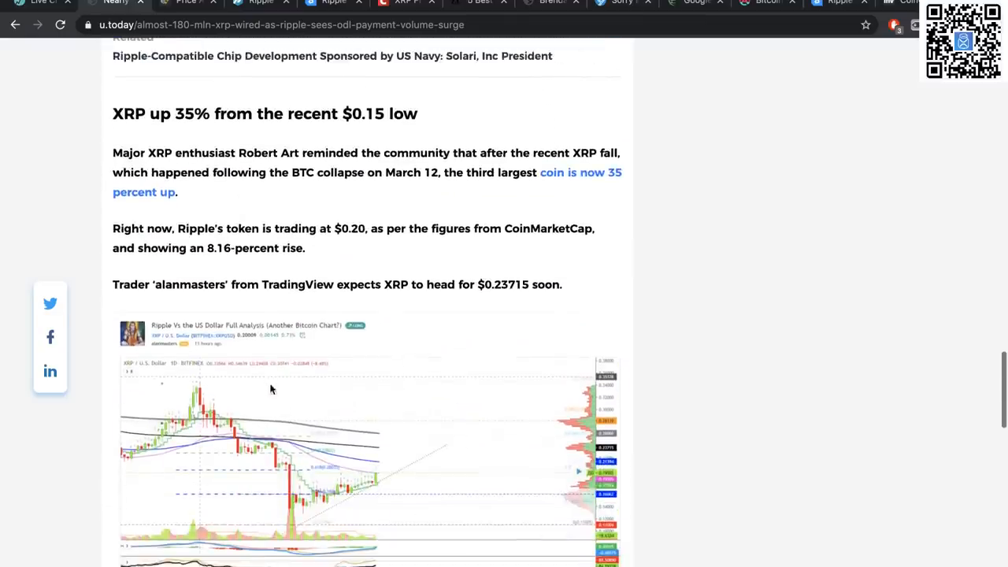
pyautogui.moveTo(328, 510)
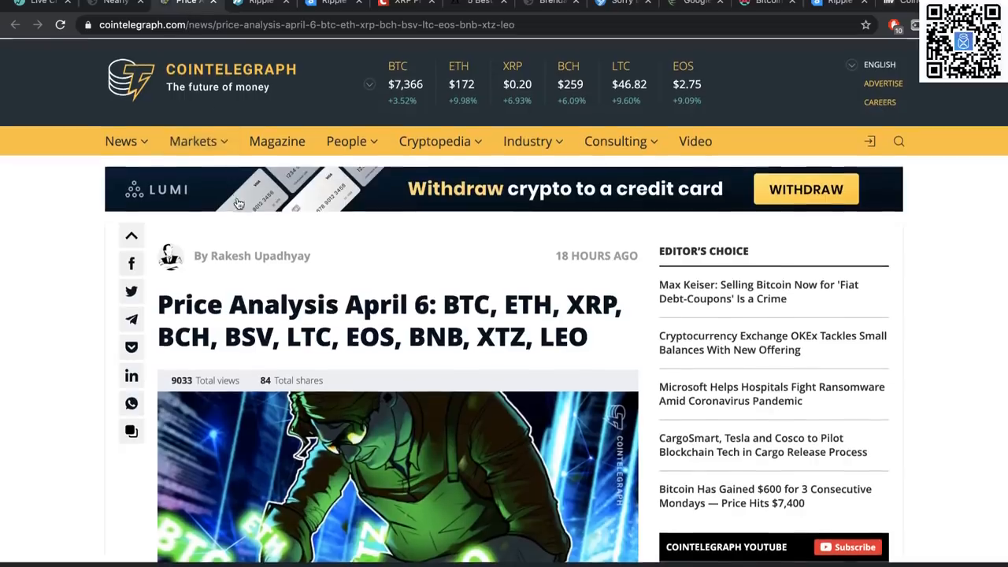
pyautogui.scroll(-3)
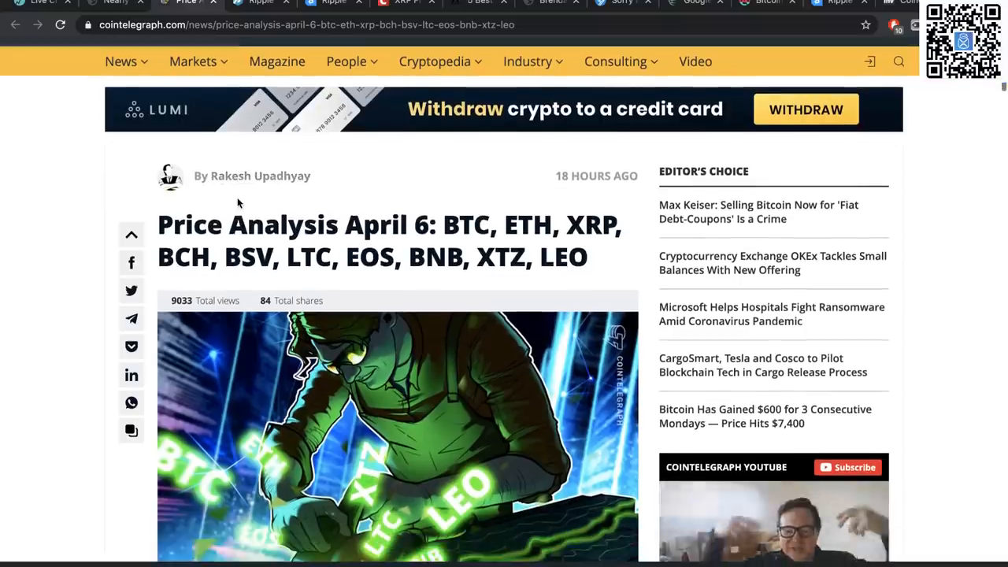
pyautogui.scroll(-3)
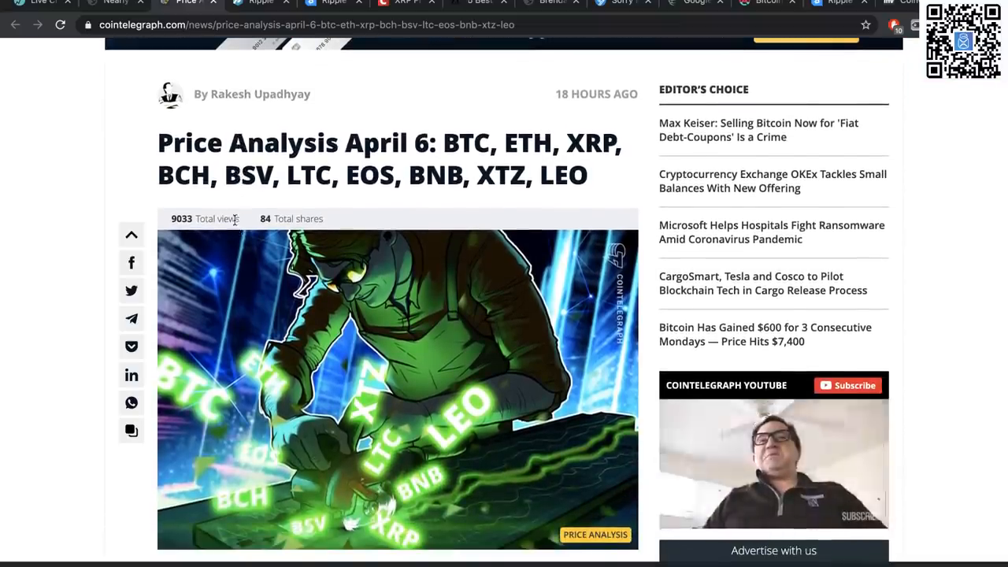
pyautogui.scroll(-3)
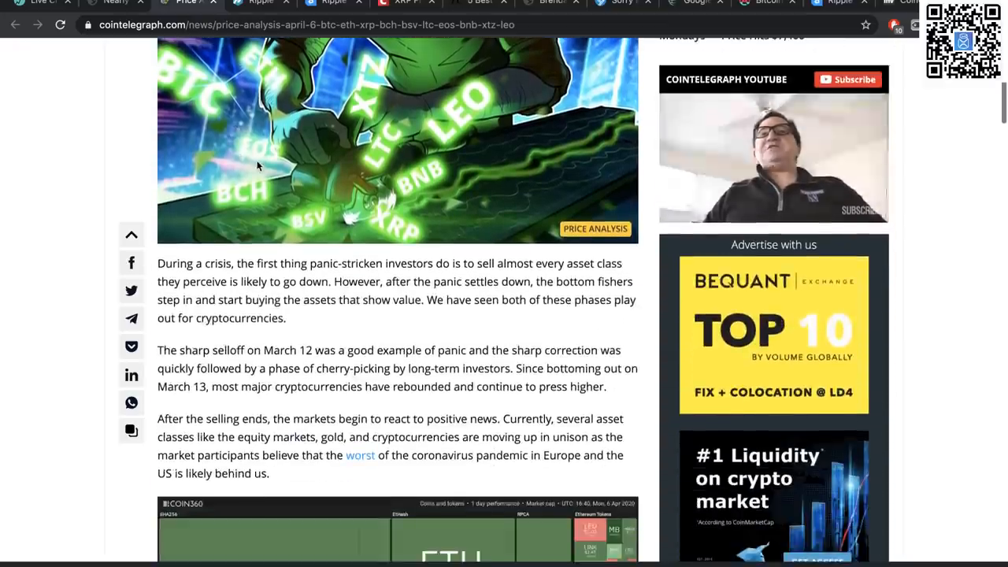
pyautogui.scroll(-3)
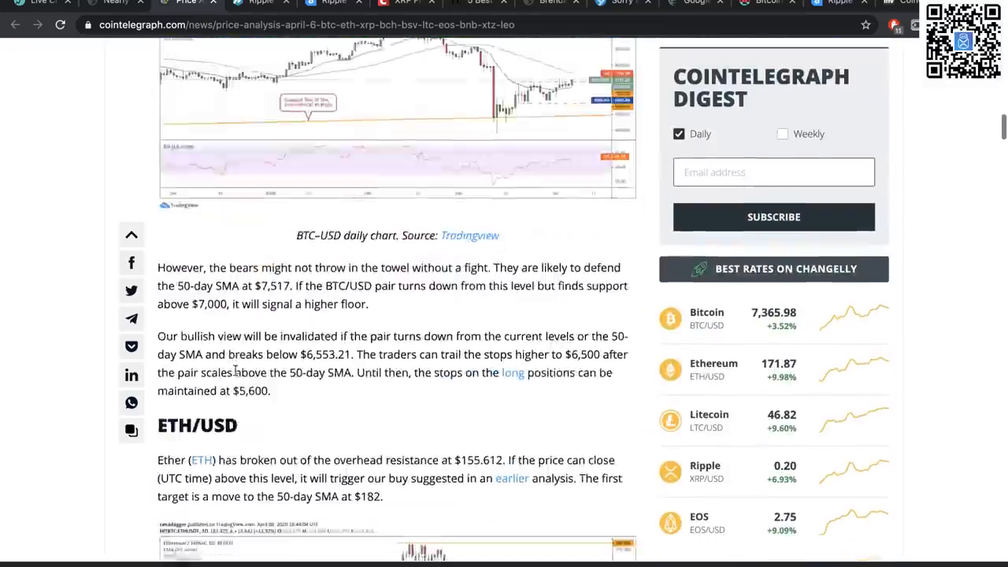
pyautogui.scroll(-3)
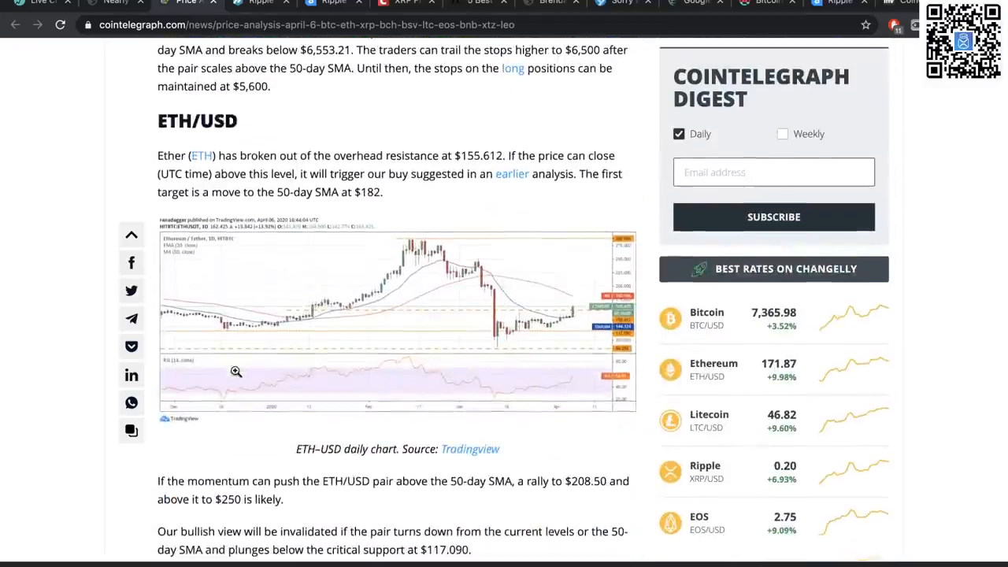
pyautogui.scroll(3)
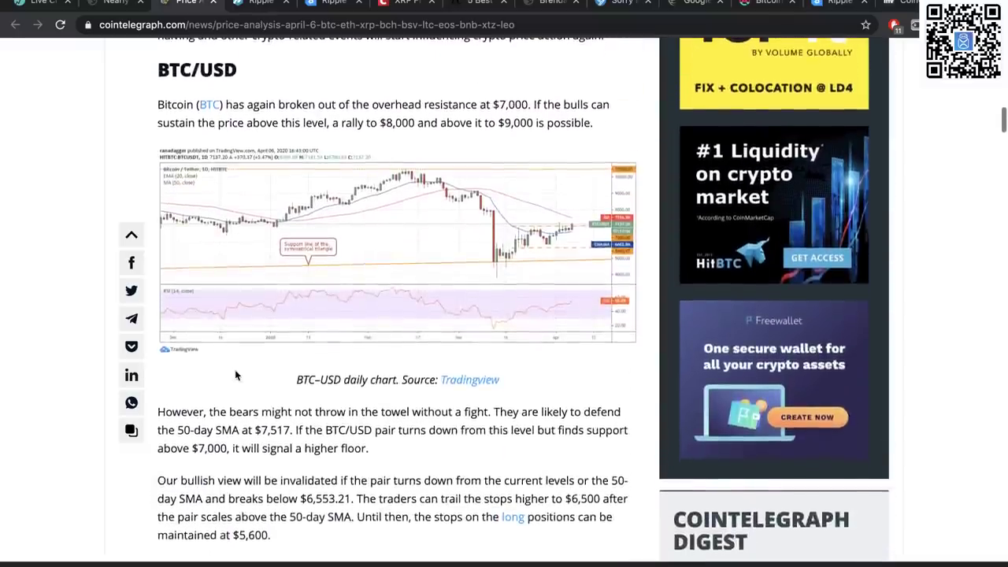
pyautogui.scroll(-3)
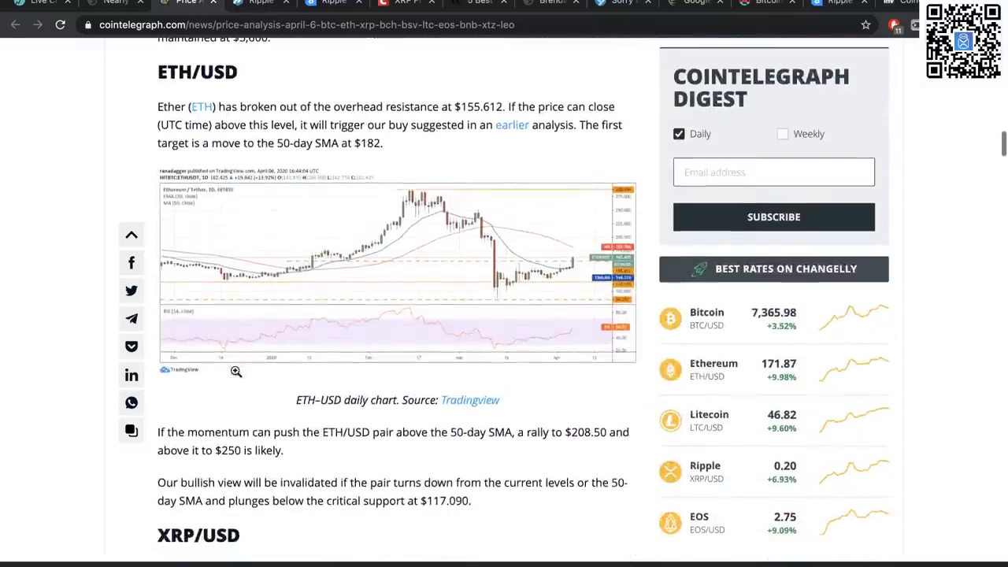
pyautogui.scroll(-3)
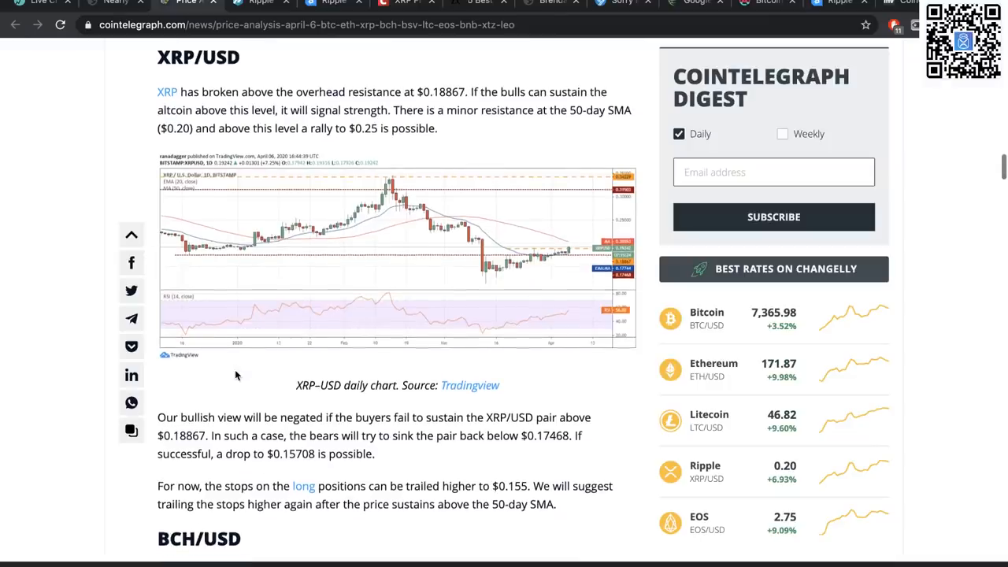
pyautogui.scroll(-3)
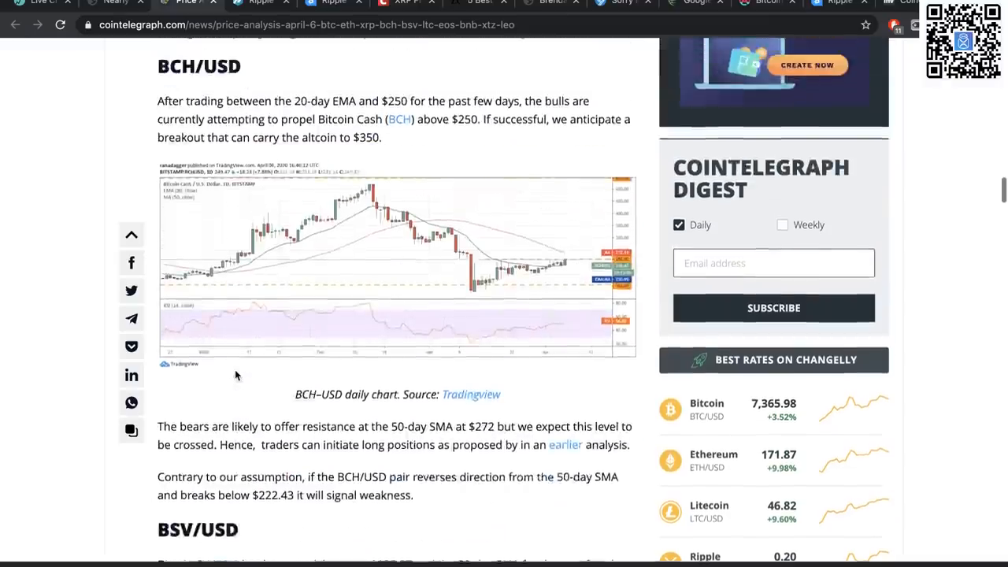
pyautogui.scroll(-3)
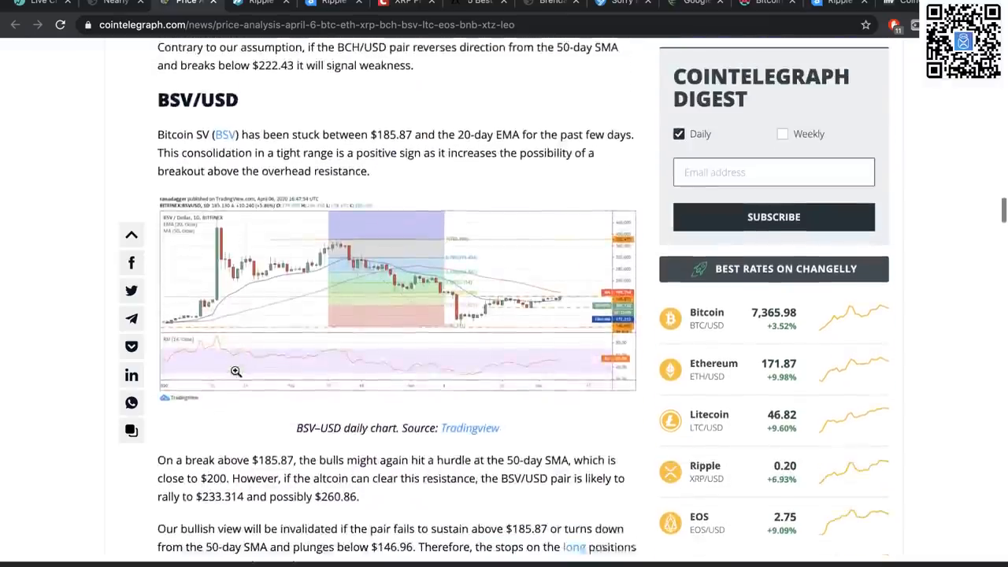
pyautogui.scroll(-3)
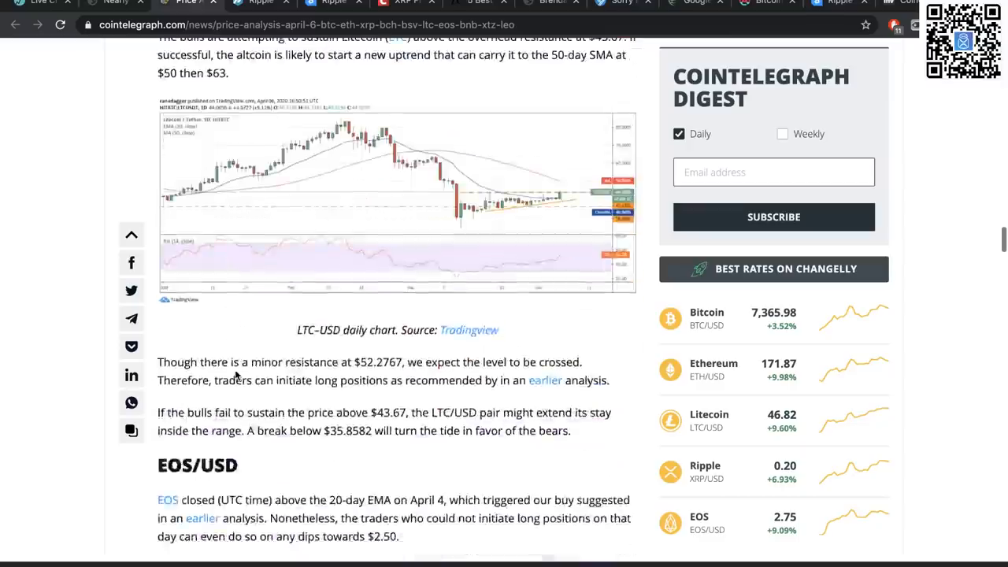
pyautogui.scroll(-3)
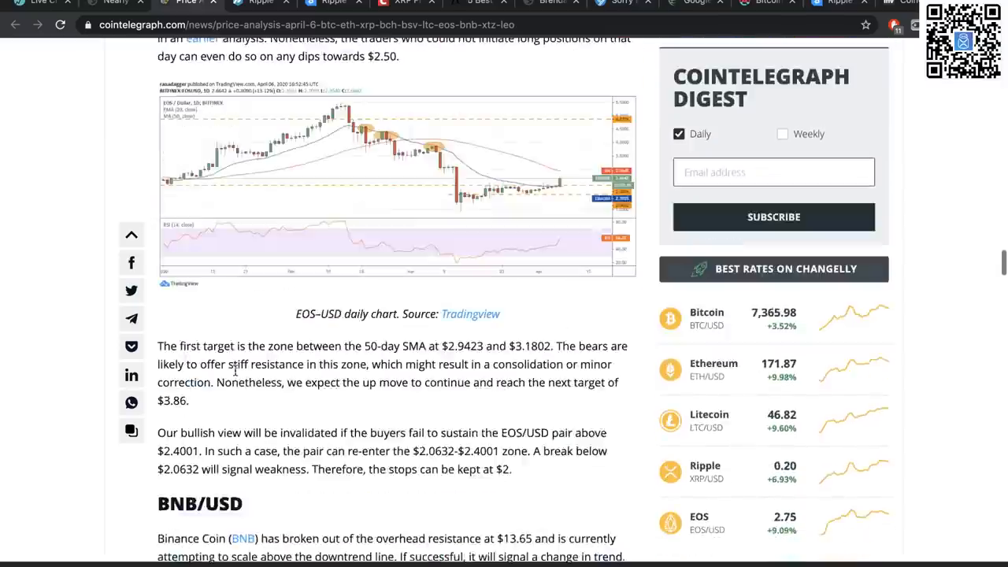
pyautogui.scroll(-3)
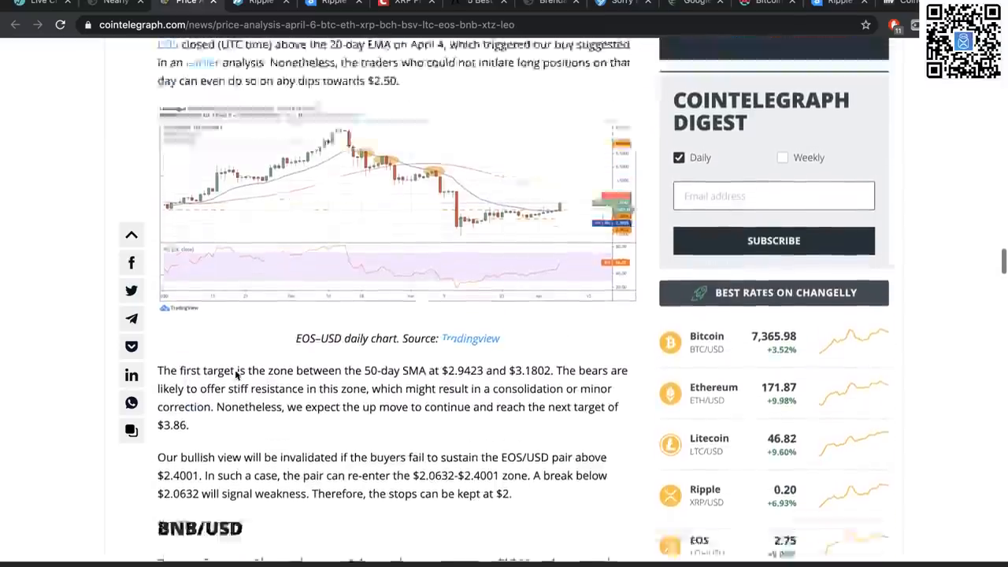
pyautogui.scroll(-3)
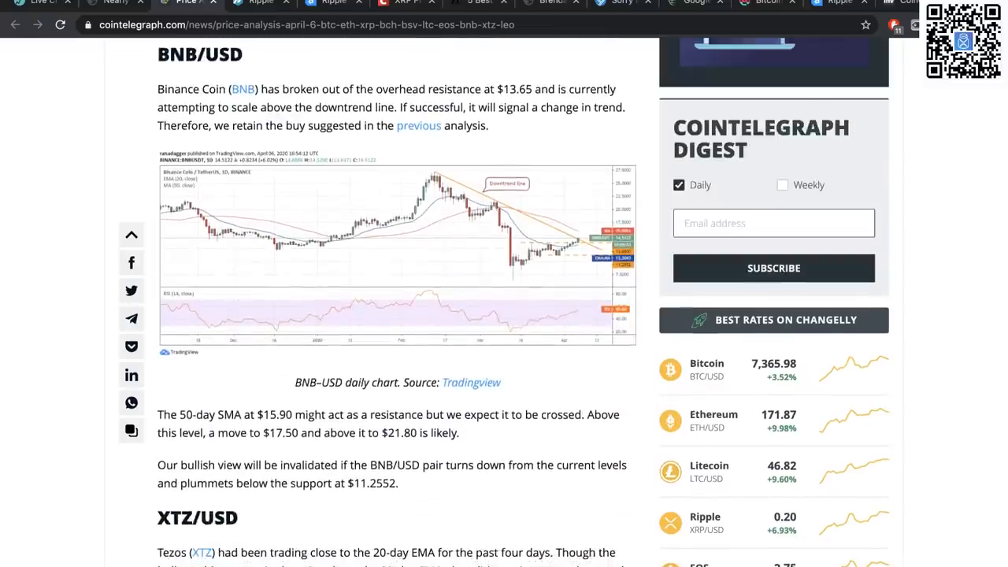
pyautogui.scroll(-3)
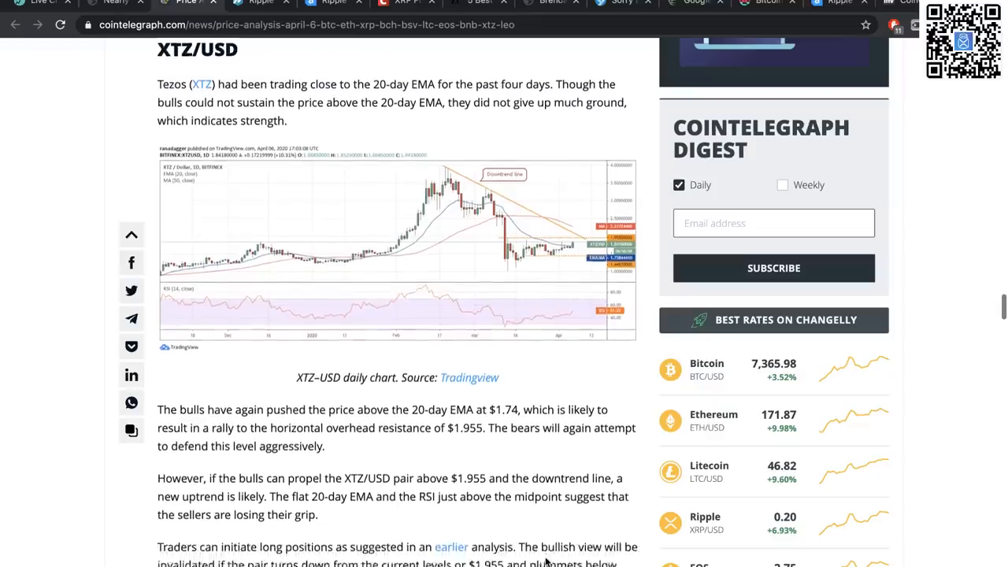
pyautogui.scroll(-3)
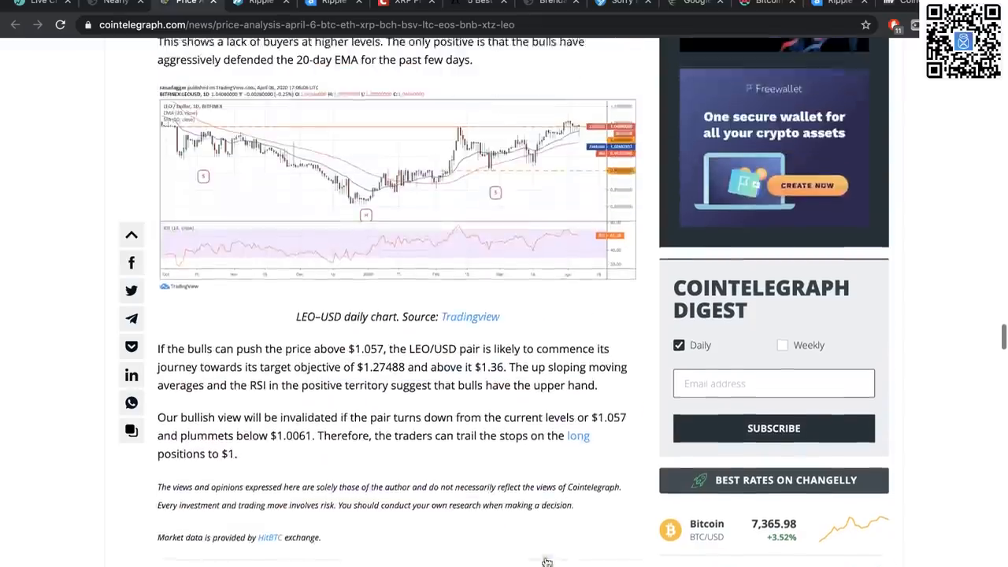
pyautogui.scroll(3)
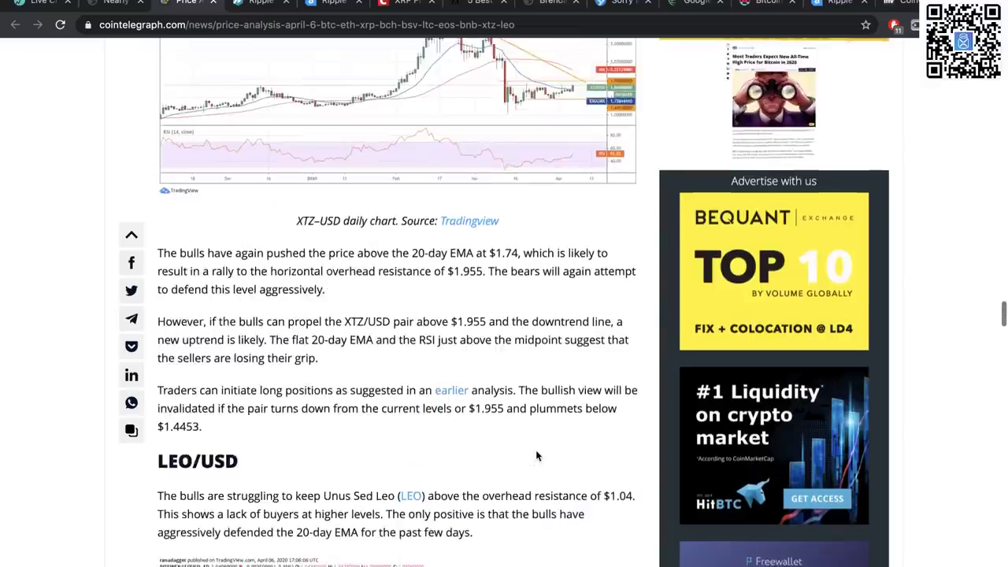
pyautogui.scroll(3)
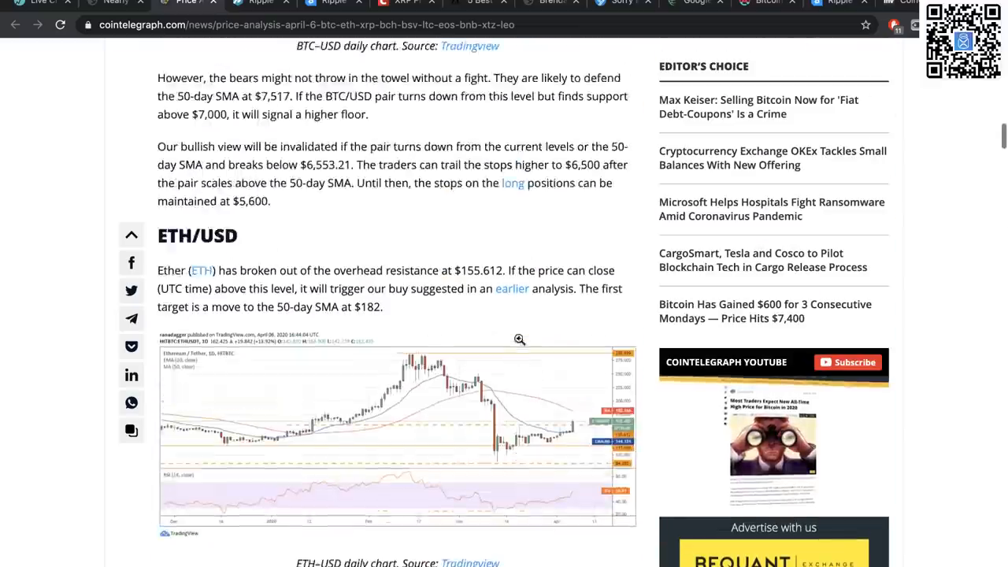
pyautogui.scroll(3)
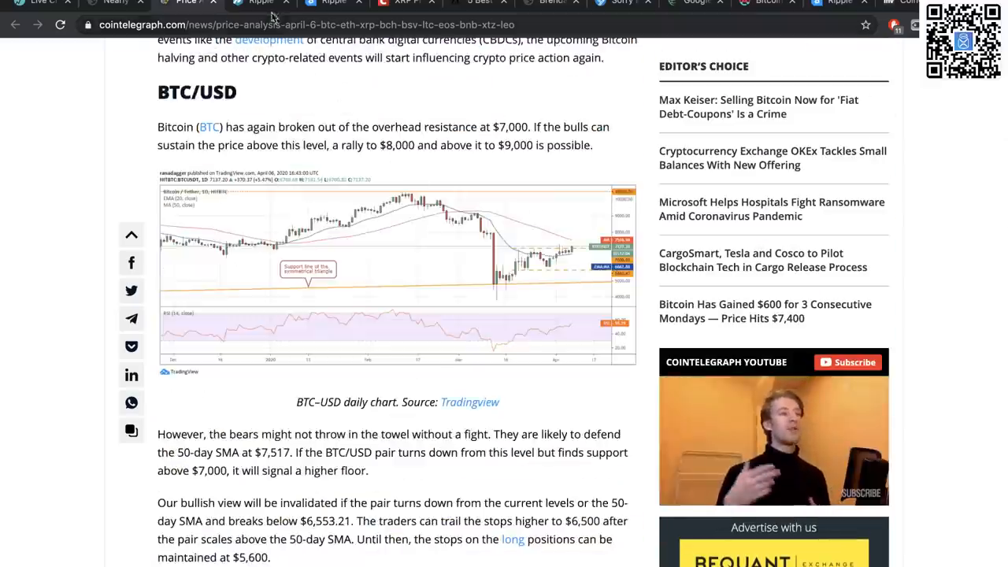
pyautogui.moveTo(259, 3)
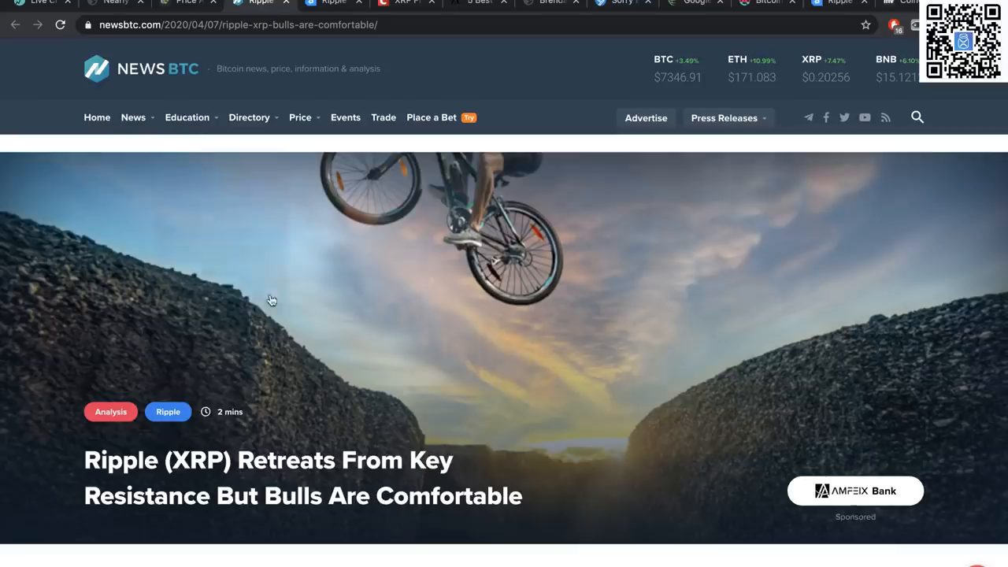
# - Read the NewsBTC XRP price analysis to its tags, then move to the Bitcoinist XRP listing article
pyautogui.scroll(-3)
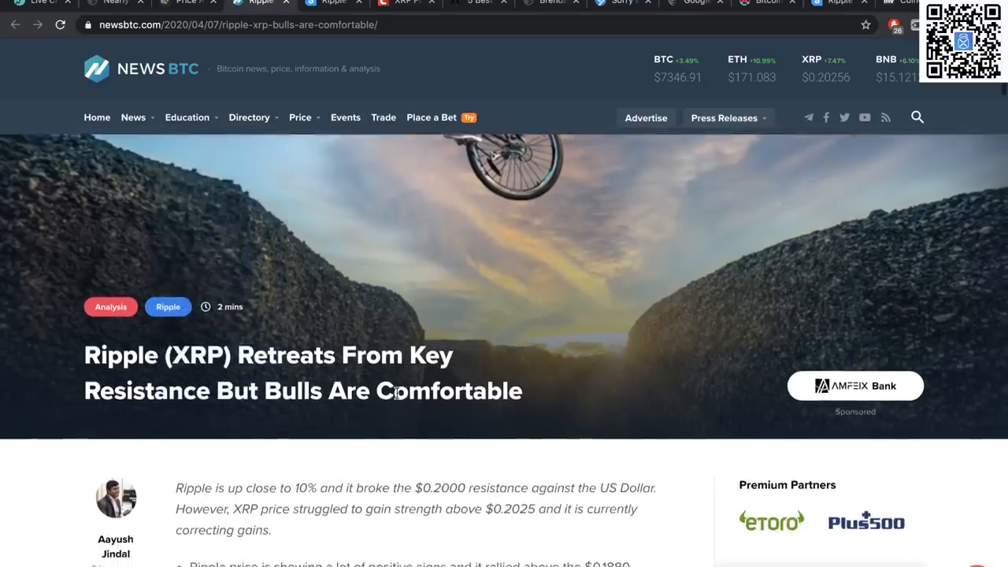
pyautogui.scroll(-3)
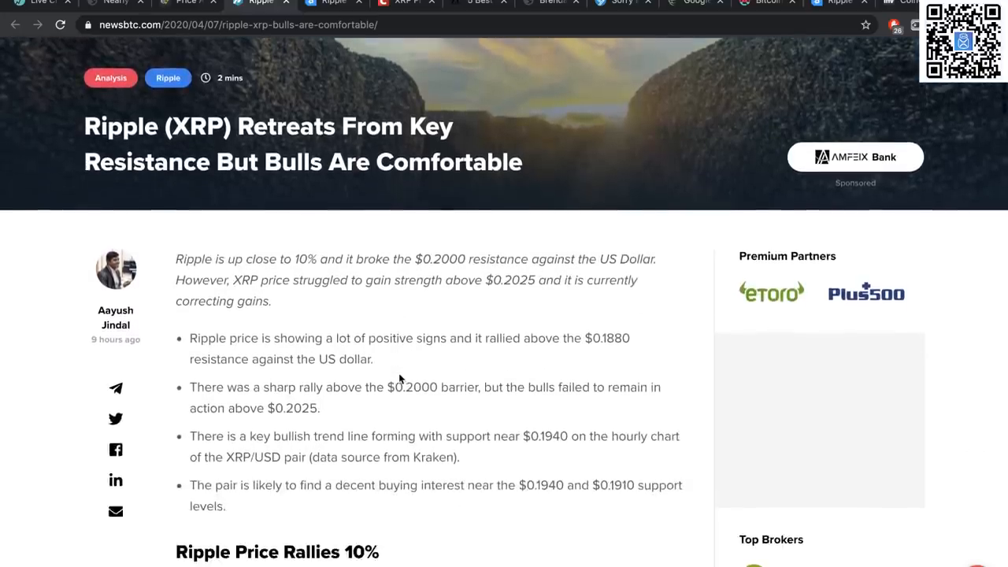
pyautogui.scroll(3)
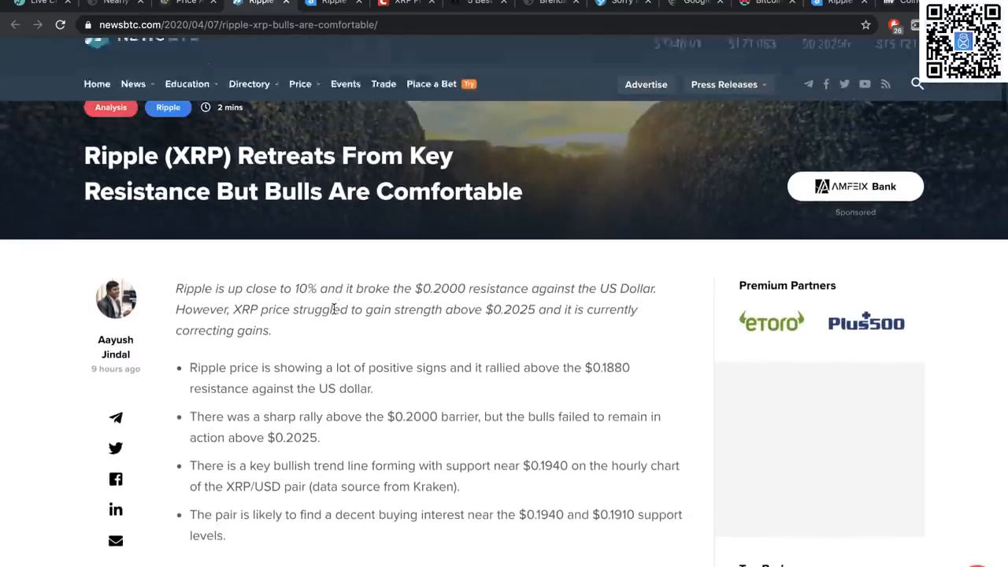
pyautogui.scroll(-3)
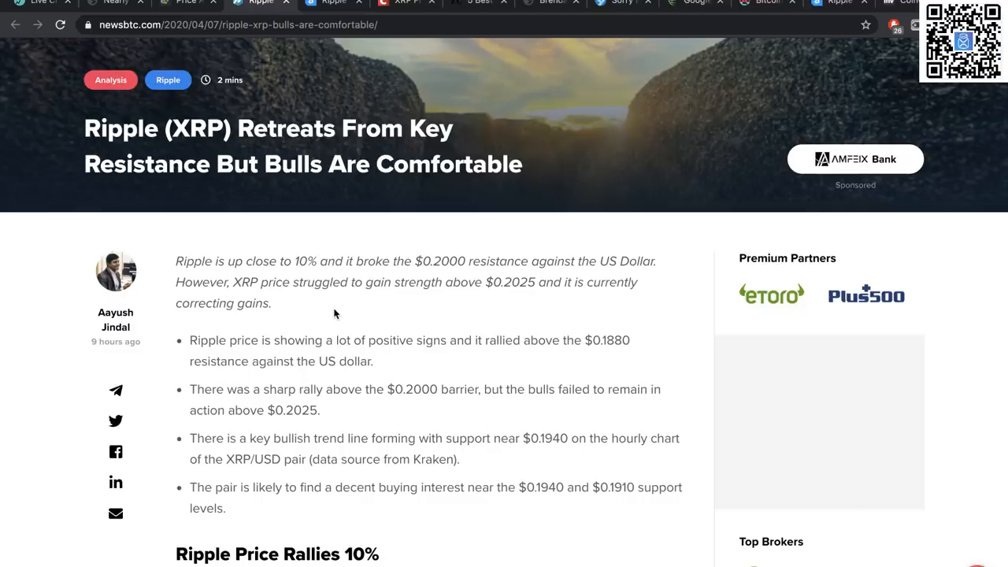
pyautogui.scroll(-3)
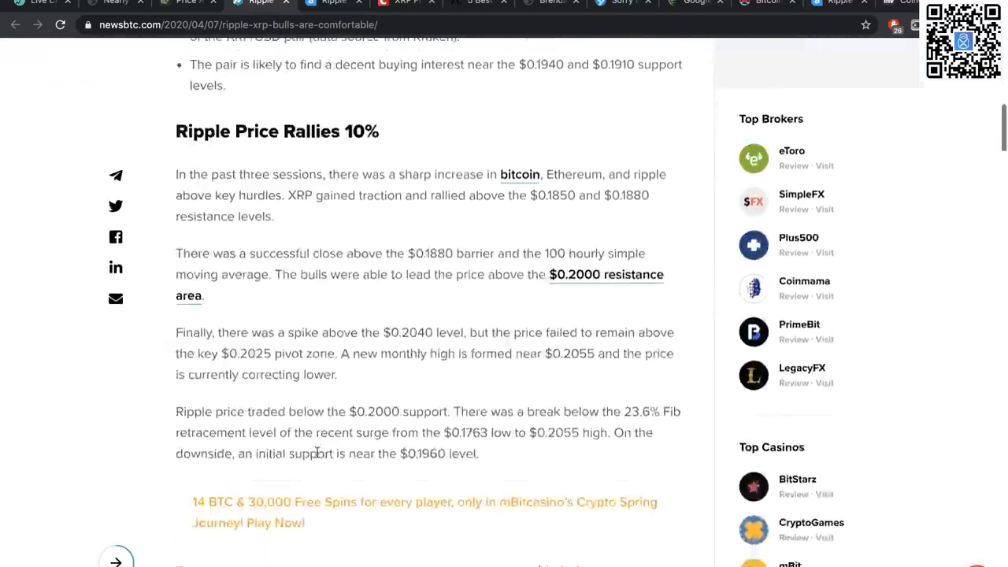
pyautogui.scroll(-3)
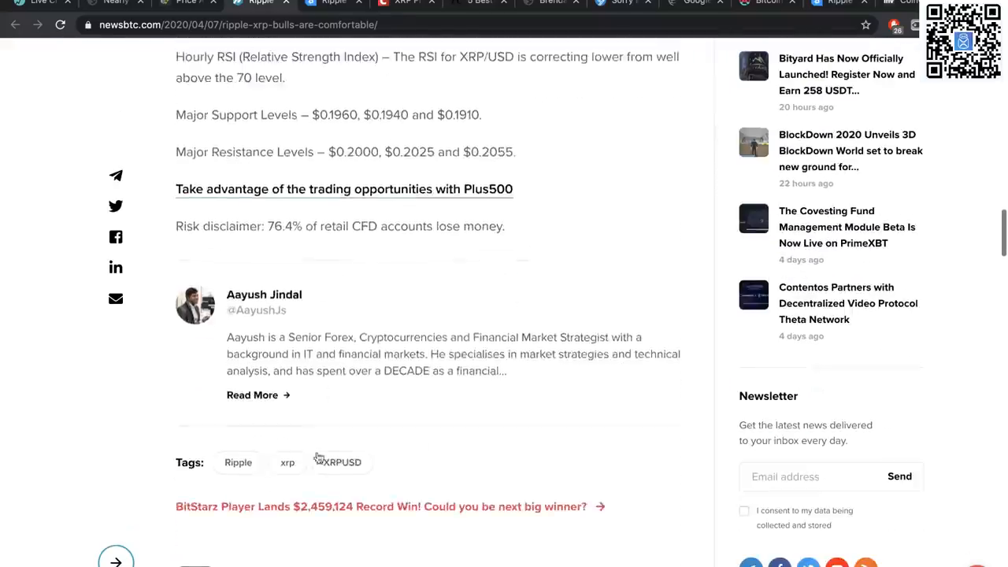
pyautogui.scroll(3)
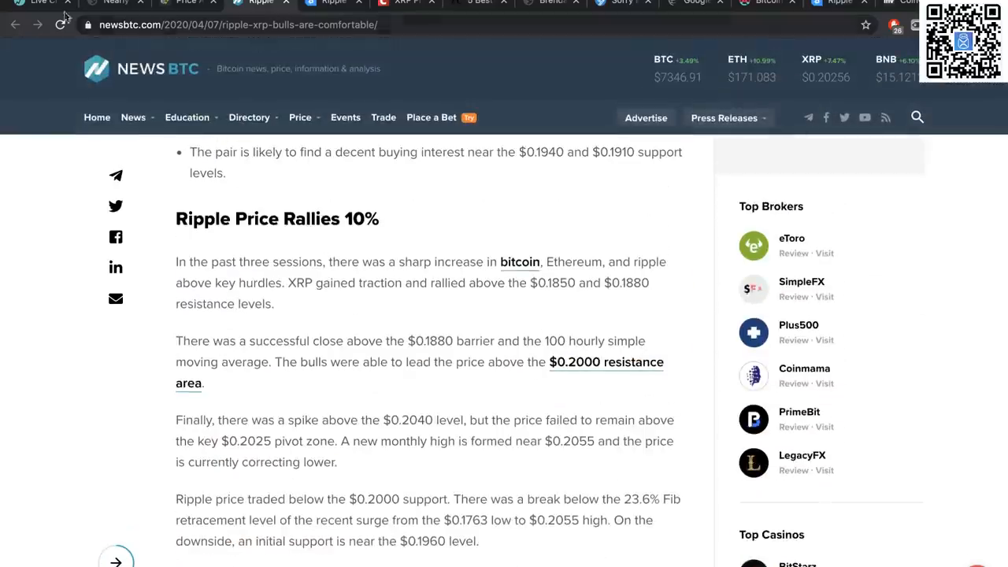
pyautogui.click(34, 3)
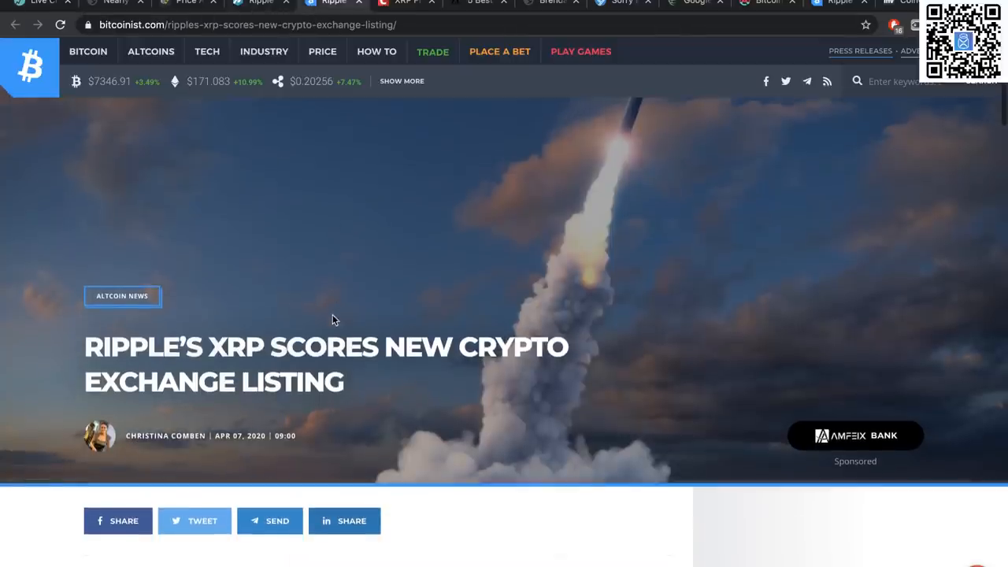
pyautogui.moveTo(265, 408)
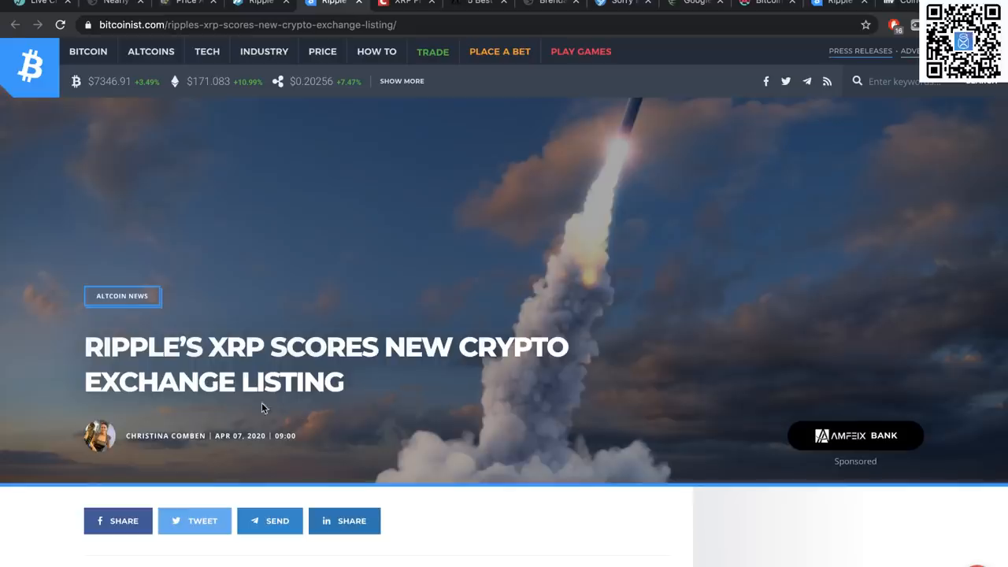
# - Read down past the WhiteBIT tweet to the 'RippleNet Tech Continues to Make Waves' section
pyautogui.scroll(-3)
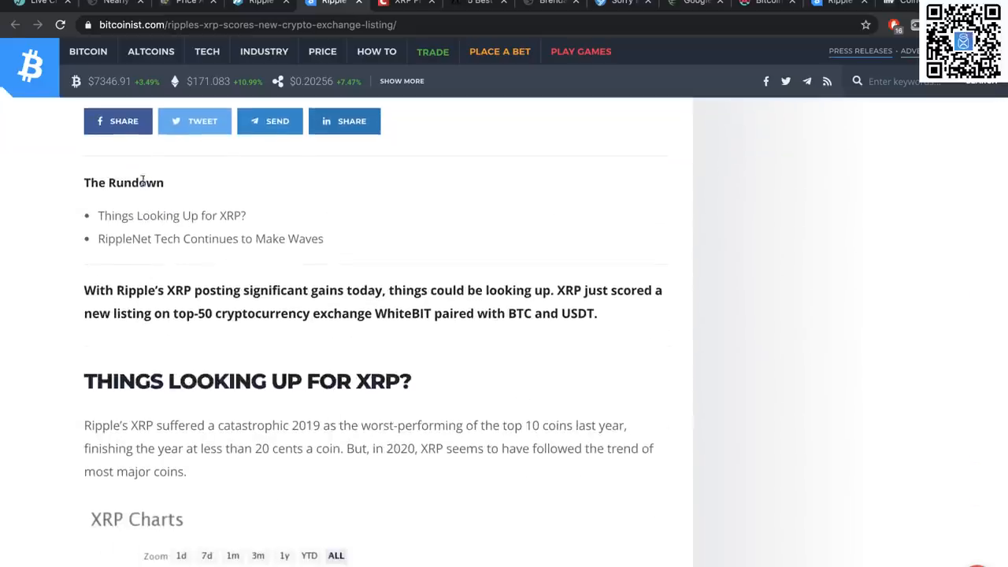
pyautogui.moveTo(239, 264)
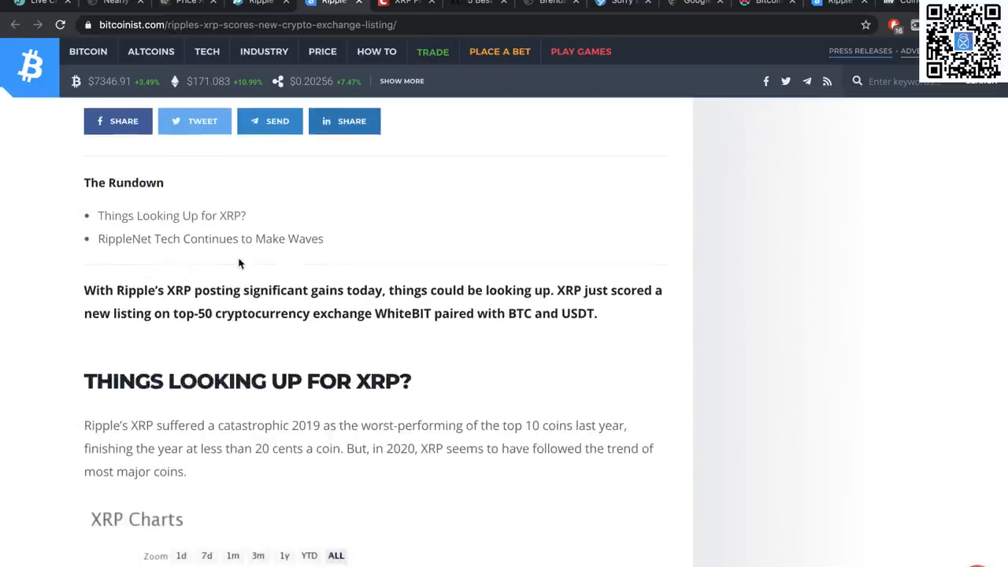
pyautogui.scroll(-3)
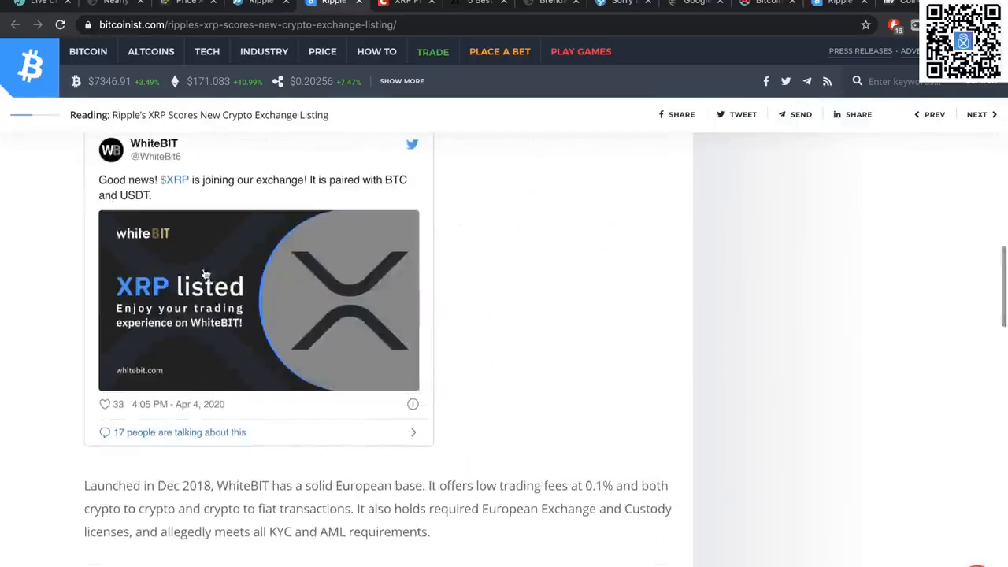
pyautogui.moveTo(185, 221)
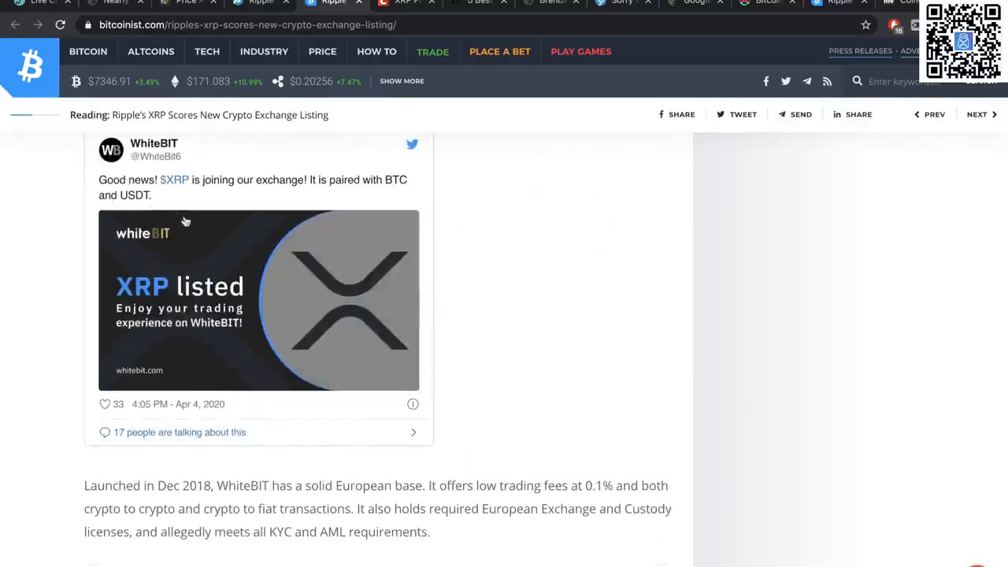
pyautogui.moveTo(260, 281)
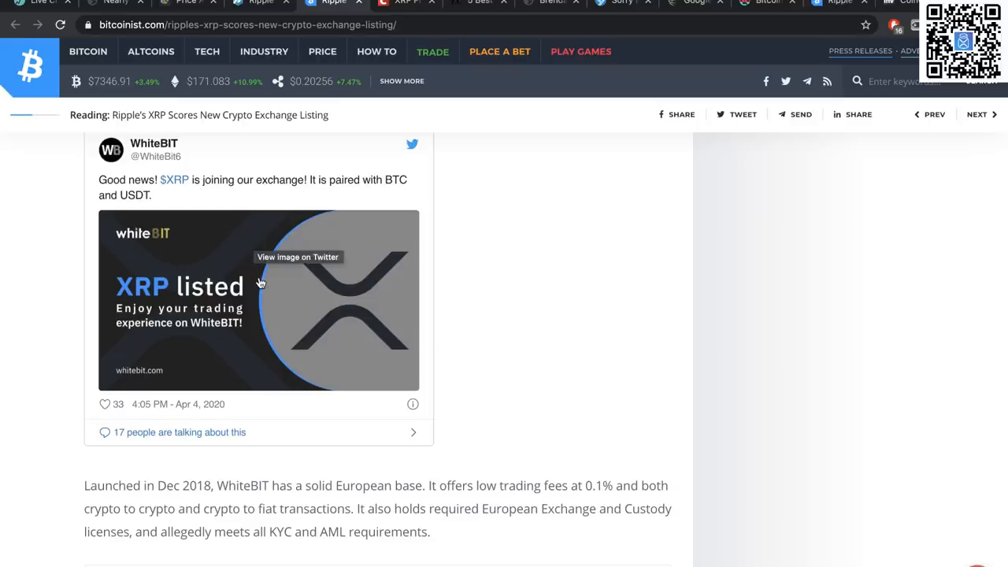
pyautogui.scroll(-3)
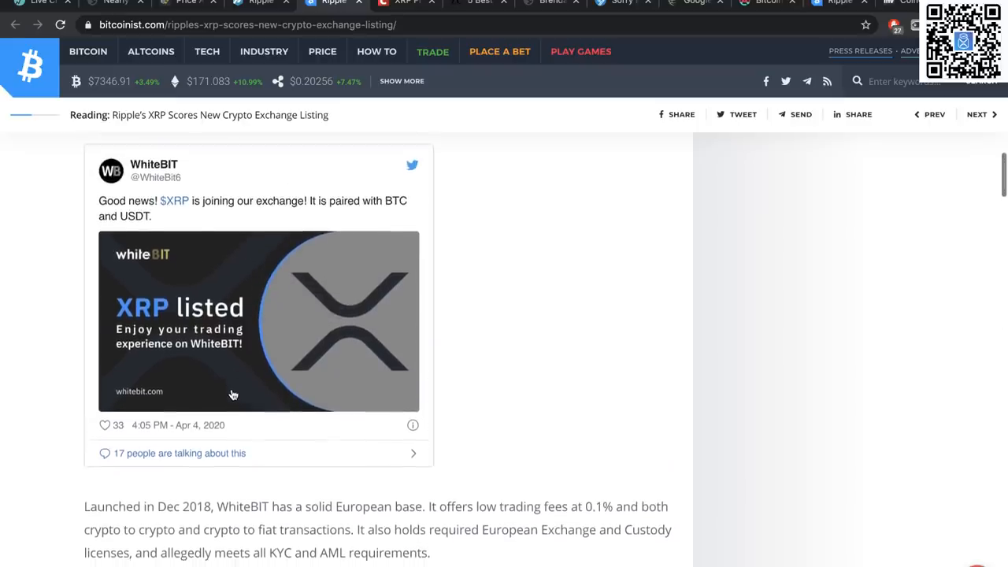
pyautogui.scroll(-3)
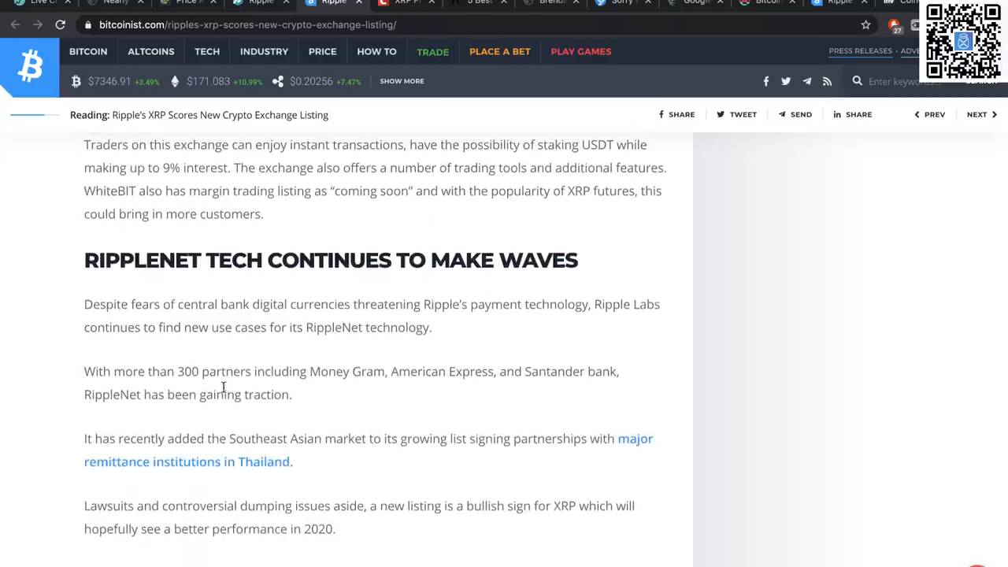
pyautogui.scroll(-3)
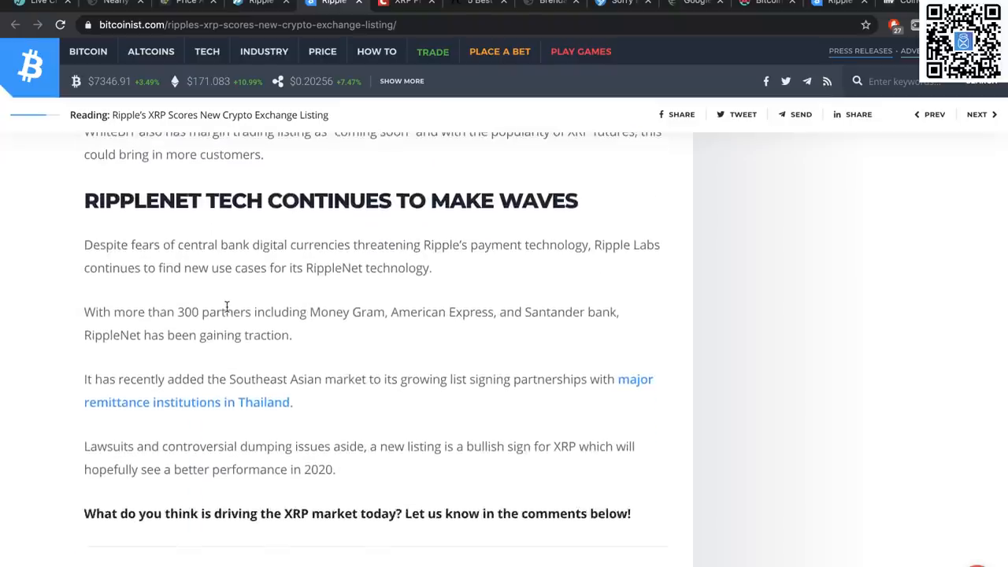
pyautogui.moveTo(265, 463)
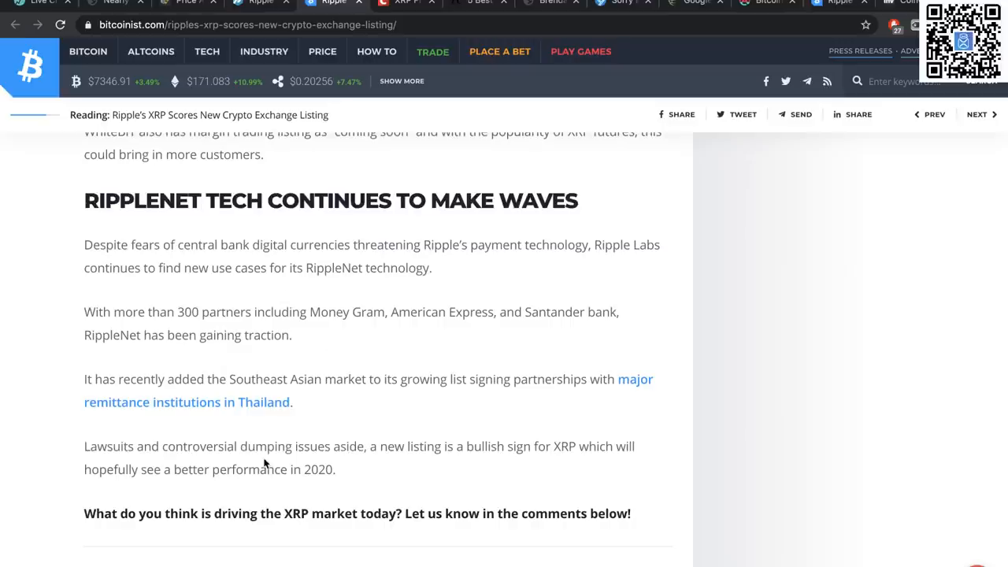
pyautogui.moveTo(228, 383)
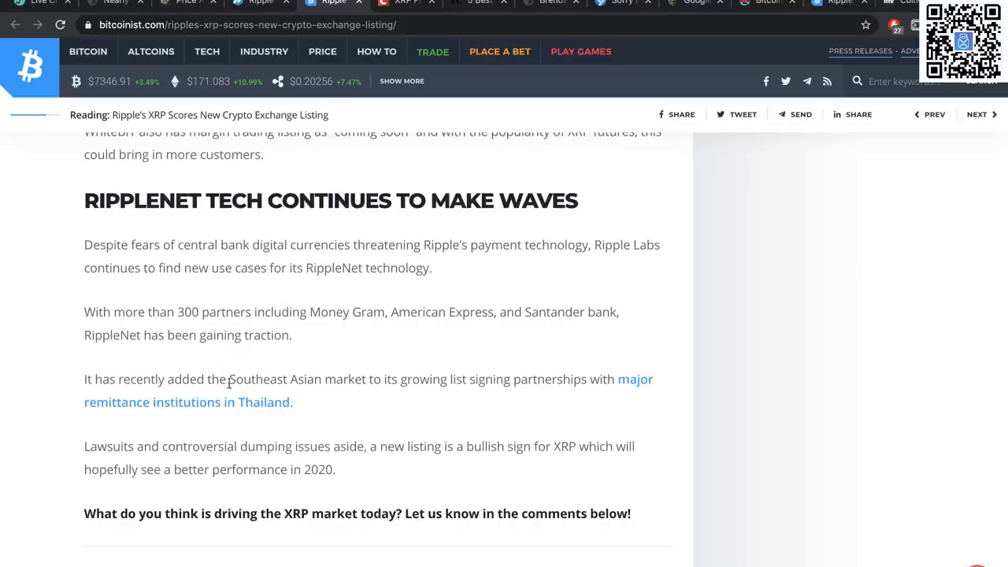
pyautogui.moveTo(366, 407)
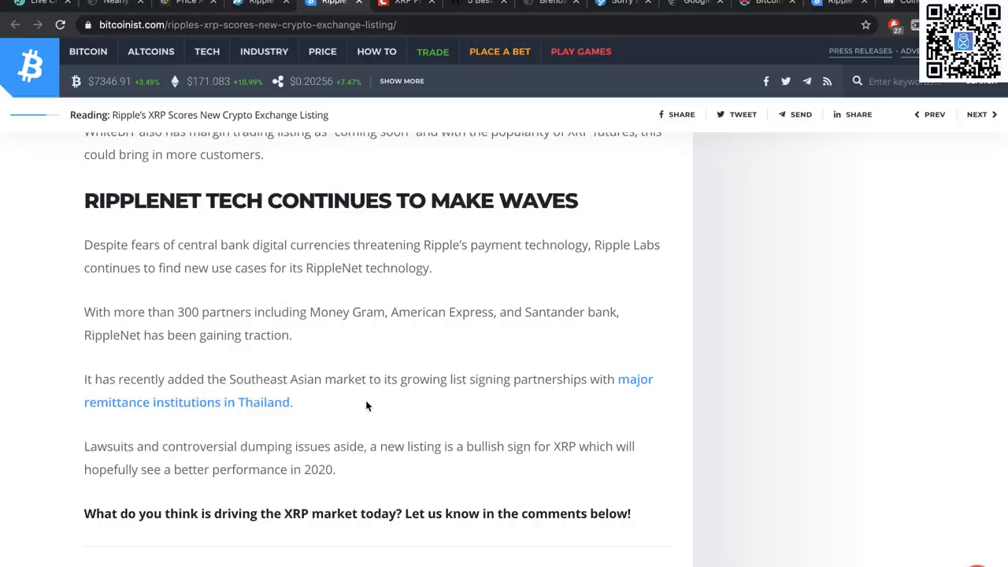
pyautogui.moveTo(476, 469)
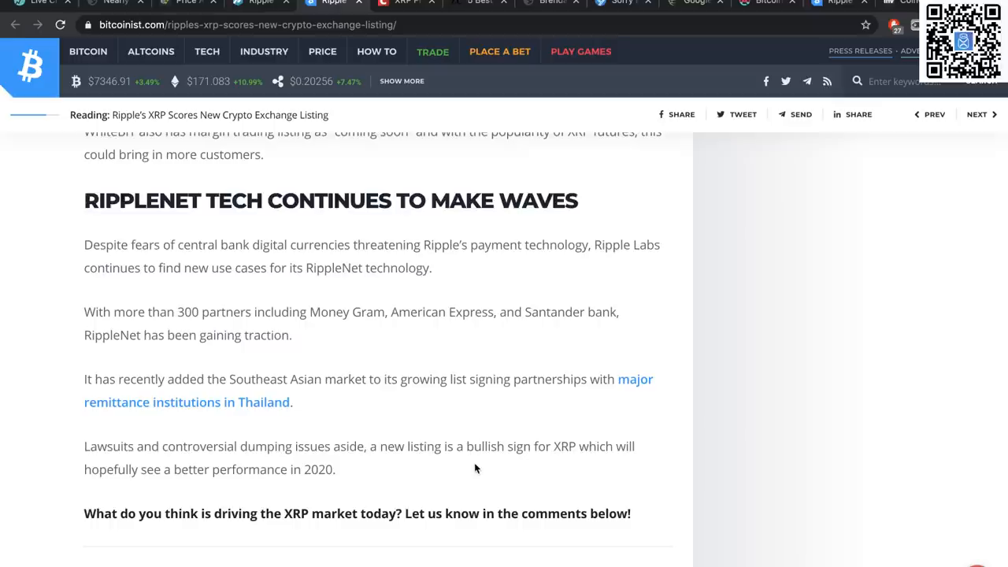
pyautogui.moveTo(418, 471)
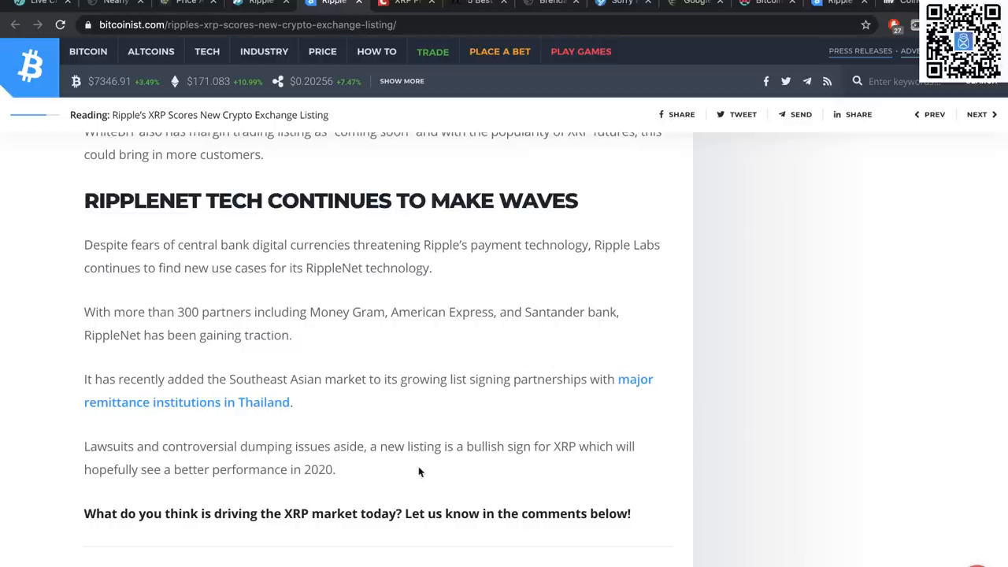
pyautogui.moveTo(315, 450)
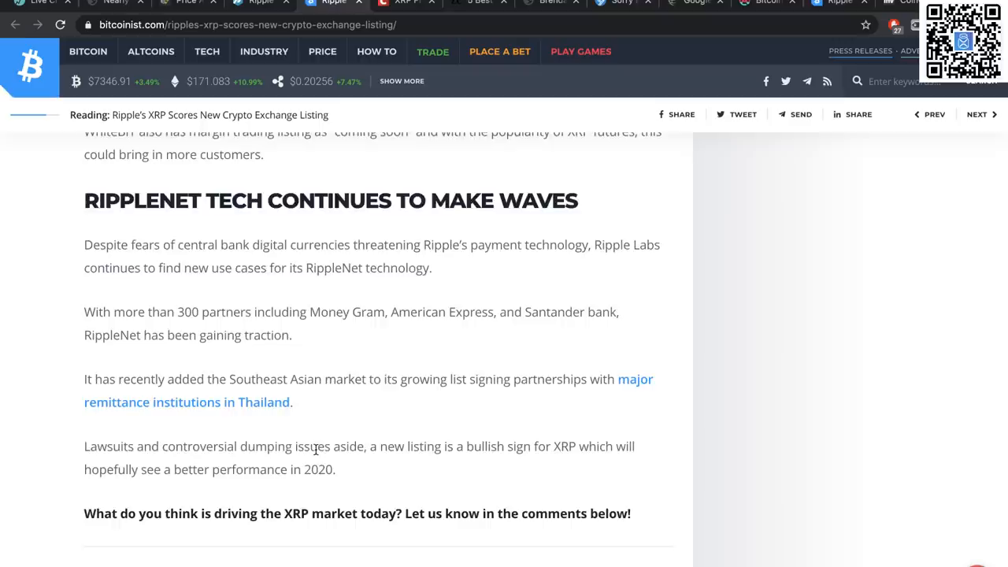
pyautogui.scroll(-3)
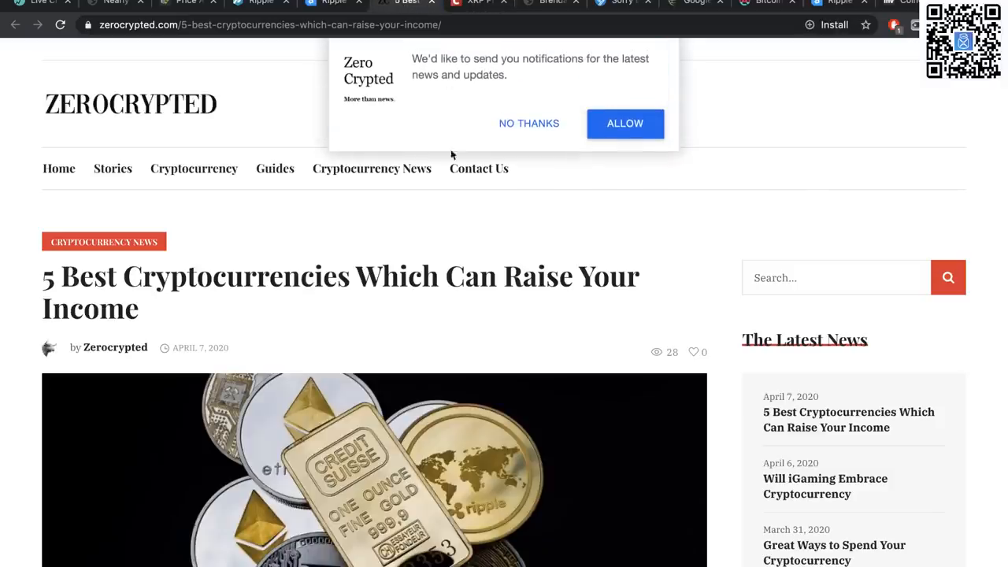
# - Decline the notifications prompt and read down through the Bitcoin, Ethereum and Ripple entries
pyautogui.scroll(-3)
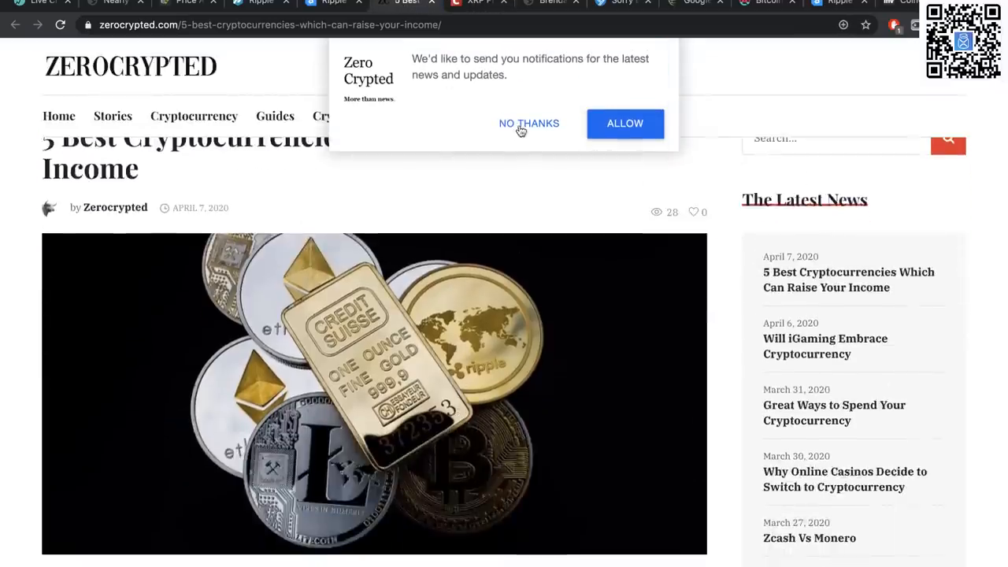
pyautogui.click(529, 123)
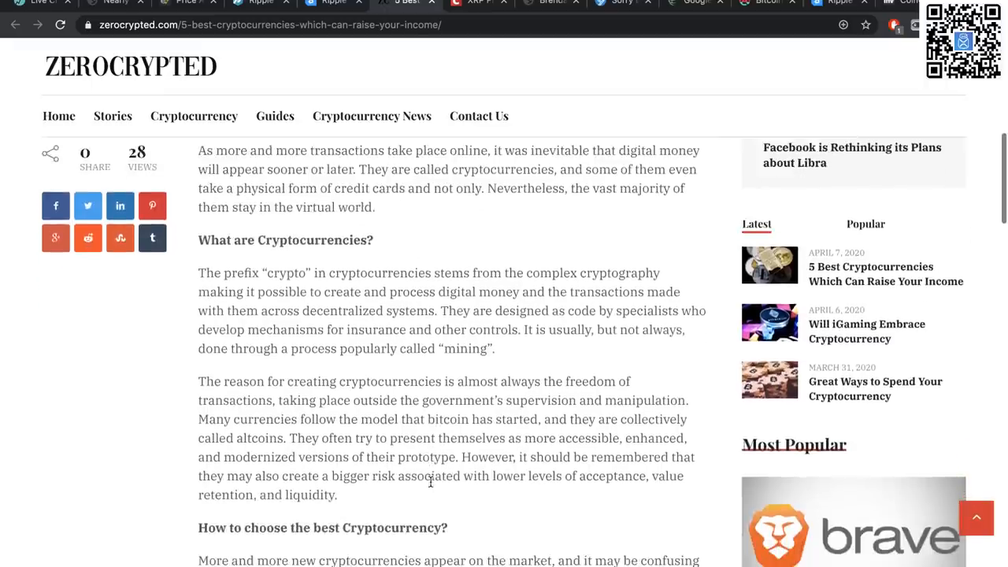
pyautogui.scroll(-3)
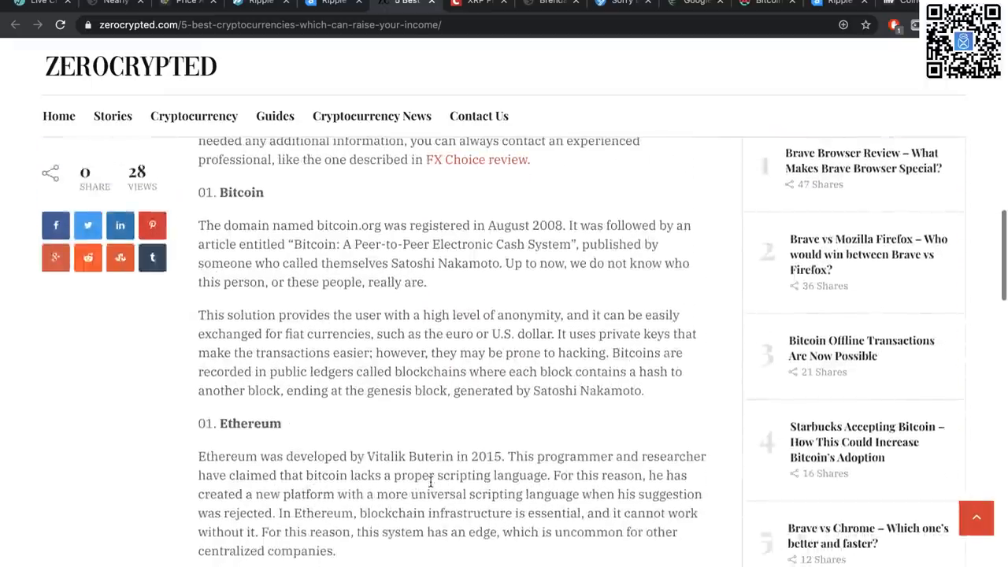
pyautogui.scroll(3)
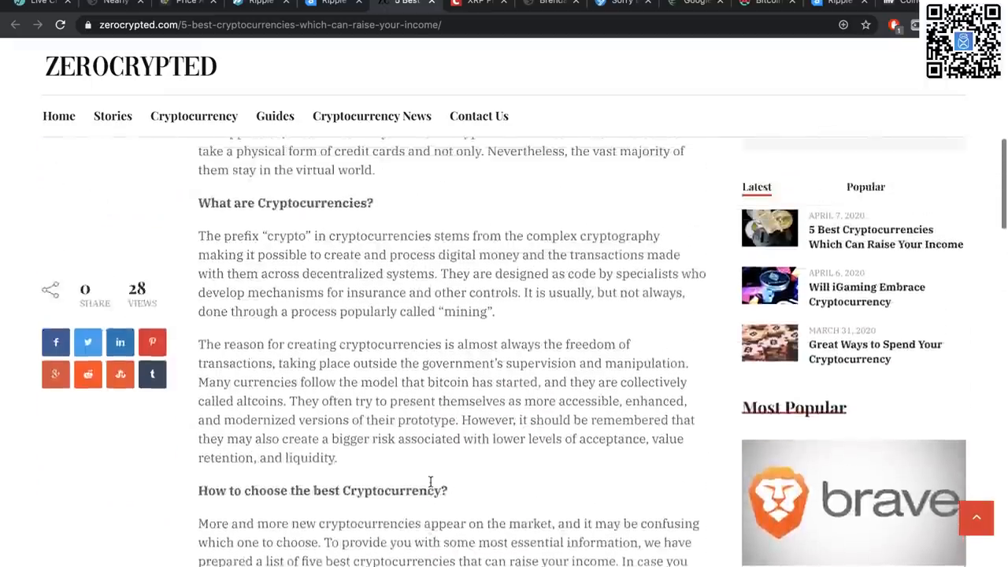
pyautogui.scroll(3)
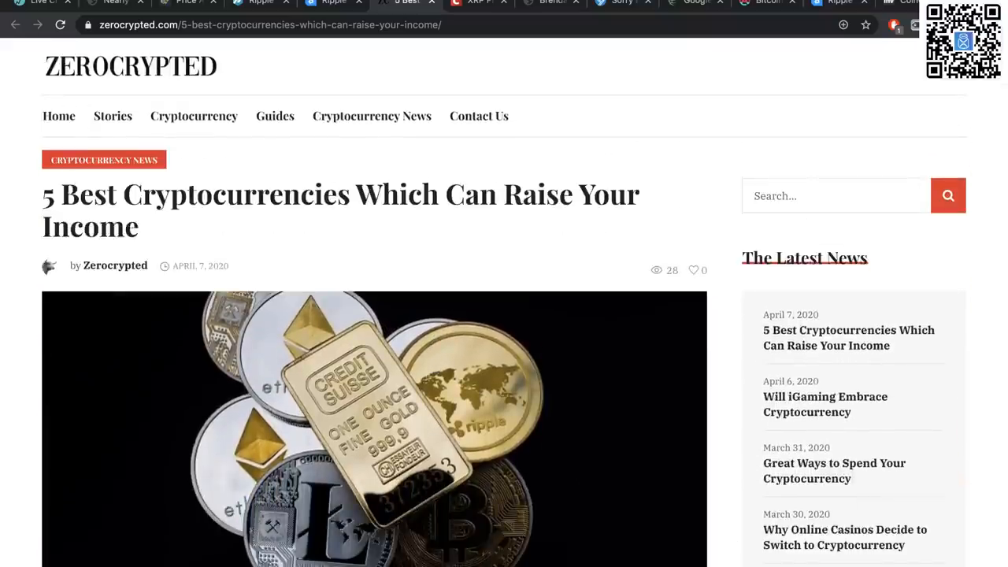
pyautogui.scroll(-3)
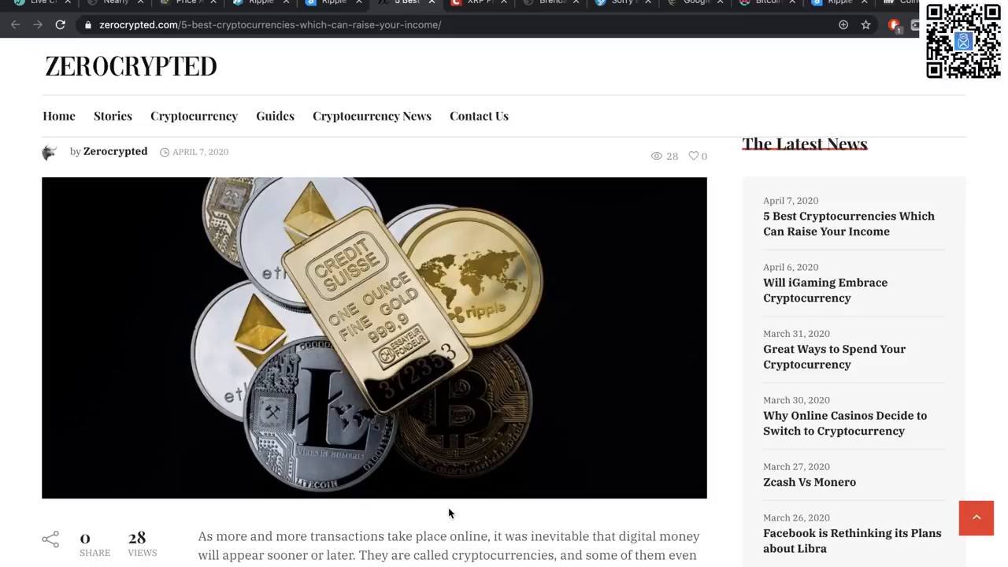
pyautogui.scroll(-3)
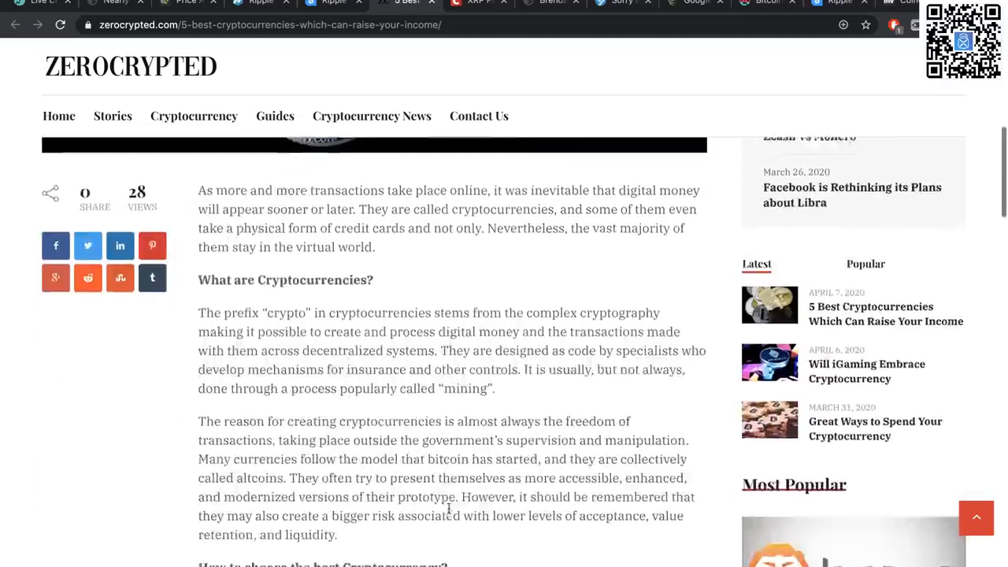
pyautogui.scroll(-3)
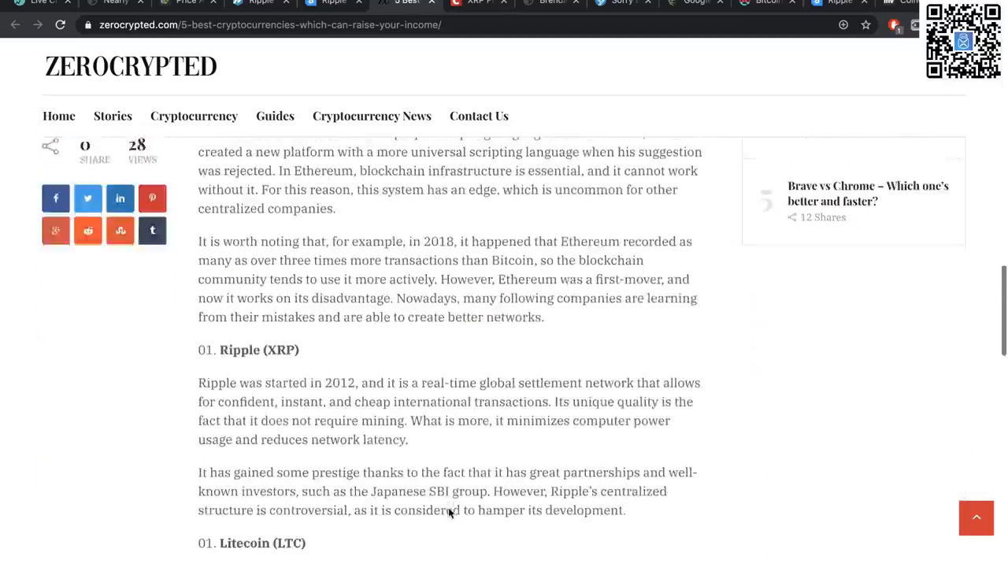
pyautogui.scroll(-3)
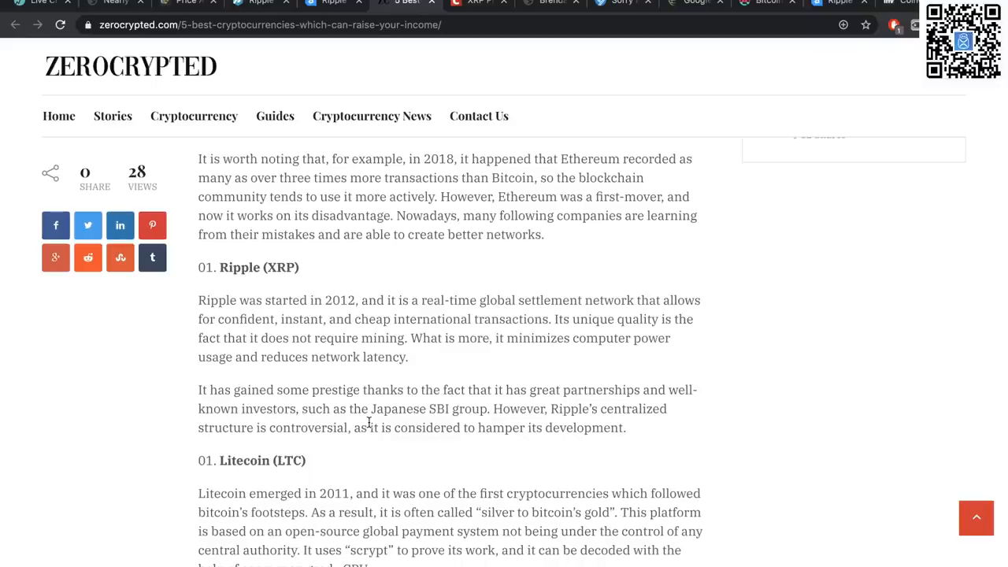
# - Review the Litecoin and Tether entries and return to the article's headline
pyautogui.scroll(3)
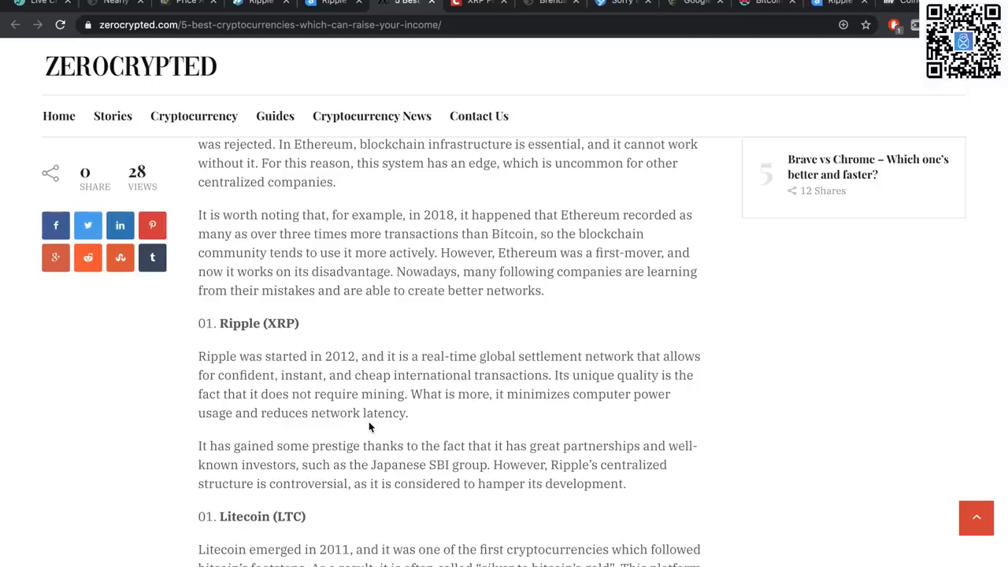
pyautogui.scroll(3)
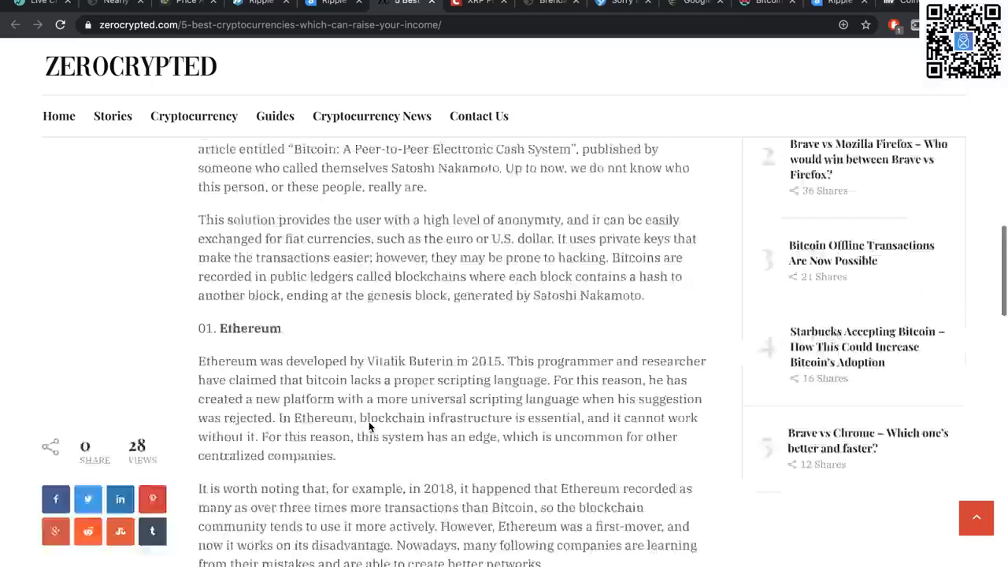
pyautogui.scroll(3)
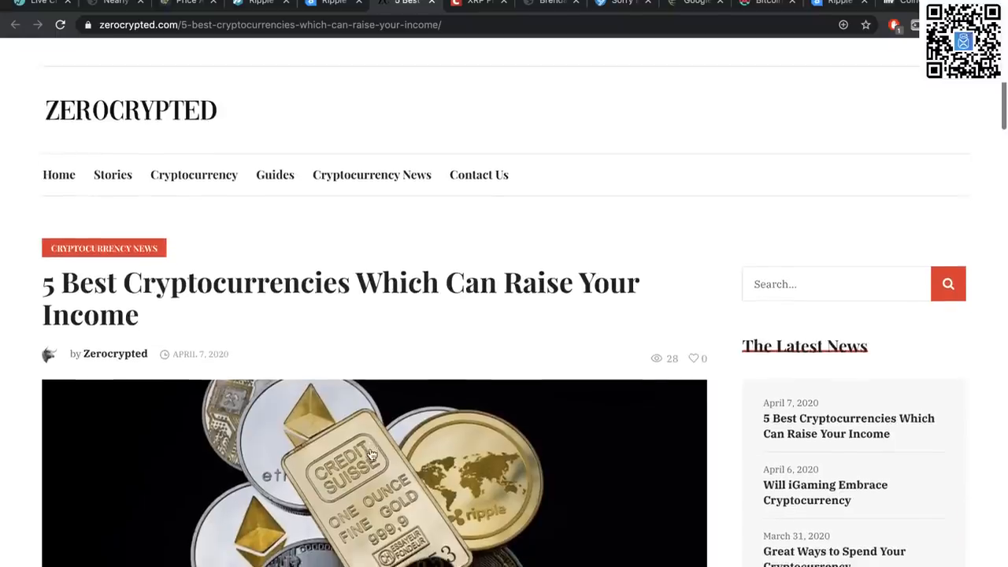
pyautogui.scroll(-3)
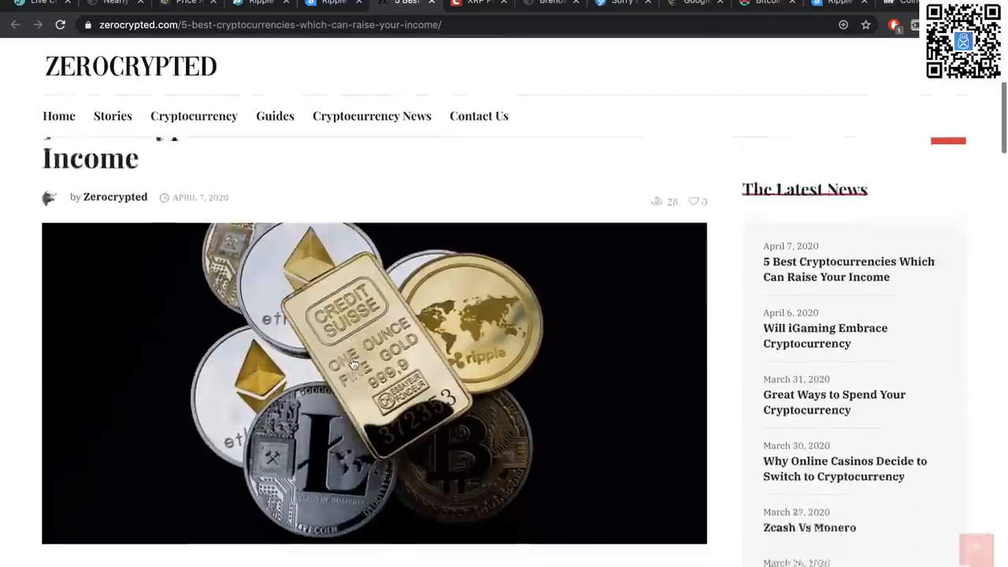
pyautogui.scroll(-3)
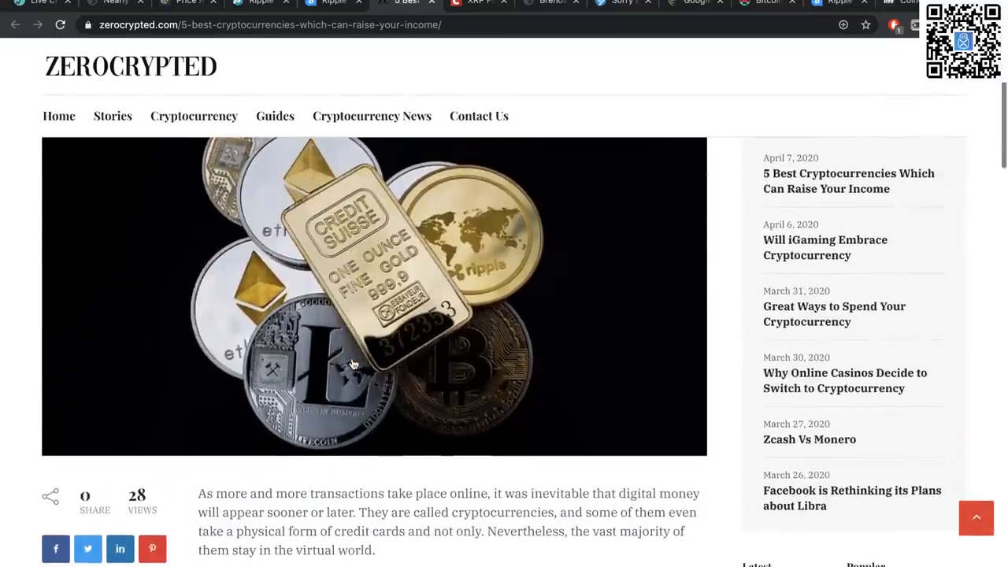
pyautogui.scroll(-3)
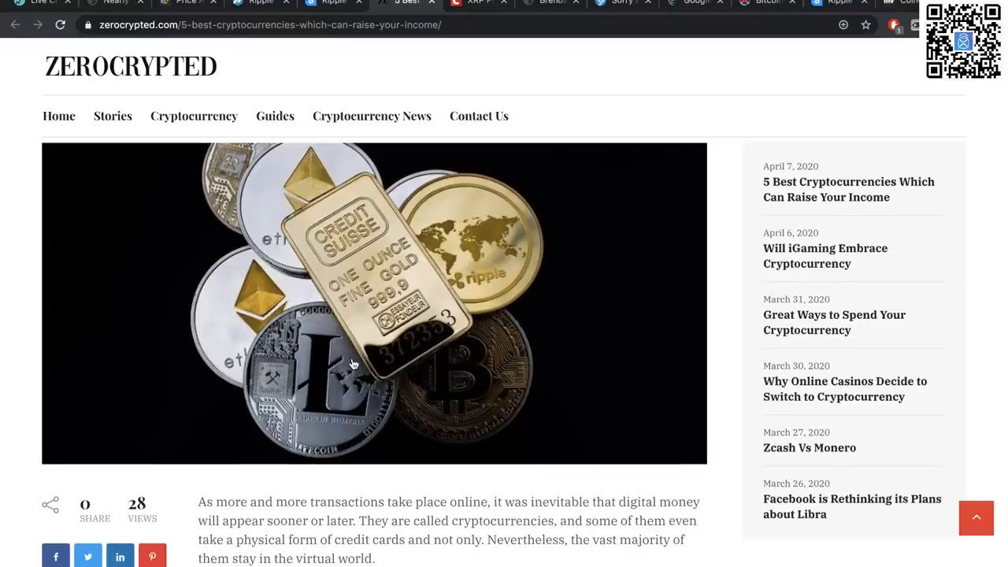
pyautogui.scroll(3)
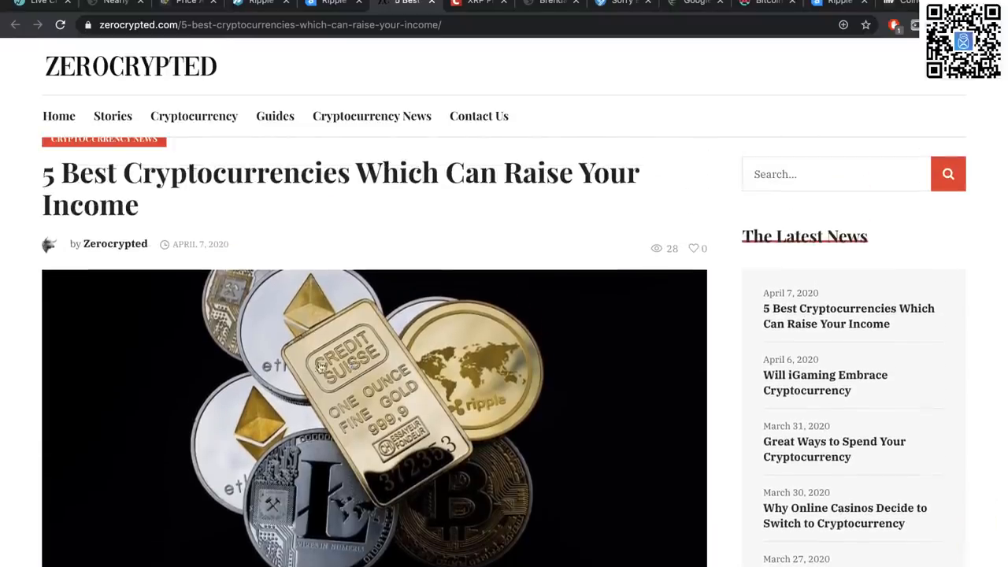
pyautogui.scroll(-3)
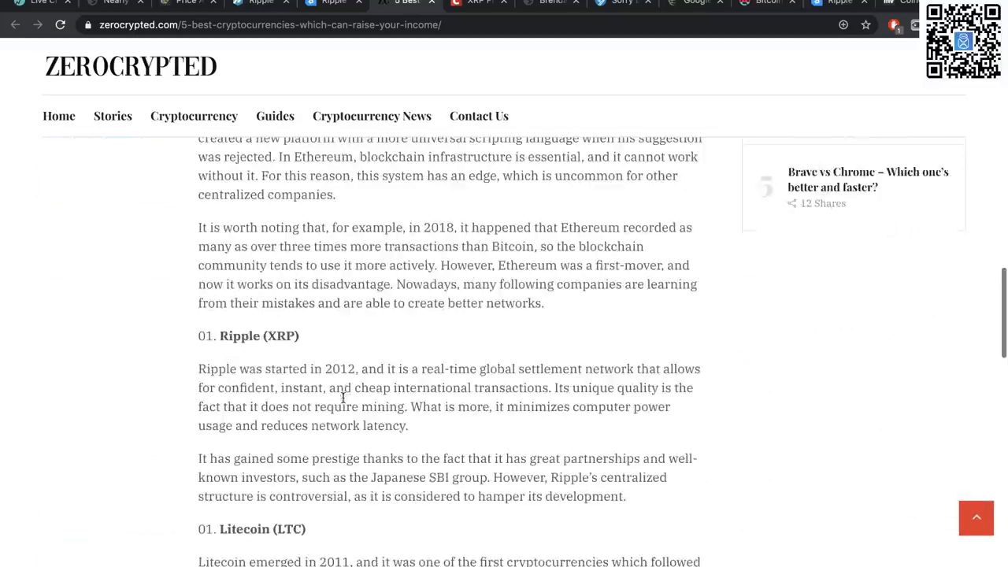
pyautogui.scroll(-3)
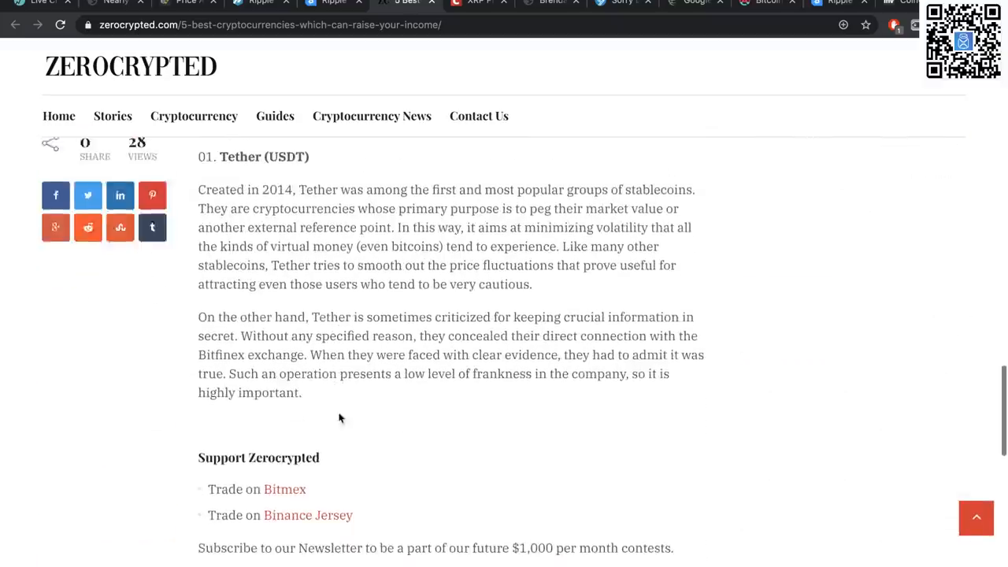
pyautogui.scroll(3)
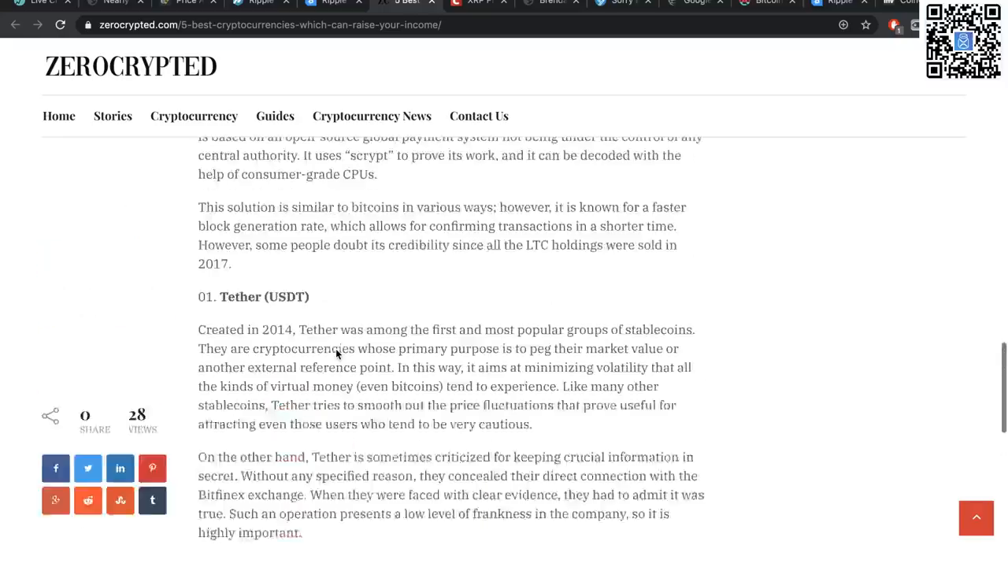
pyautogui.scroll(3)
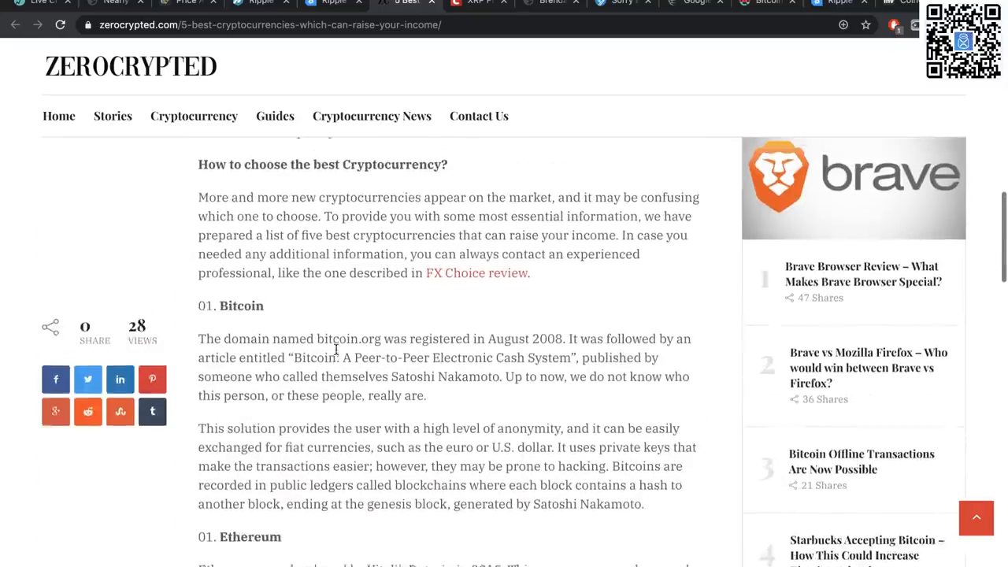
pyautogui.scroll(-3)
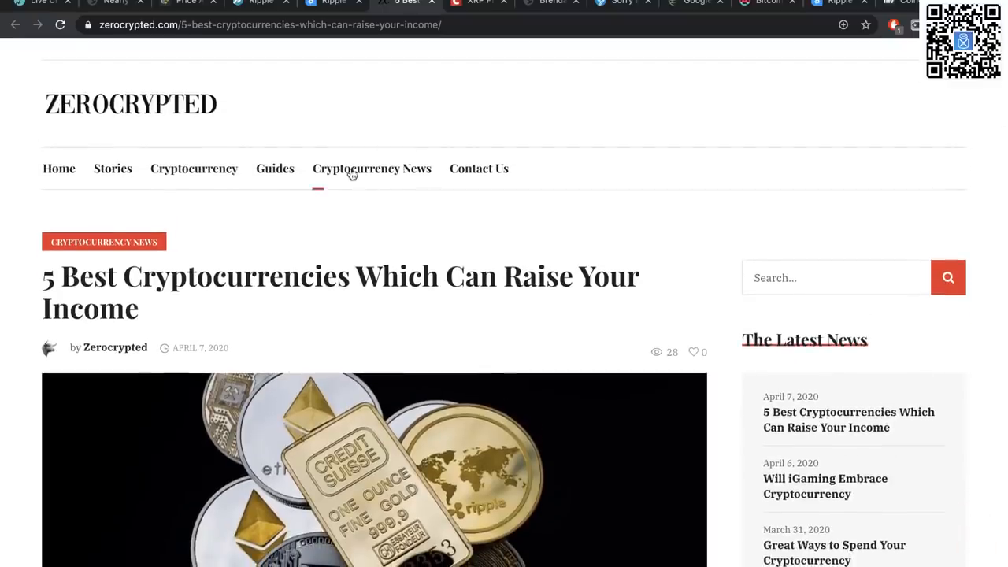
pyautogui.moveTo(453, 17)
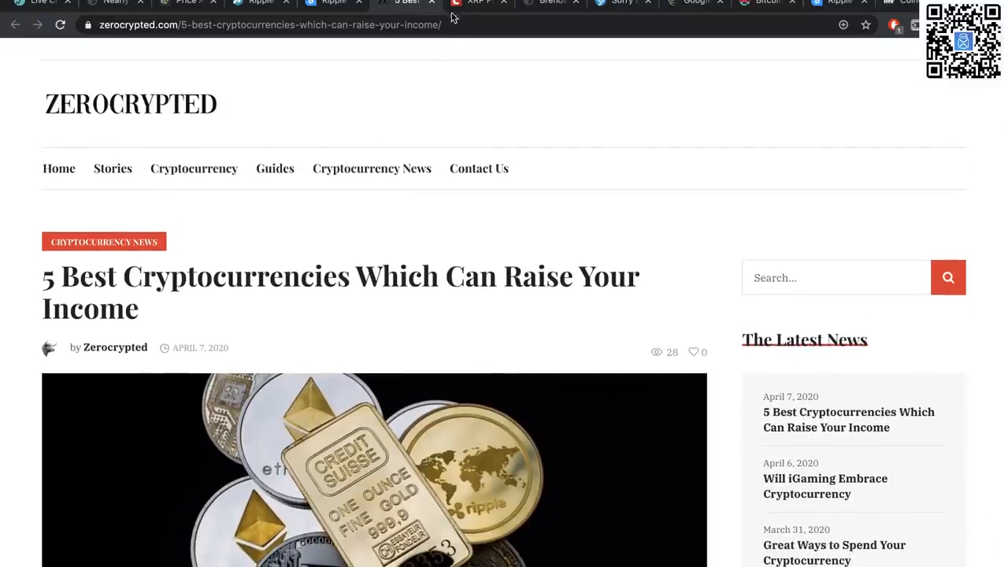
pyautogui.moveTo(208, 104)
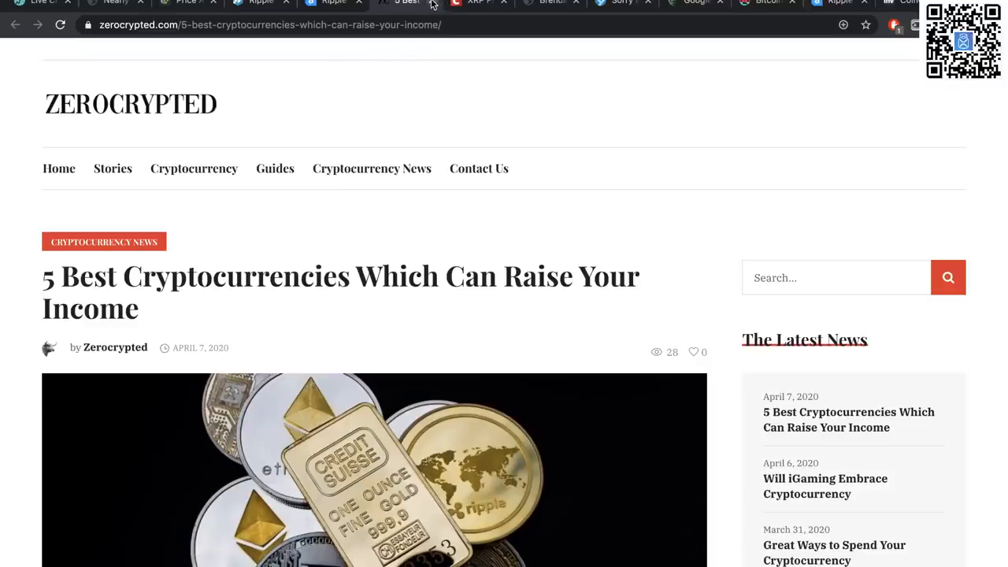
# - Skim Coinspeaker's 'XRP Price Hits $0.20' story, then return to the Bitcoinist XRP listing article
pyautogui.click(407, 4)
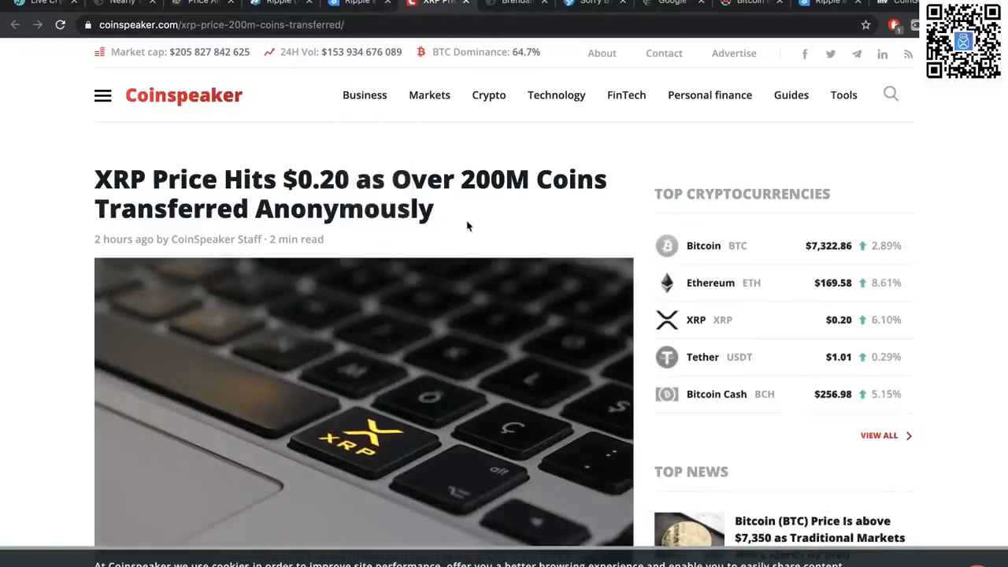
pyautogui.moveTo(381, 307)
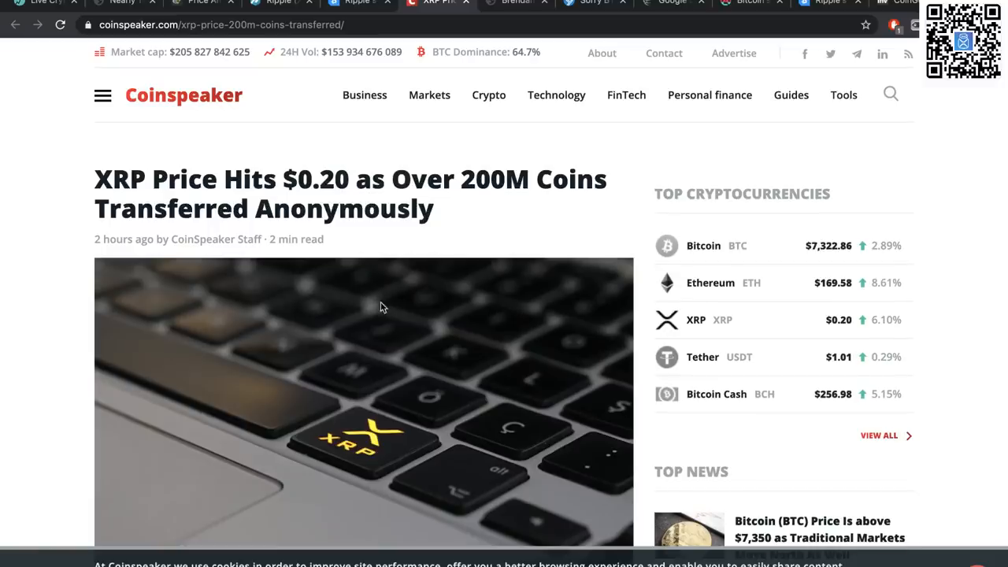
pyautogui.scroll(-3)
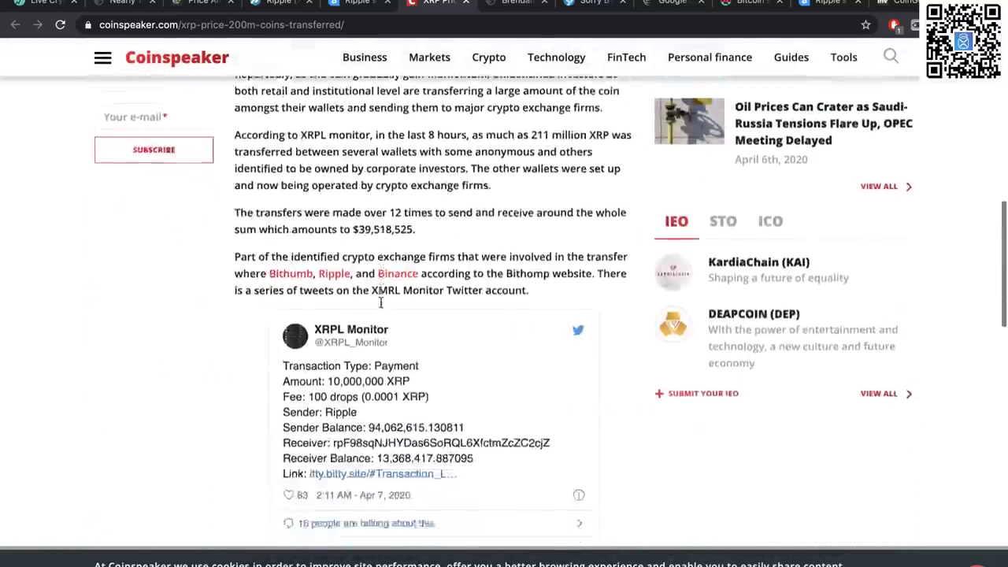
pyautogui.scroll(-3)
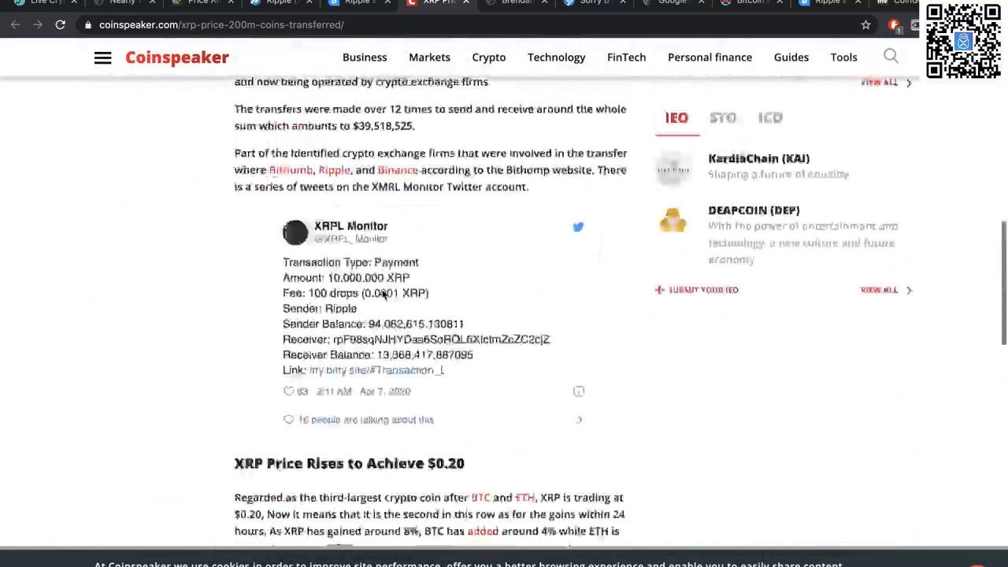
pyautogui.scroll(3)
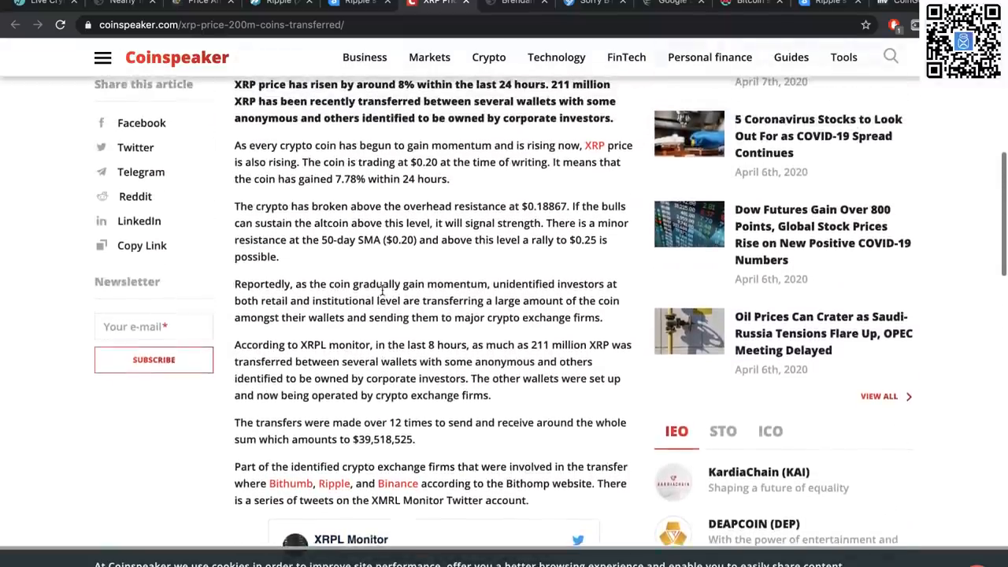
pyautogui.scroll(3)
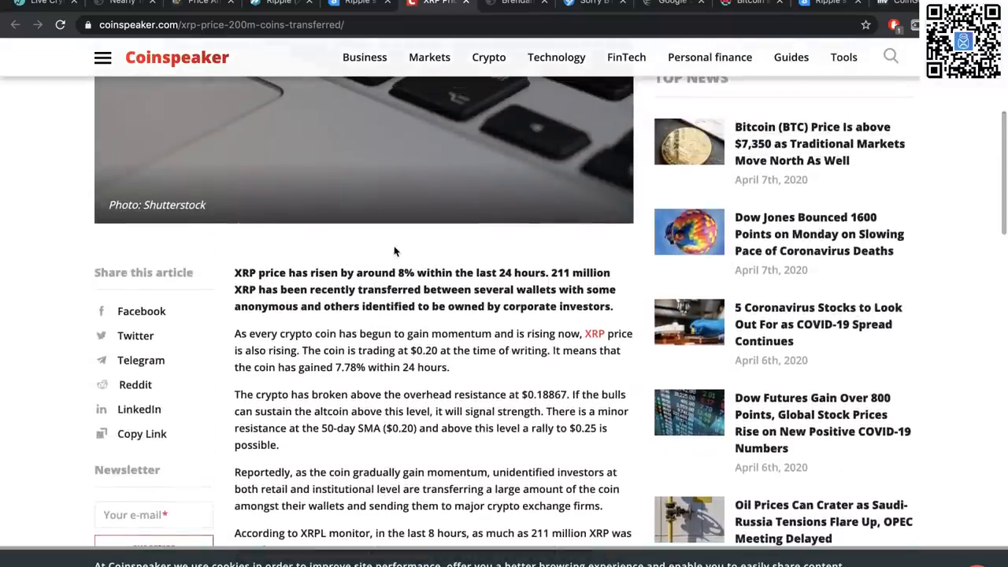
pyautogui.scroll(3)
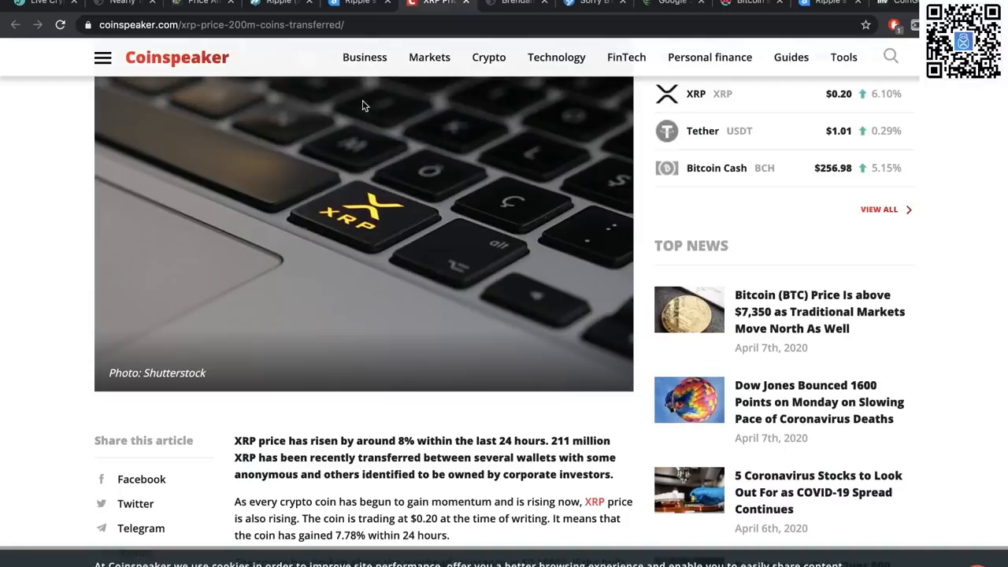
pyautogui.click(359, 3)
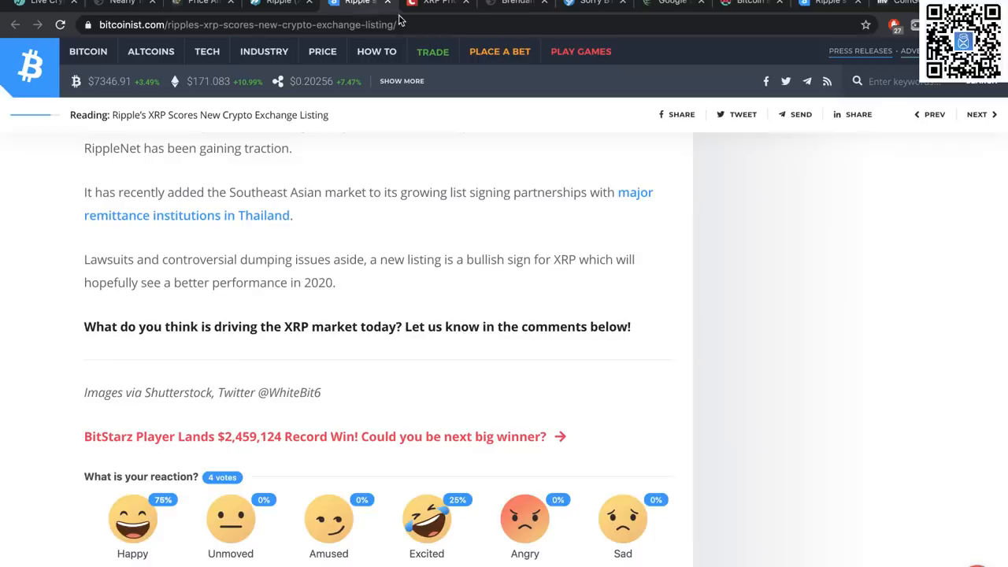
pyautogui.scroll(3)
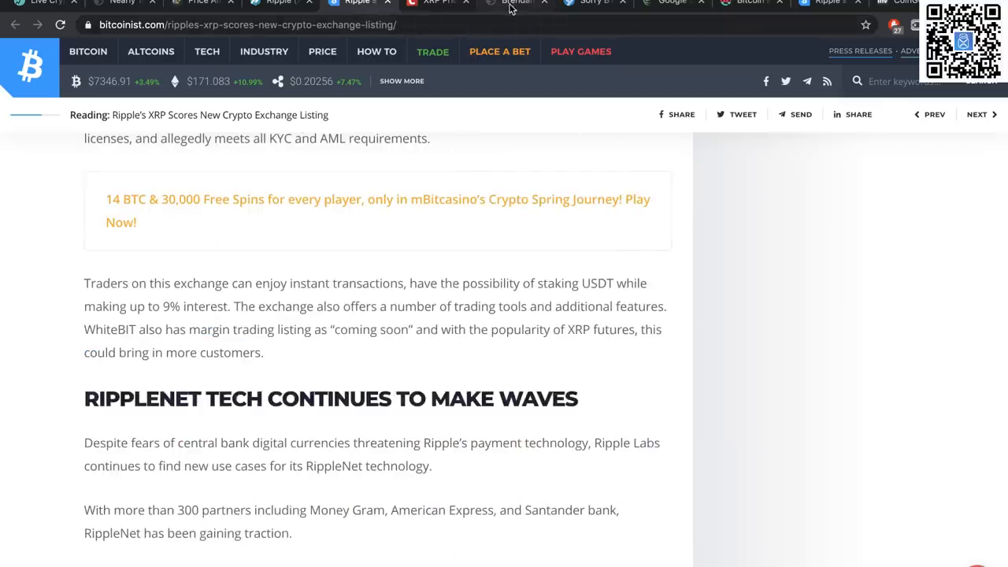
pyautogui.click(517, 3)
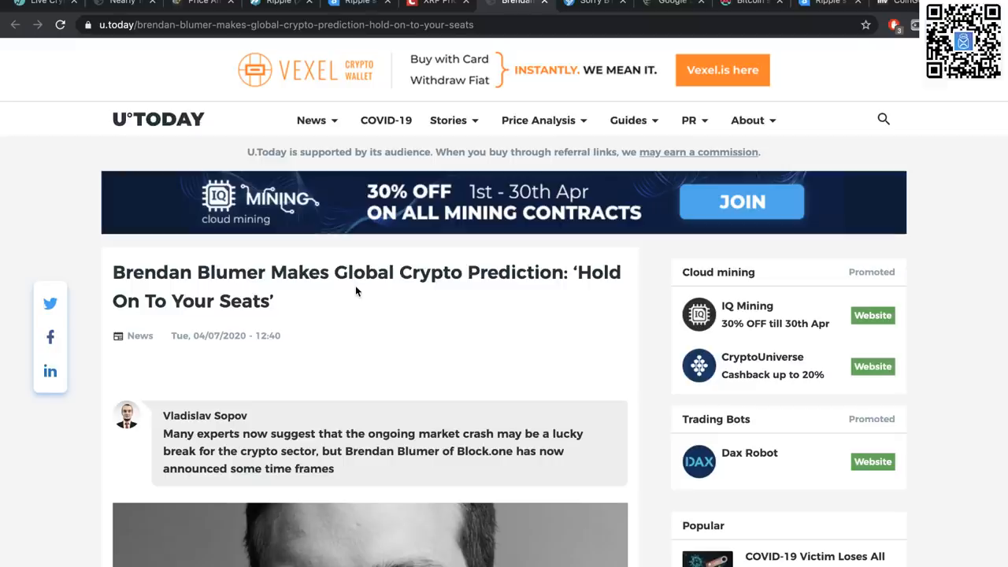
pyautogui.scroll(-3)
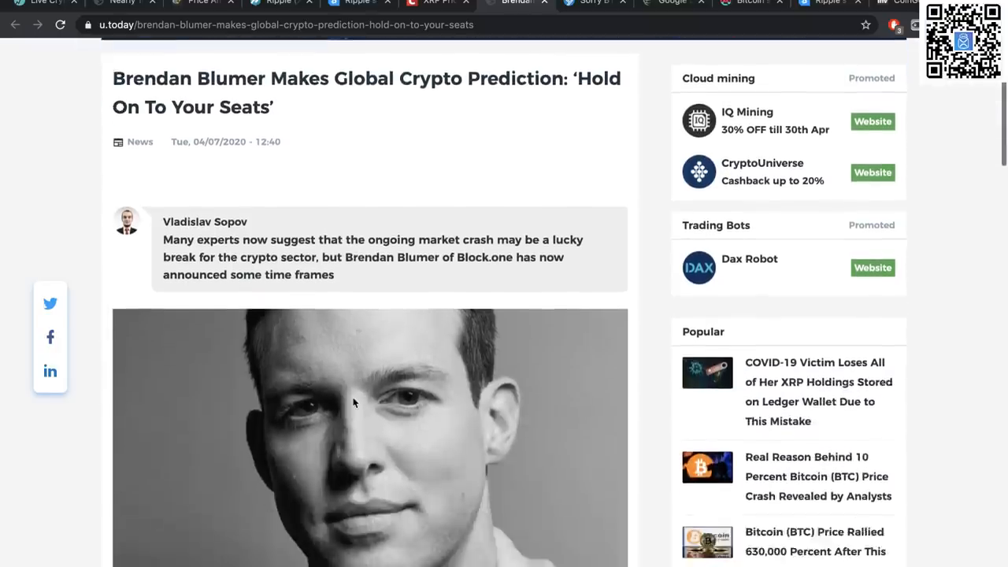
pyautogui.scroll(-3)
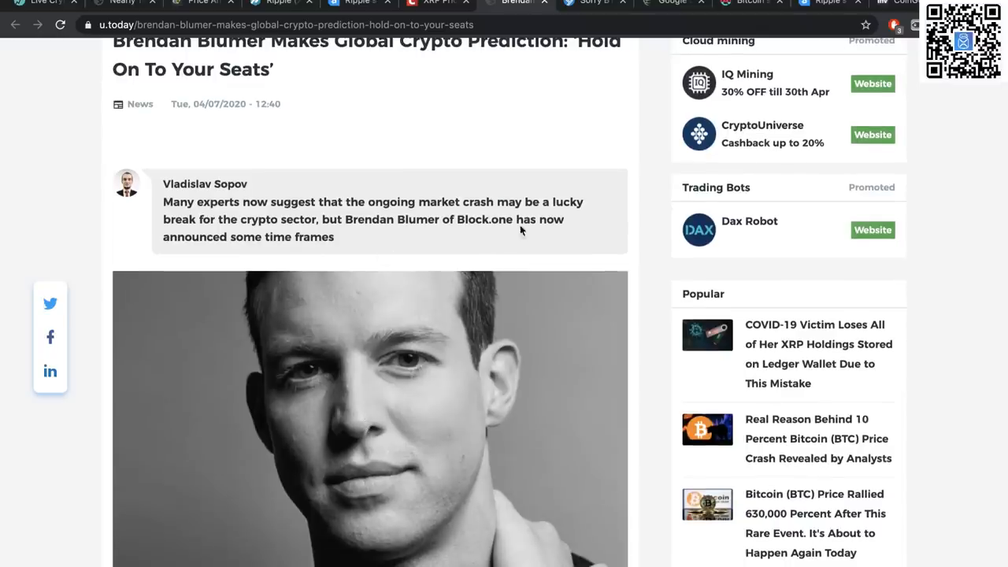
pyautogui.scroll(-3)
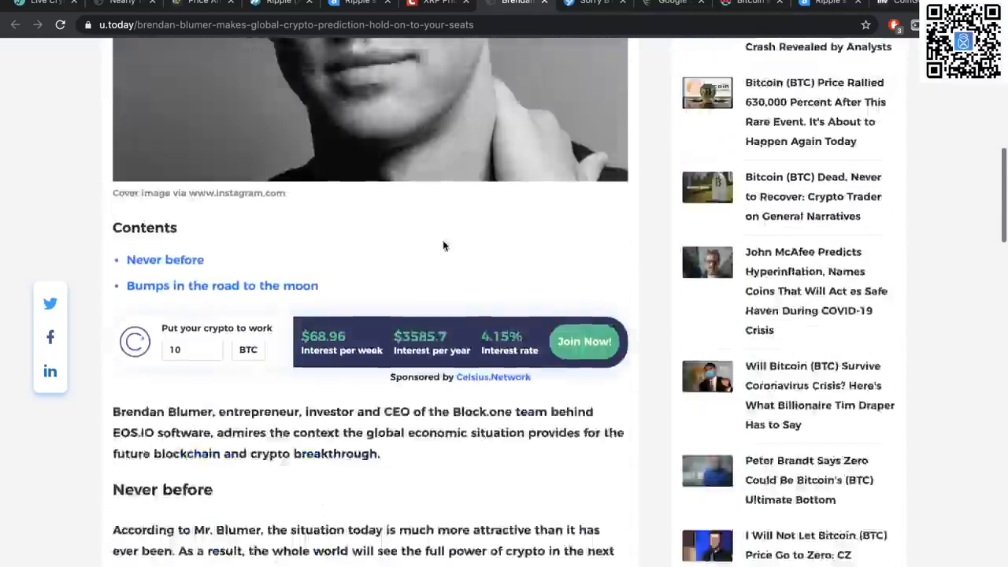
pyautogui.scroll(-3)
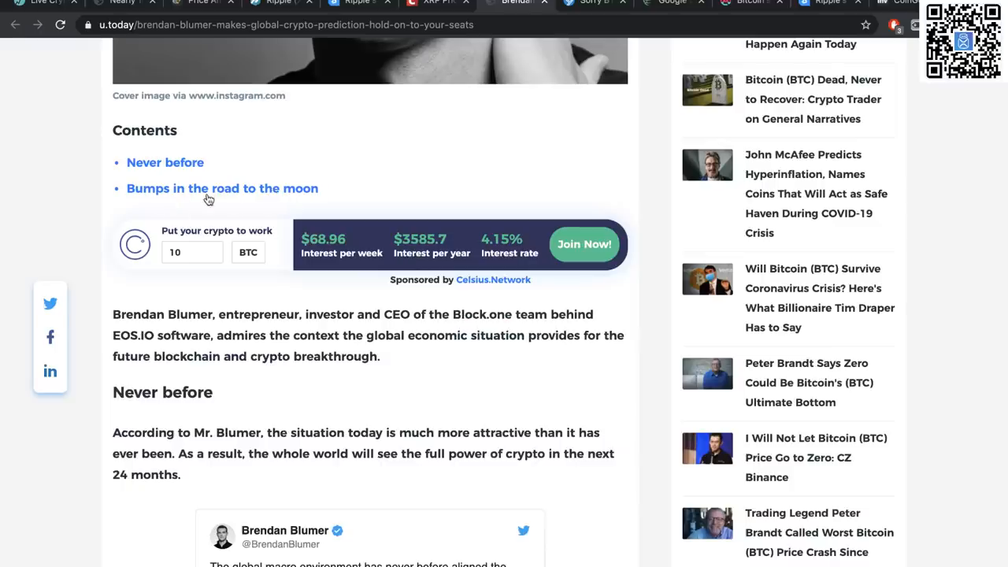
pyautogui.scroll(-3)
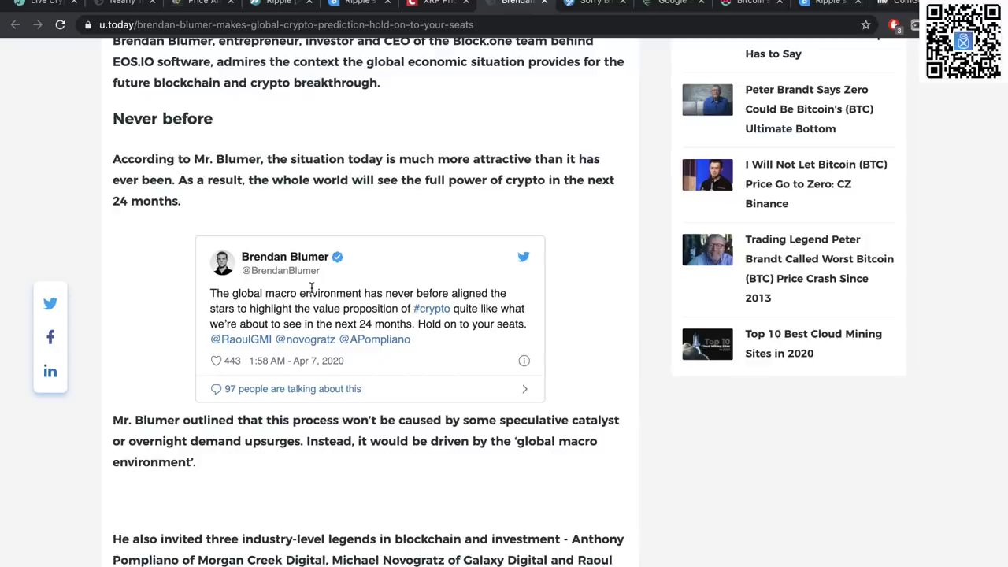
pyautogui.scroll(-3)
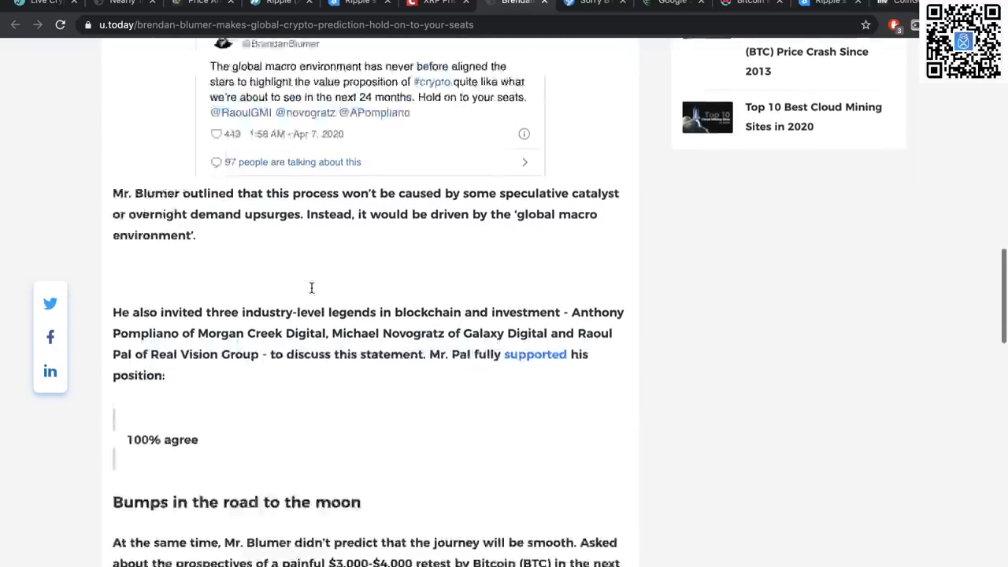
pyautogui.scroll(3)
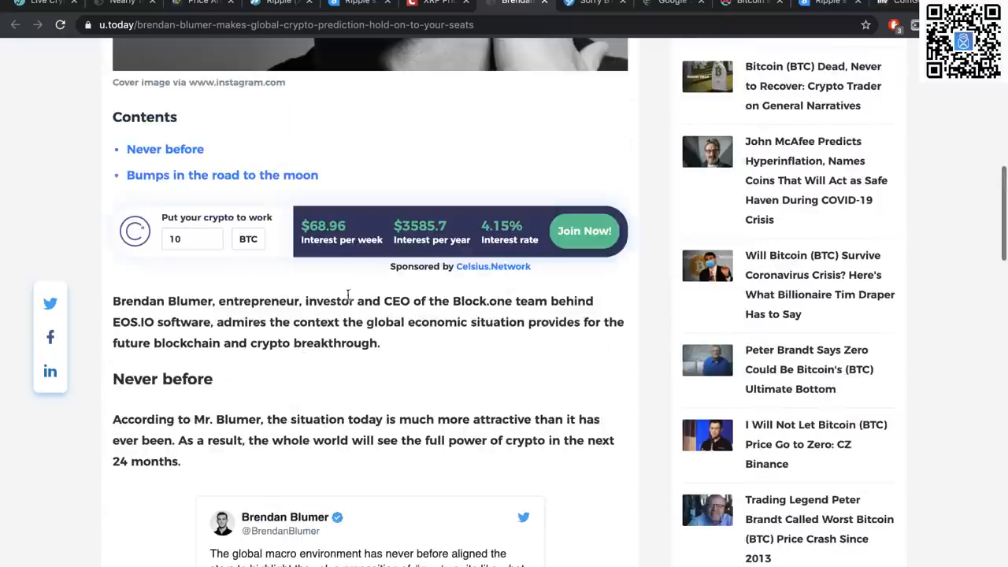
pyautogui.scroll(-3)
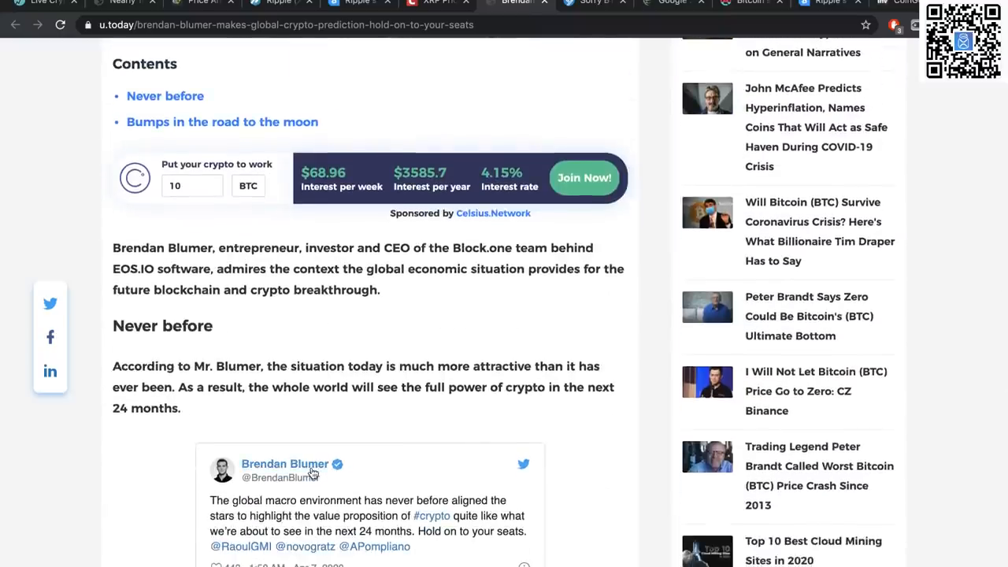
pyautogui.moveTo(284, 477)
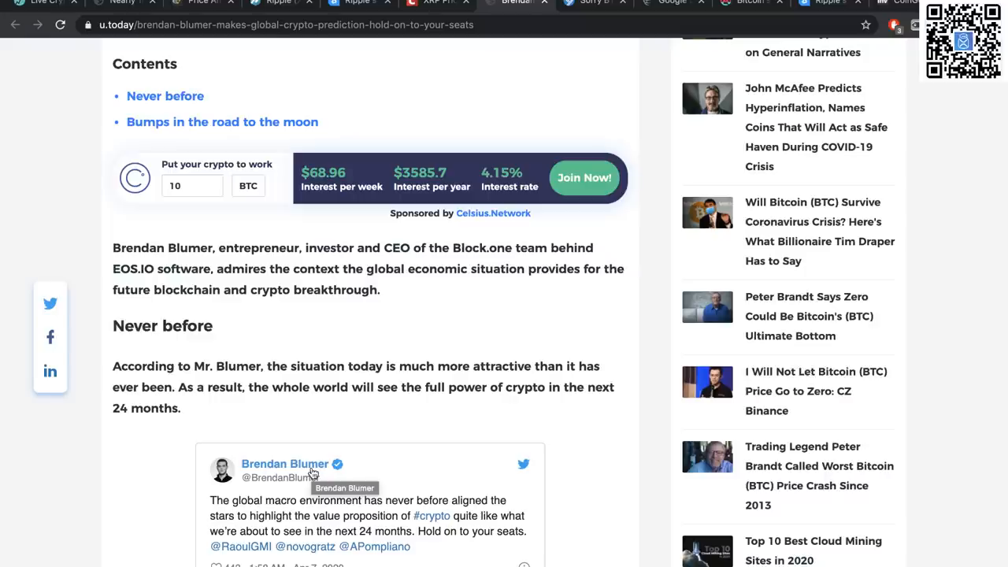
pyautogui.moveTo(312, 473)
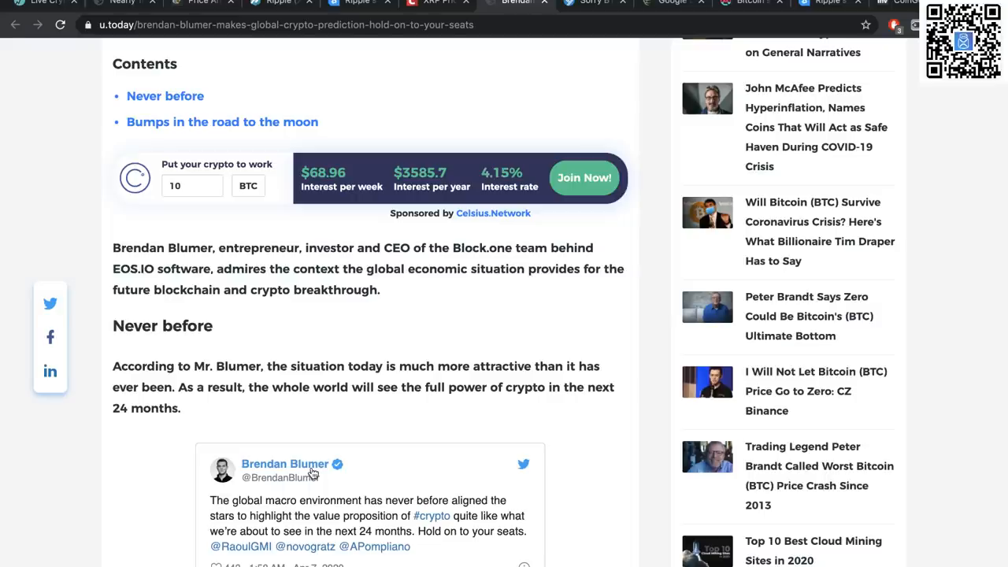
pyautogui.scroll(-3)
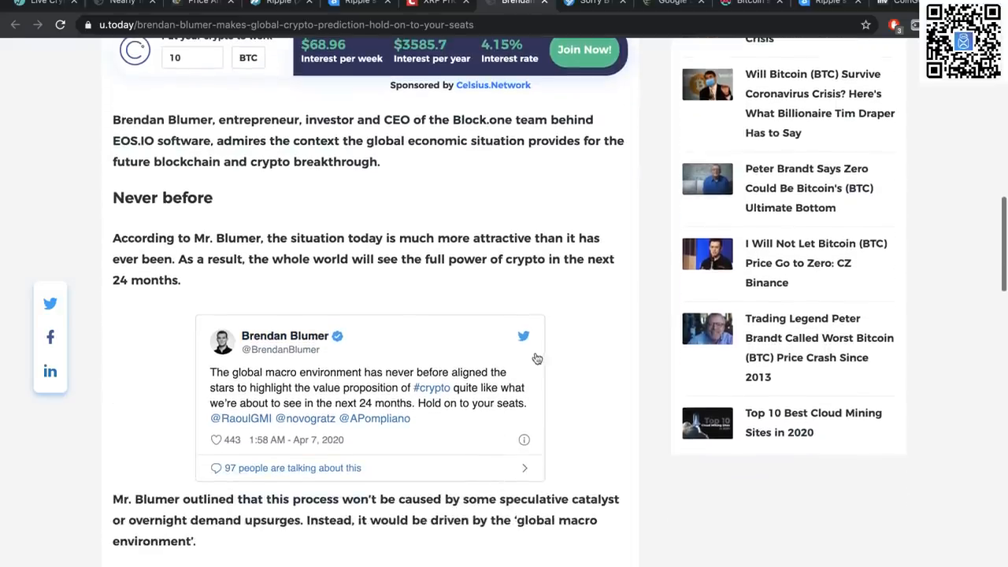
pyautogui.scroll(3)
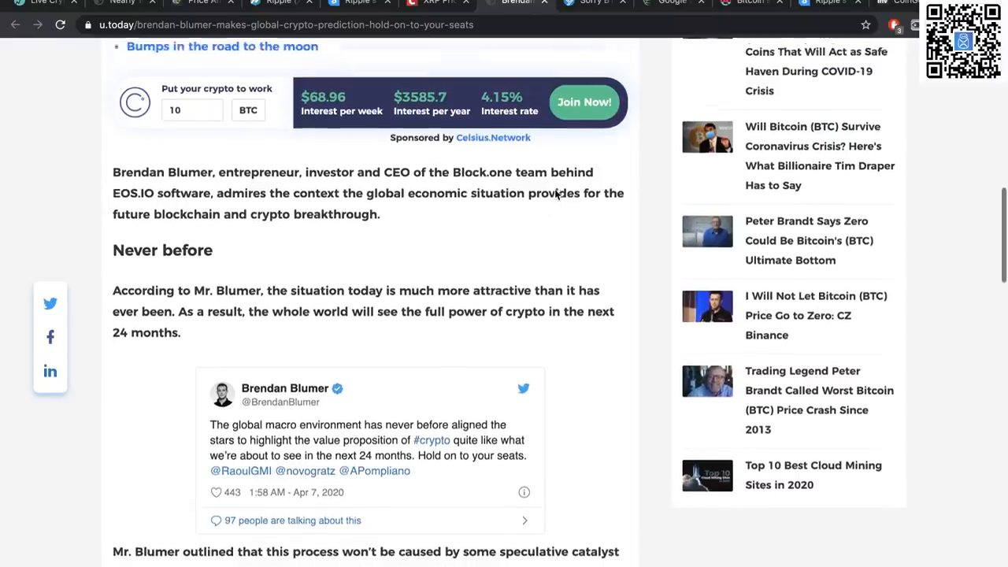
pyautogui.scroll(3)
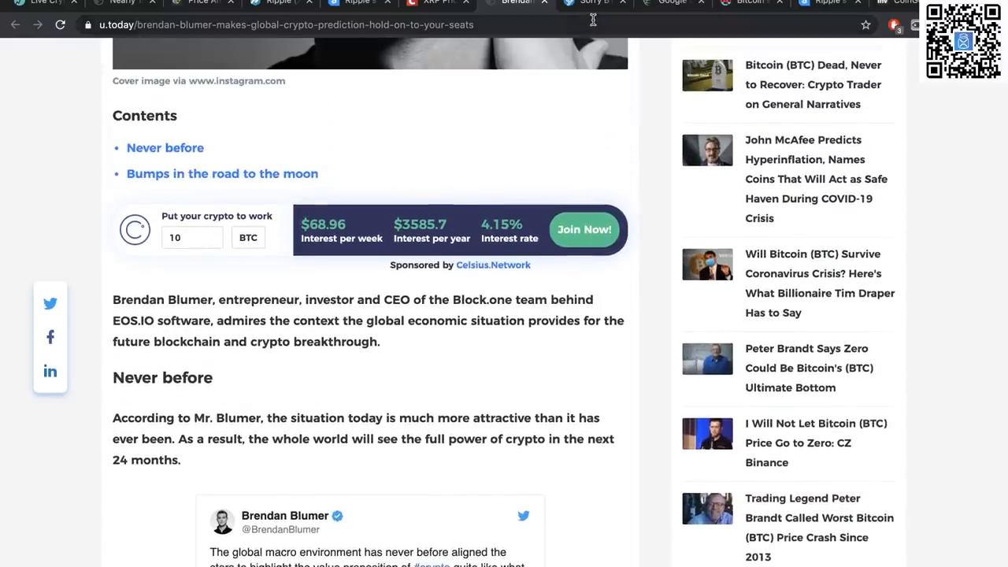
# - Switch to ZyCrypto's miner-capitulation 'death drop' article and read its first half
pyautogui.click(586, 3)
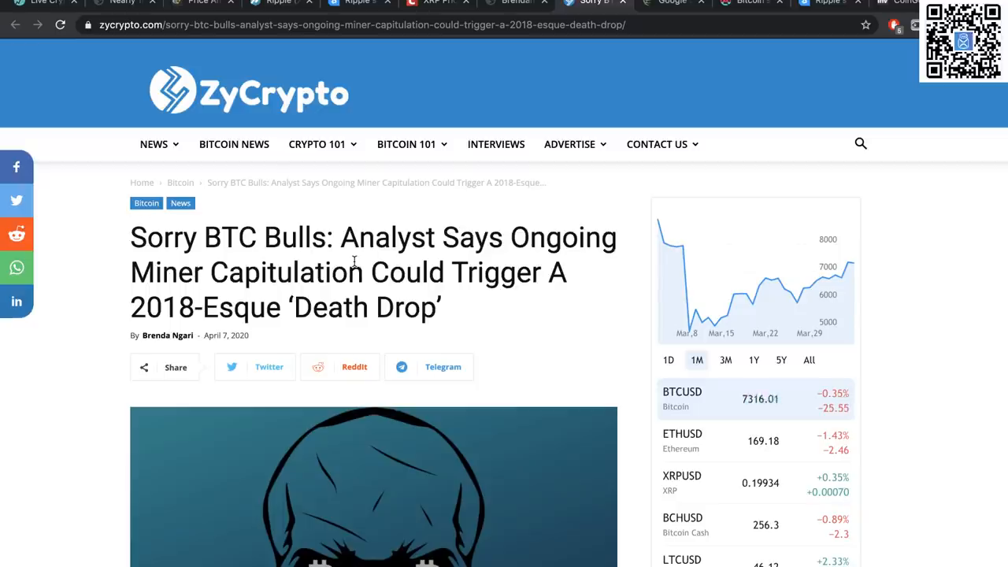
pyautogui.scroll(-3)
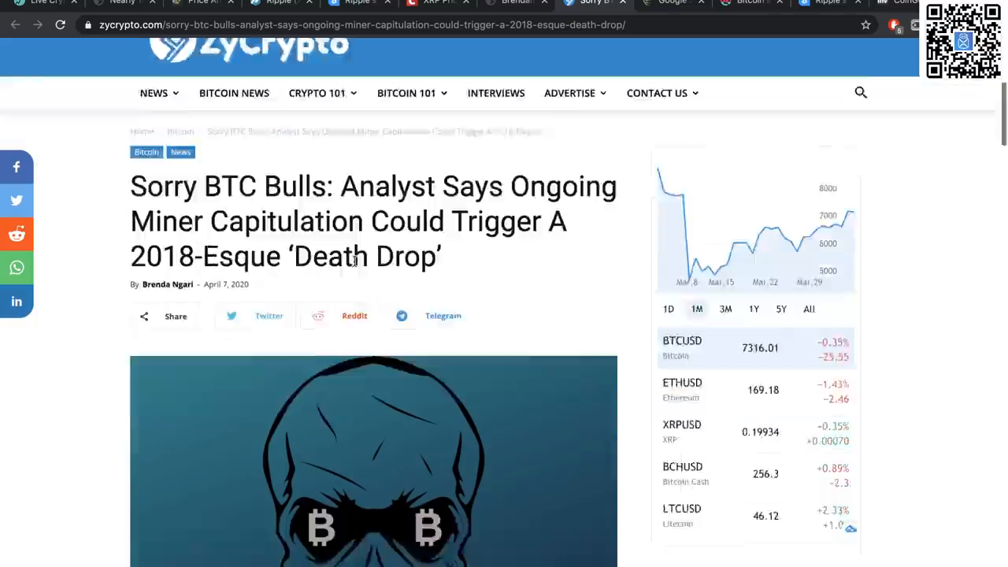
pyautogui.scroll(-3)
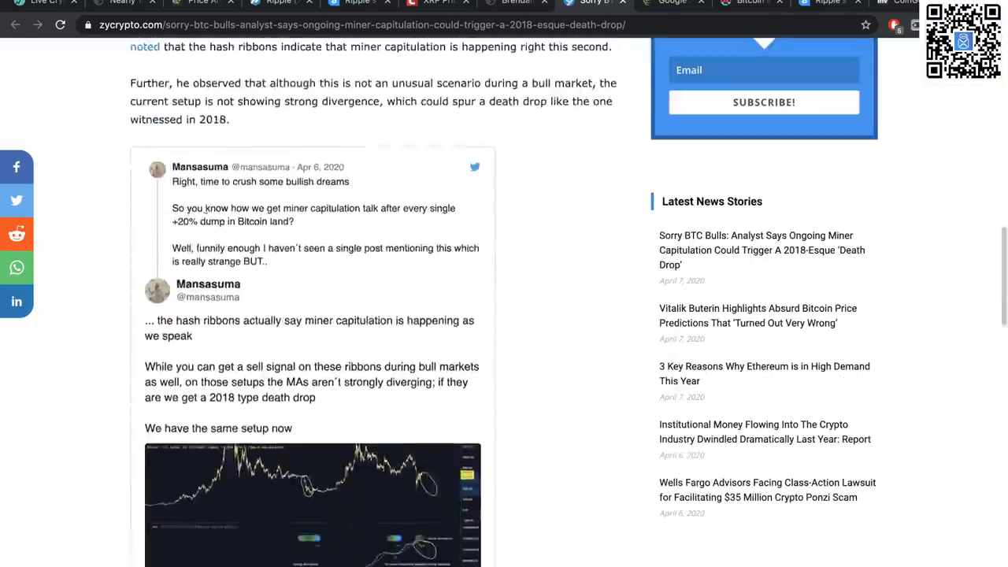
pyautogui.scroll(-3)
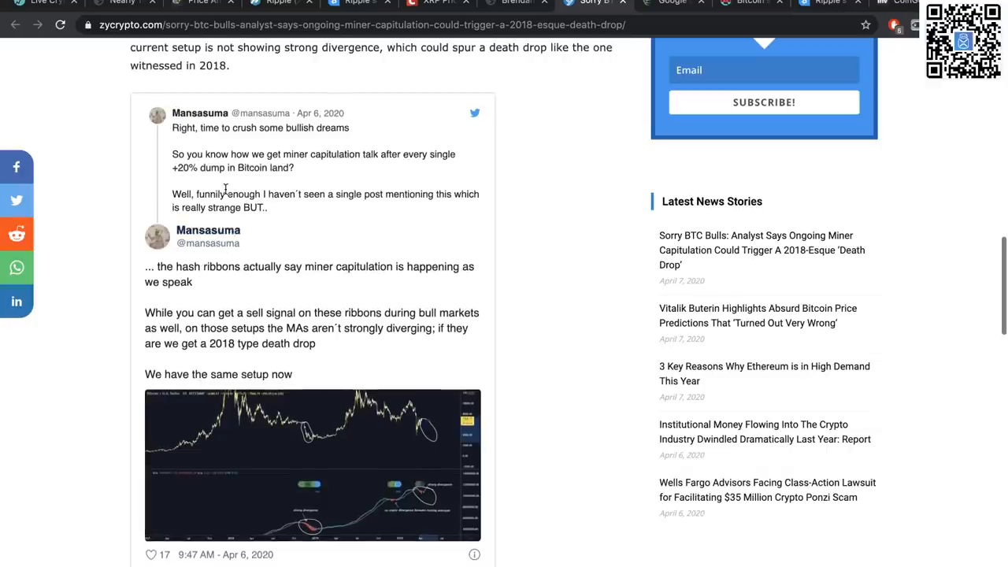
pyautogui.scroll(-3)
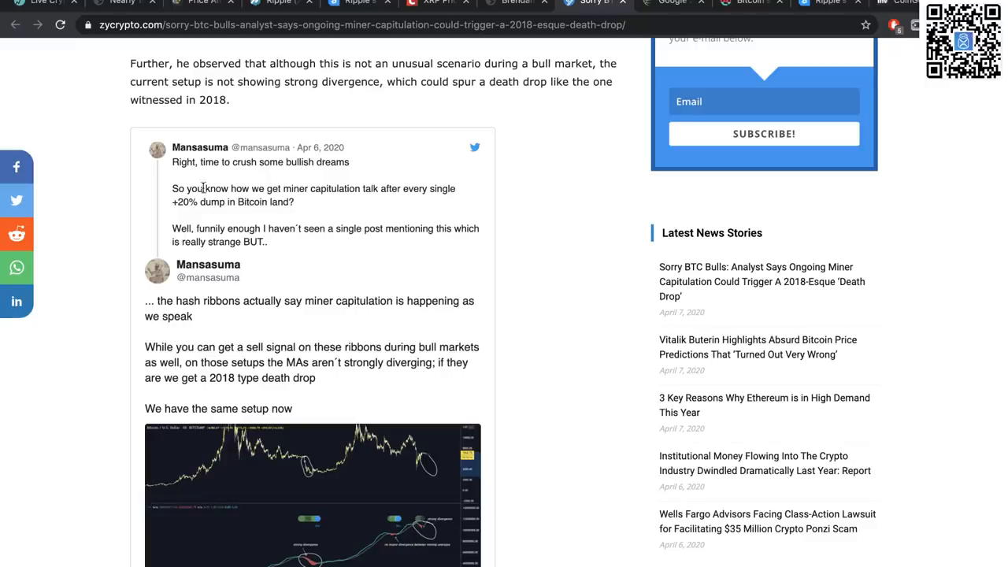
# - Finish the article, return toward its headline, and move to the CryptoGlobe halving searches article
pyautogui.scroll(-3)
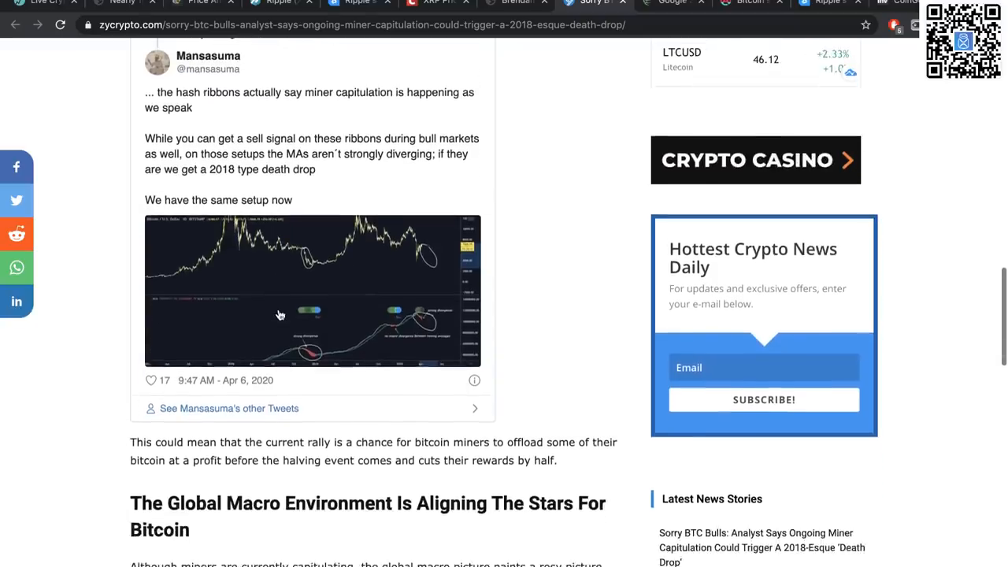
pyautogui.scroll(-3)
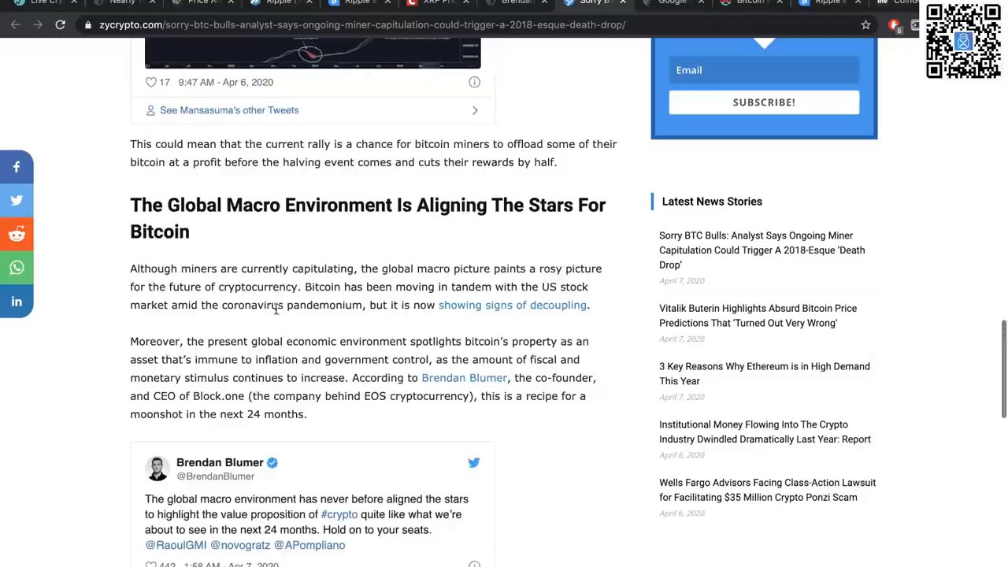
pyautogui.scroll(-3)
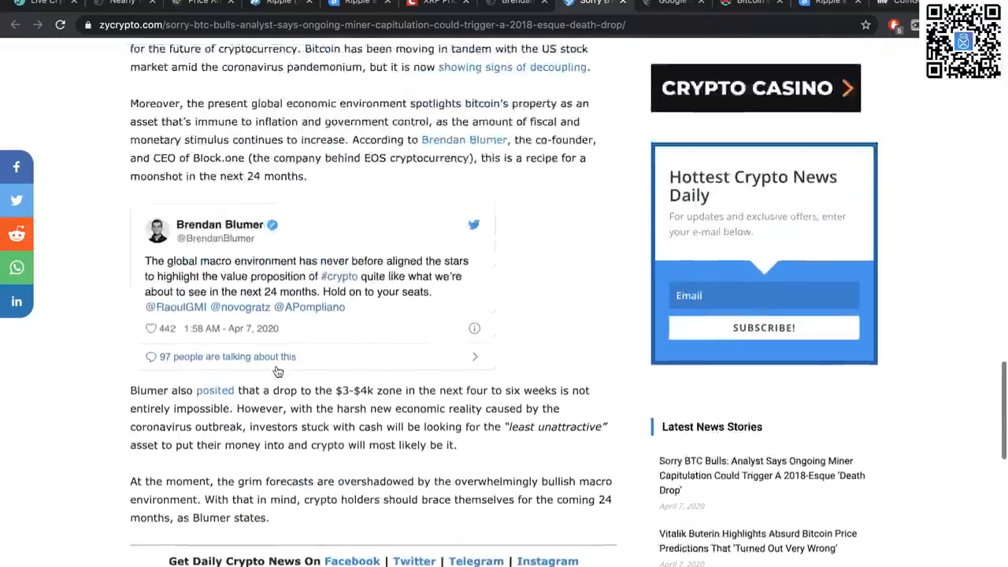
pyautogui.scroll(3)
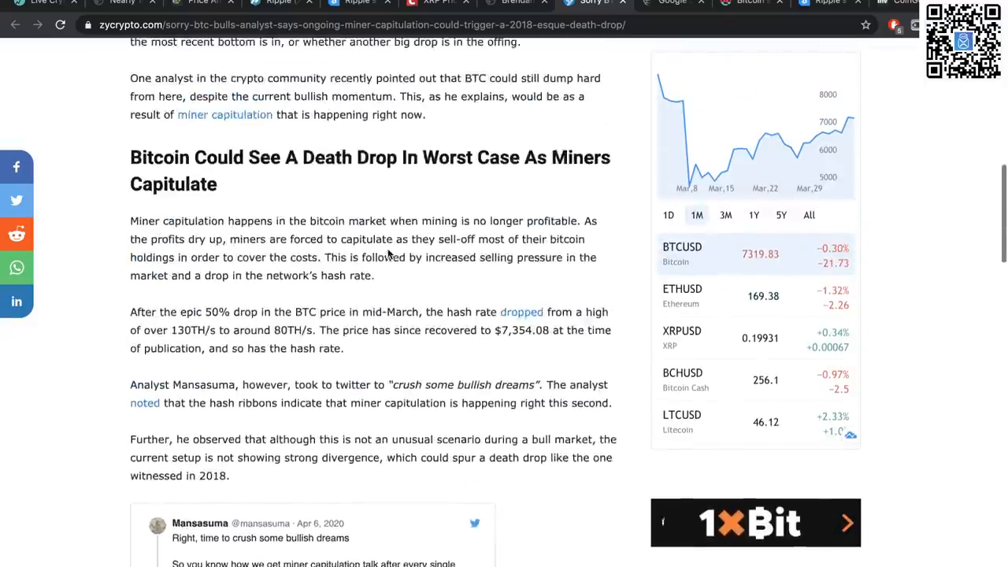
pyautogui.scroll(3)
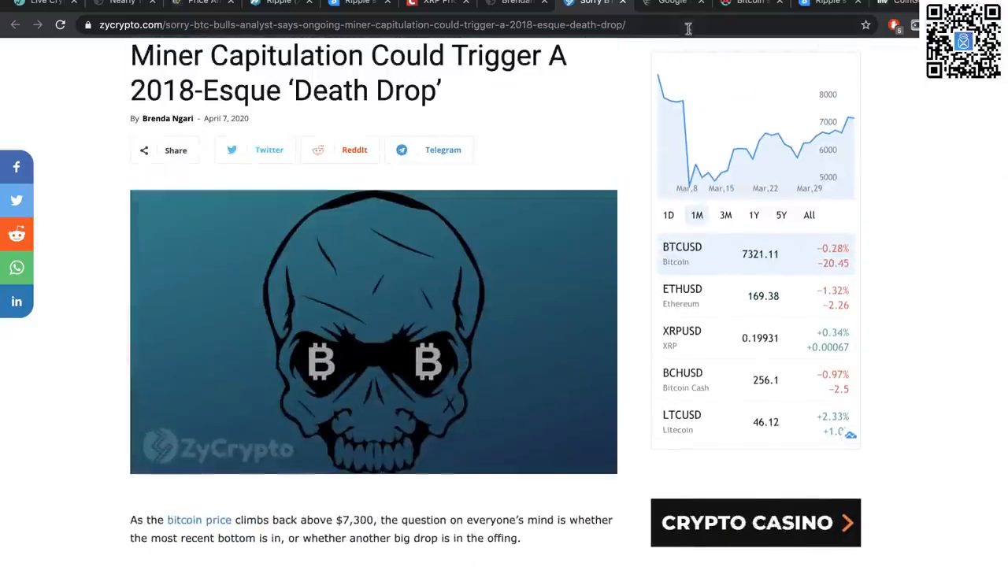
pyautogui.moveTo(664, 16)
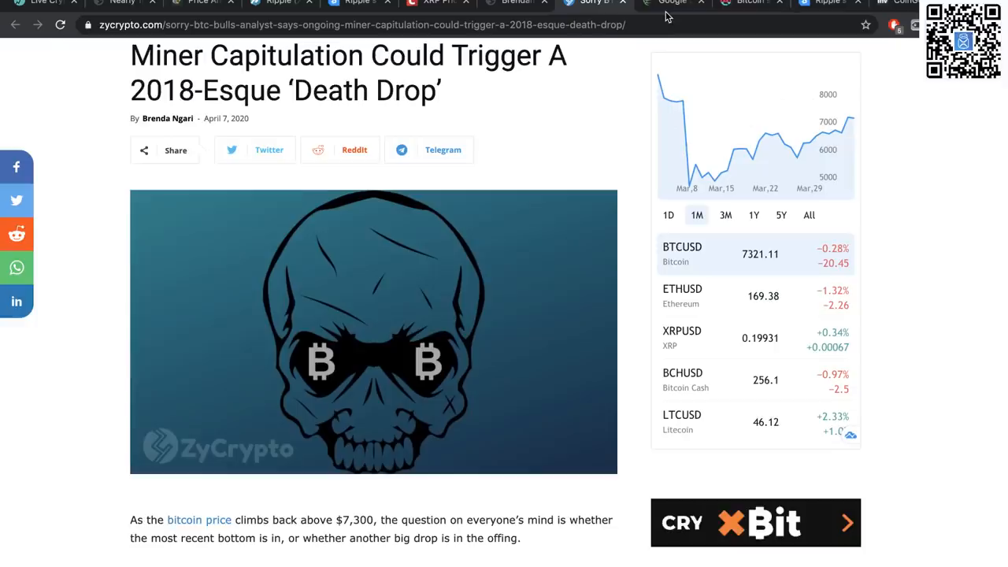
pyautogui.click(671, 3)
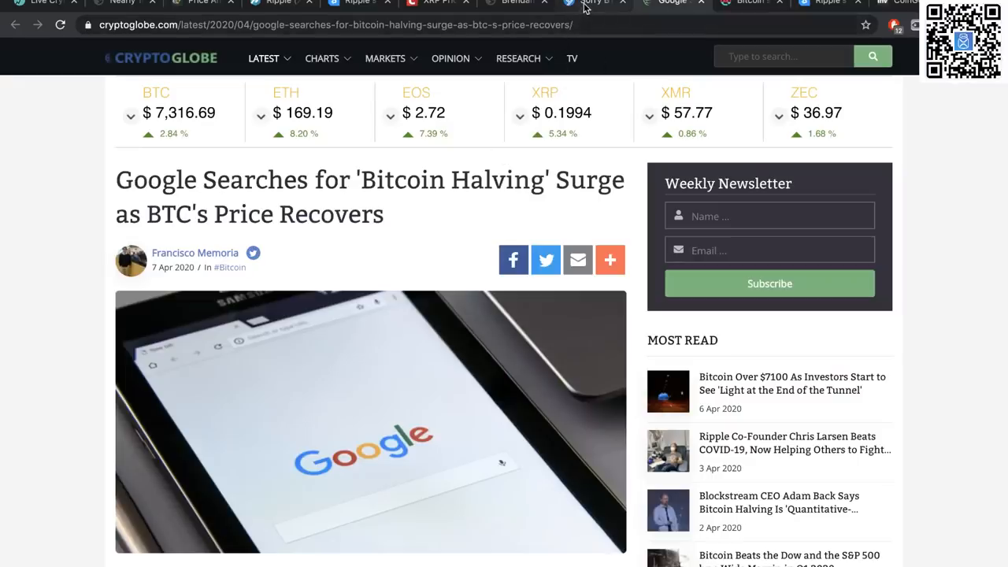
pyautogui.click(518, 57)
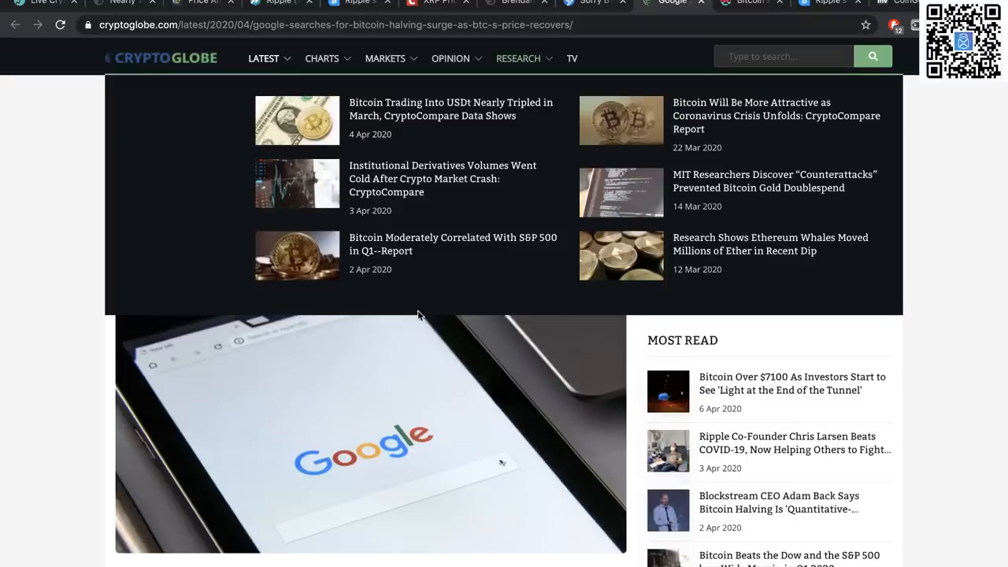
pyautogui.scroll(3)
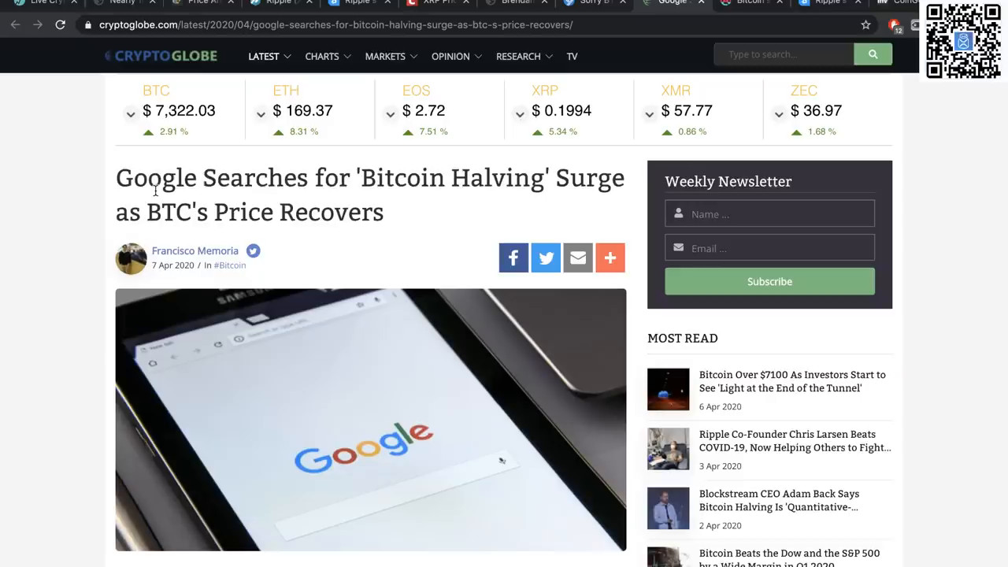
pyautogui.scroll(-3)
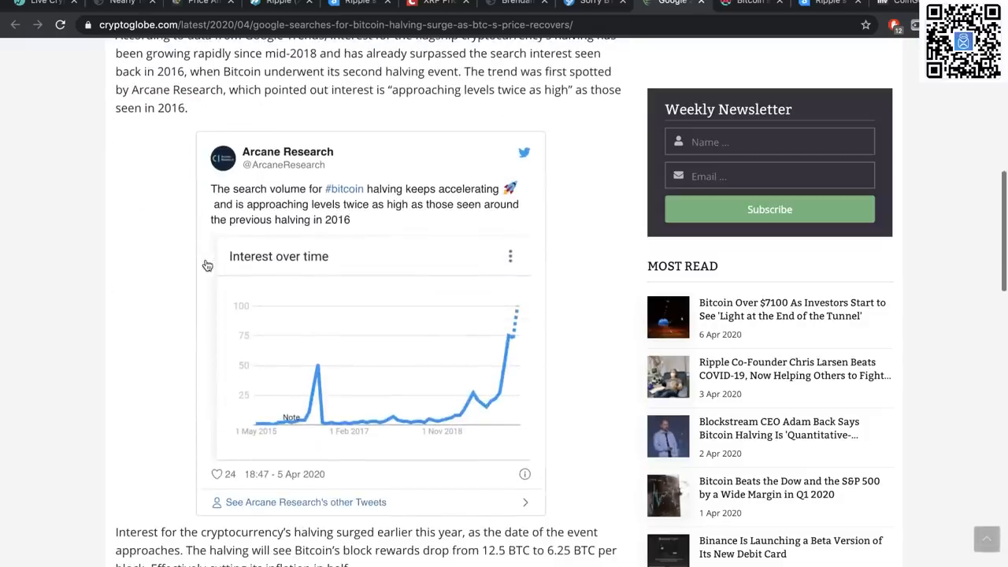
pyautogui.moveTo(211, 282)
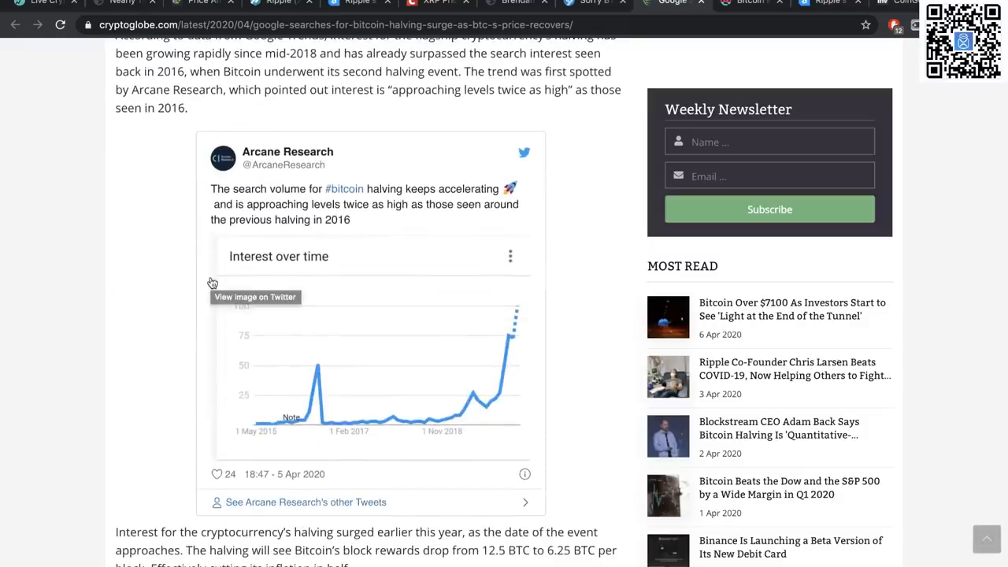
pyautogui.scroll(-3)
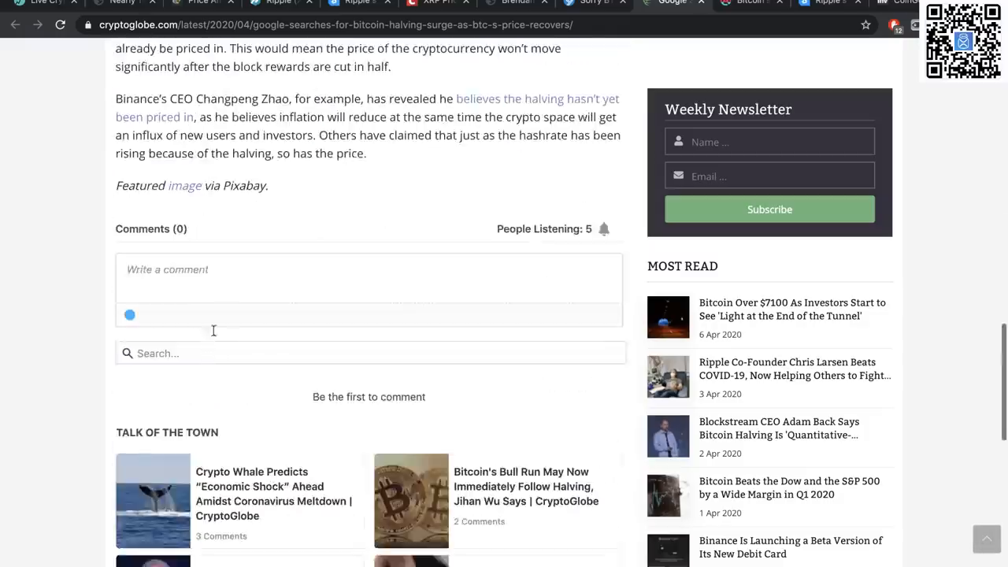
pyautogui.scroll(3)
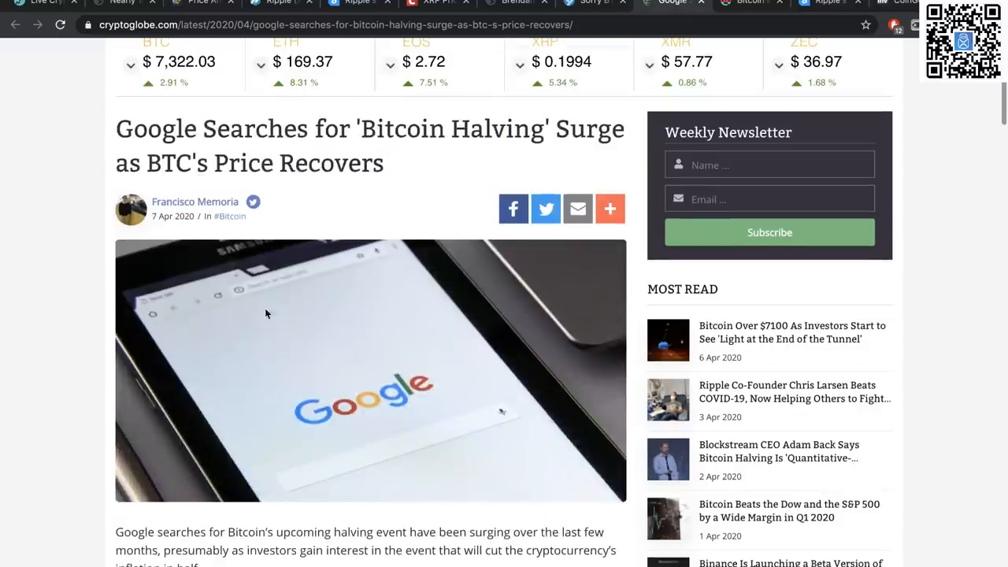
pyautogui.moveTo(775, 15)
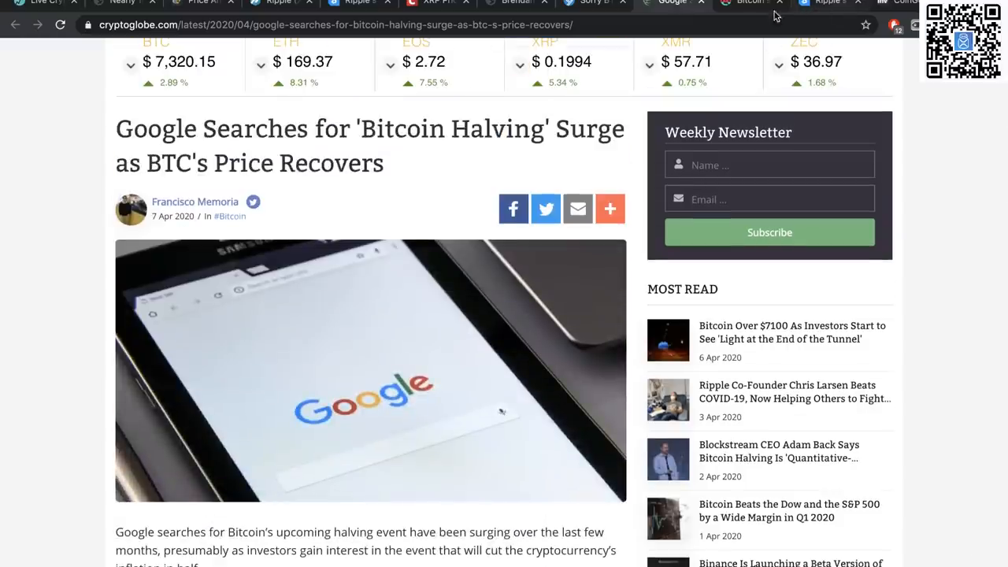
pyautogui.click(746, 3)
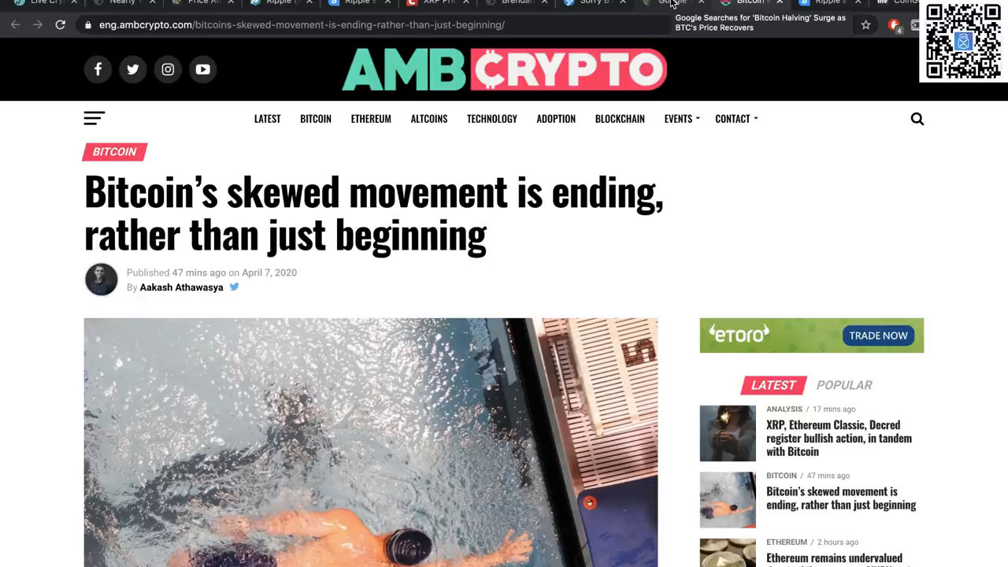
# - Read the AMBCrypto skewed-movement article through its realized-volatility chart and back up
pyautogui.scroll(-3)
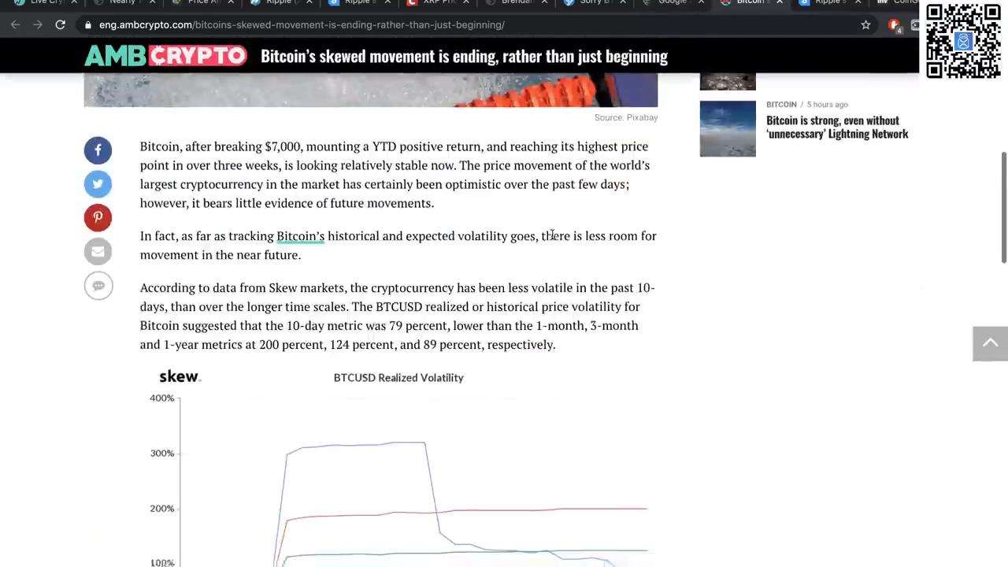
pyautogui.scroll(-3)
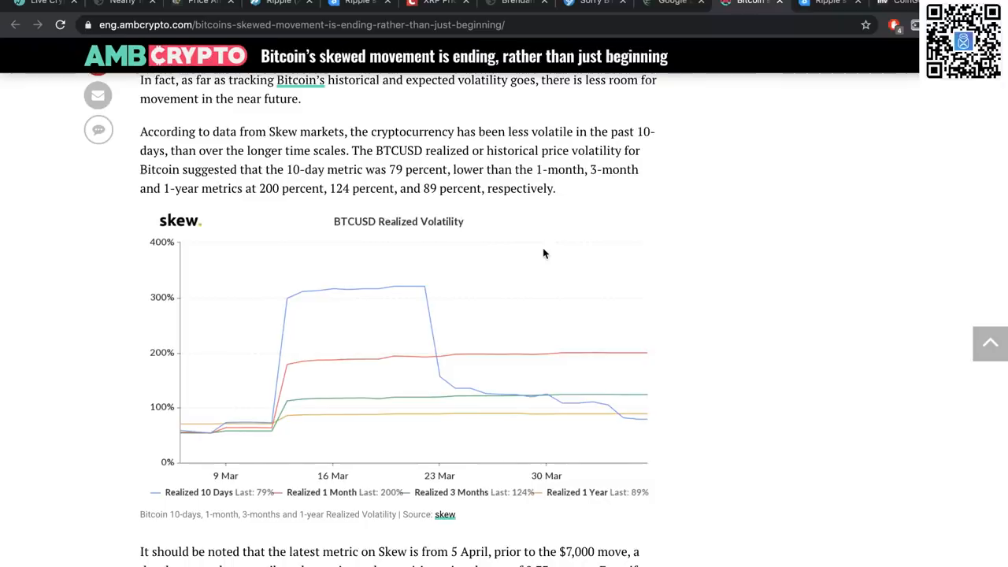
pyautogui.scroll(3)
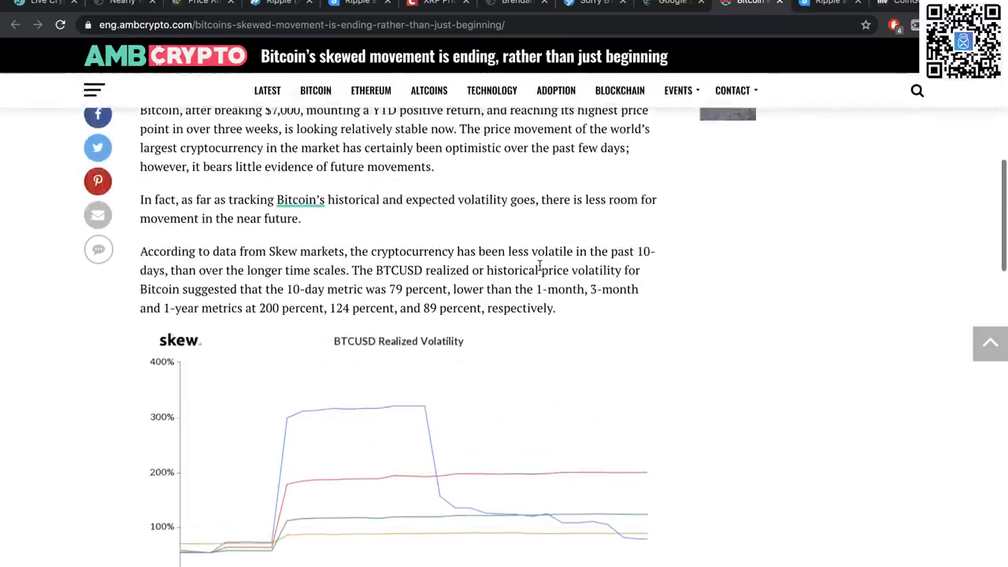
pyautogui.scroll(3)
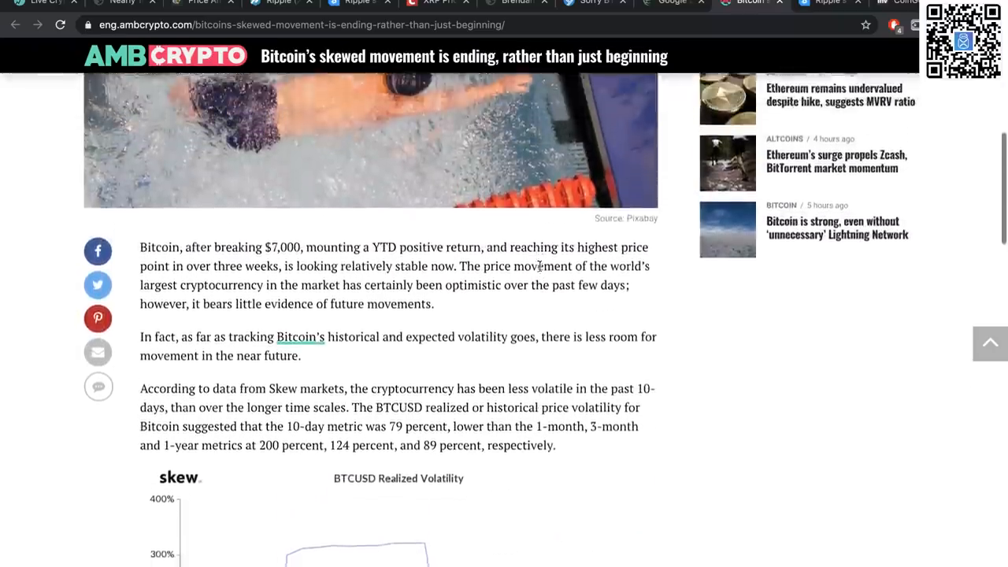
pyautogui.scroll(-3)
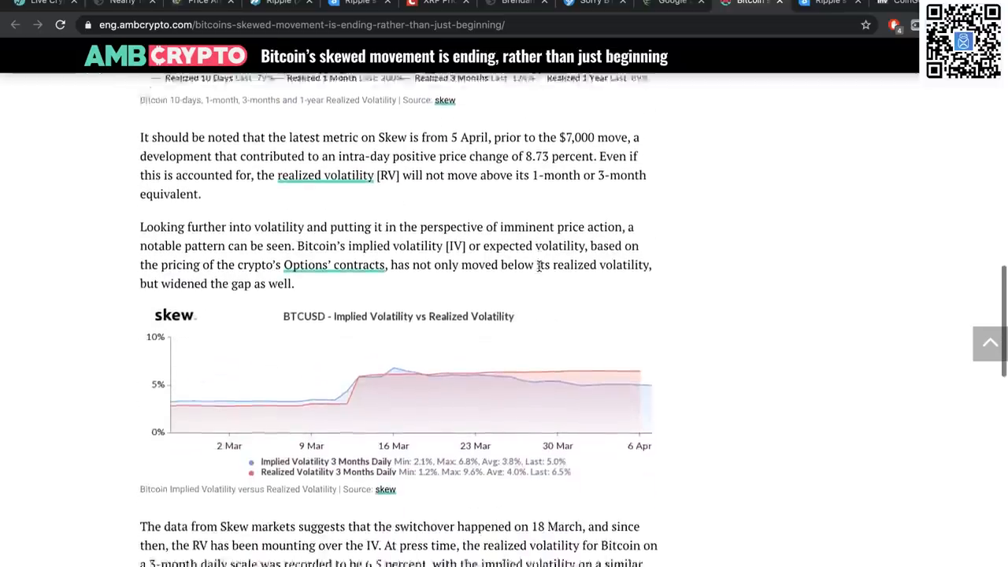
pyautogui.scroll(-3)
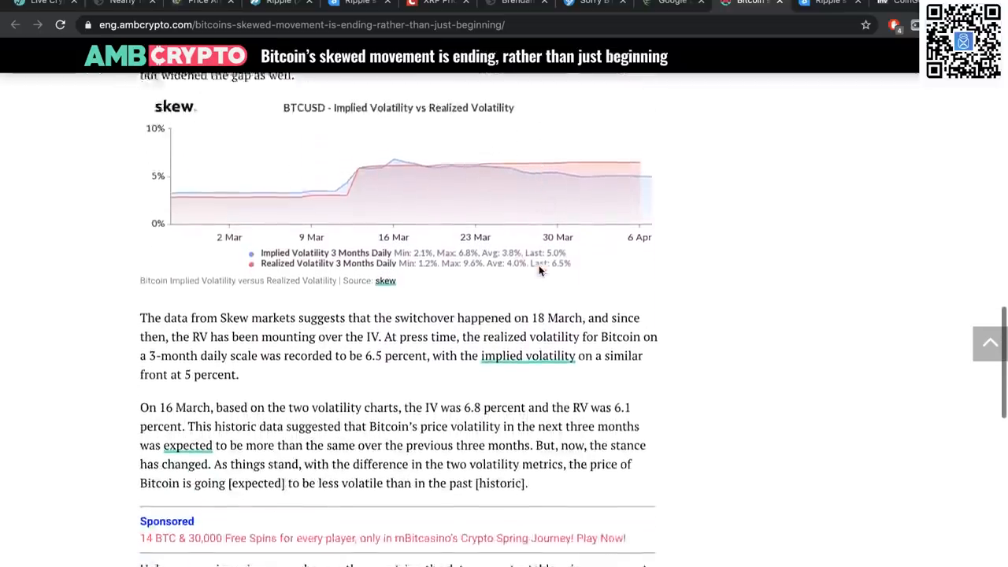
pyautogui.scroll(-3)
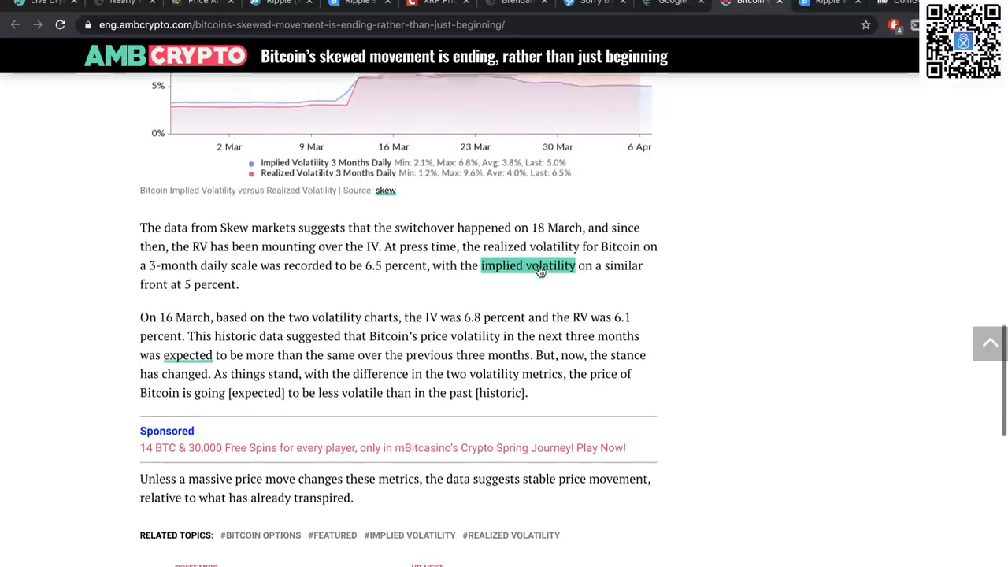
pyautogui.scroll(3)
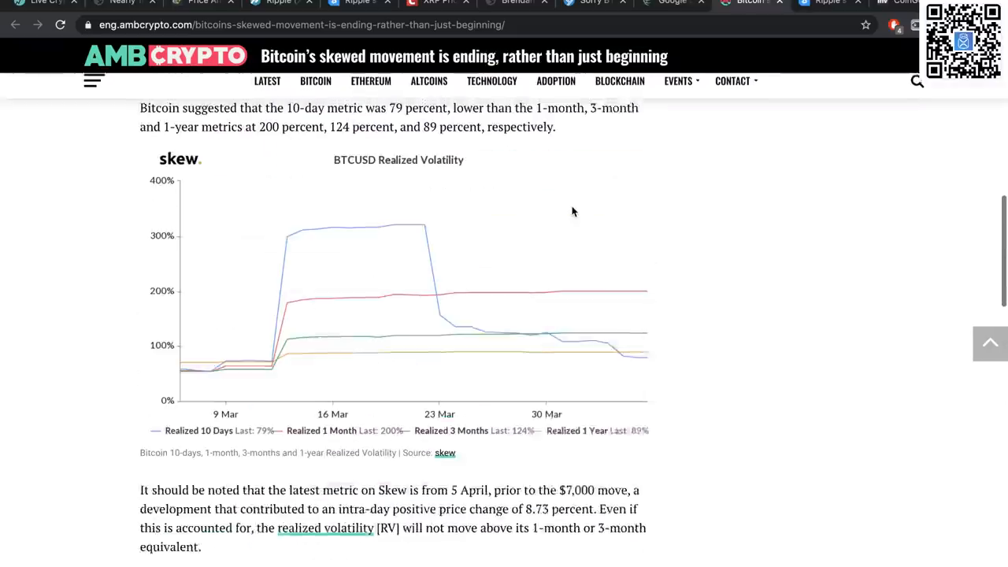
pyautogui.scroll(3)
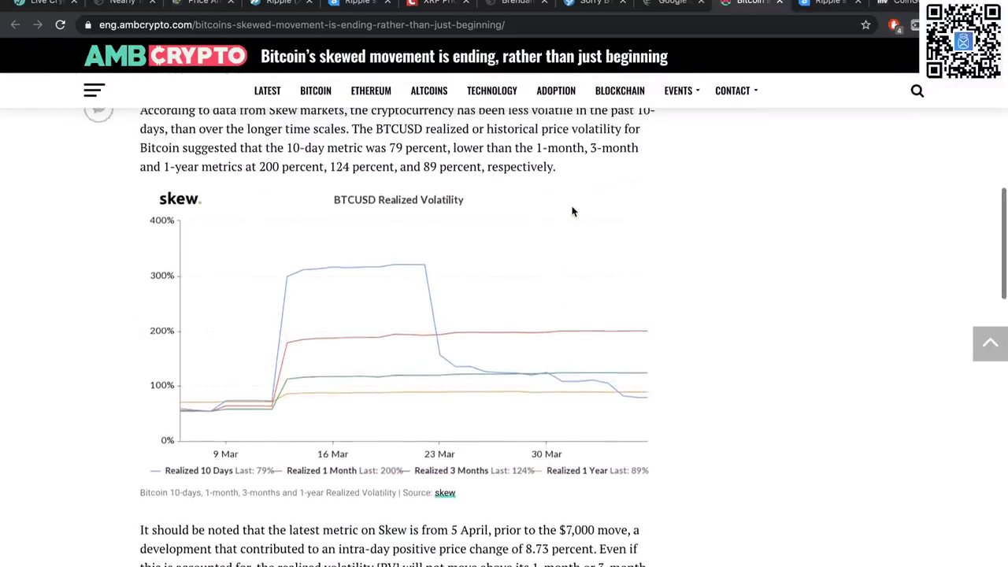
pyautogui.scroll(3)
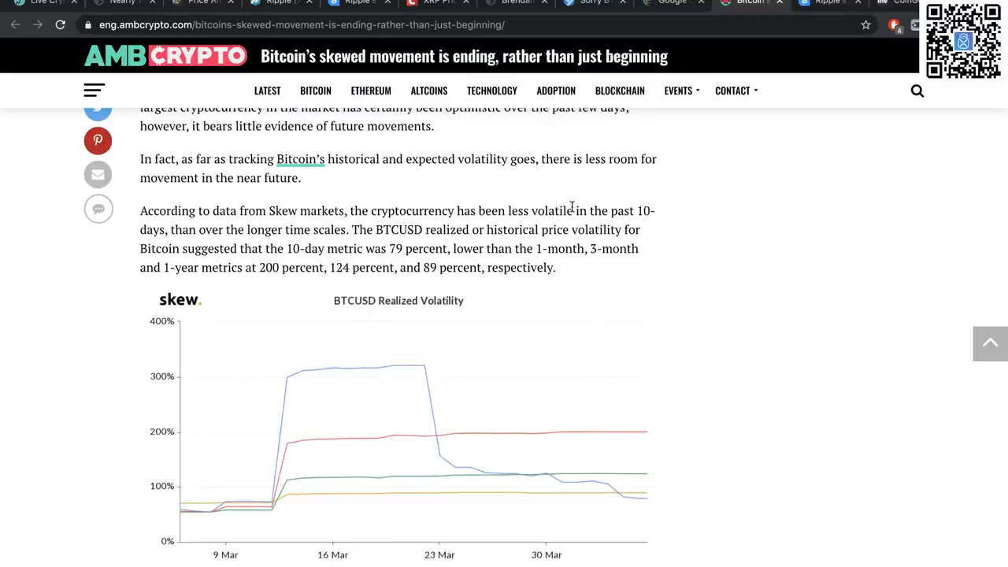
pyautogui.scroll(3)
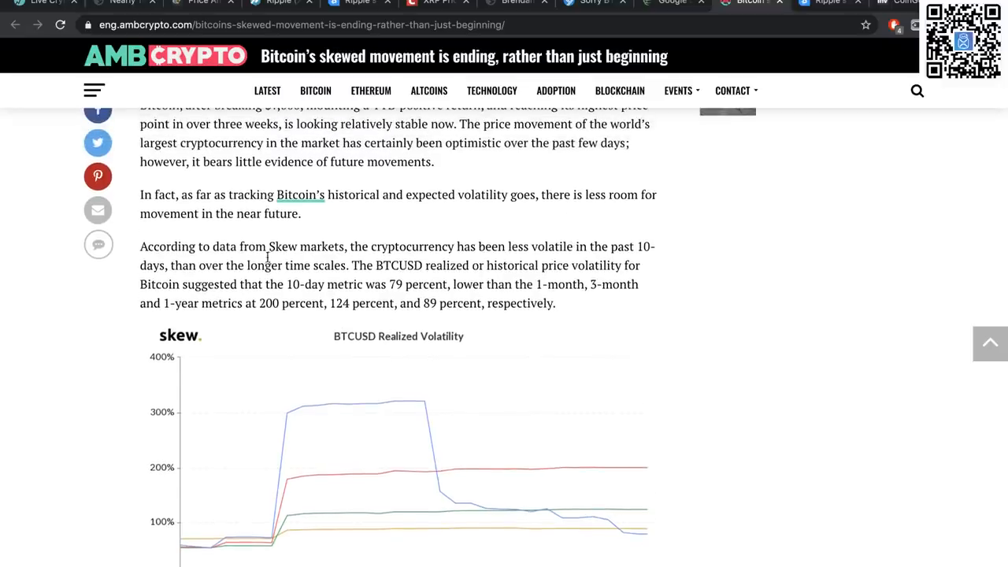
pyautogui.moveTo(521, 240)
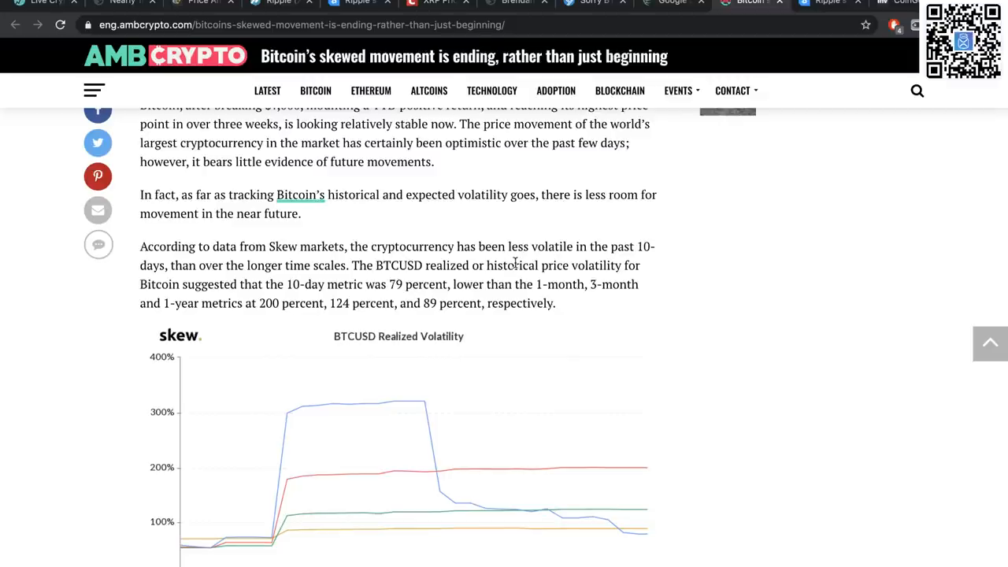
pyautogui.moveTo(365, 266)
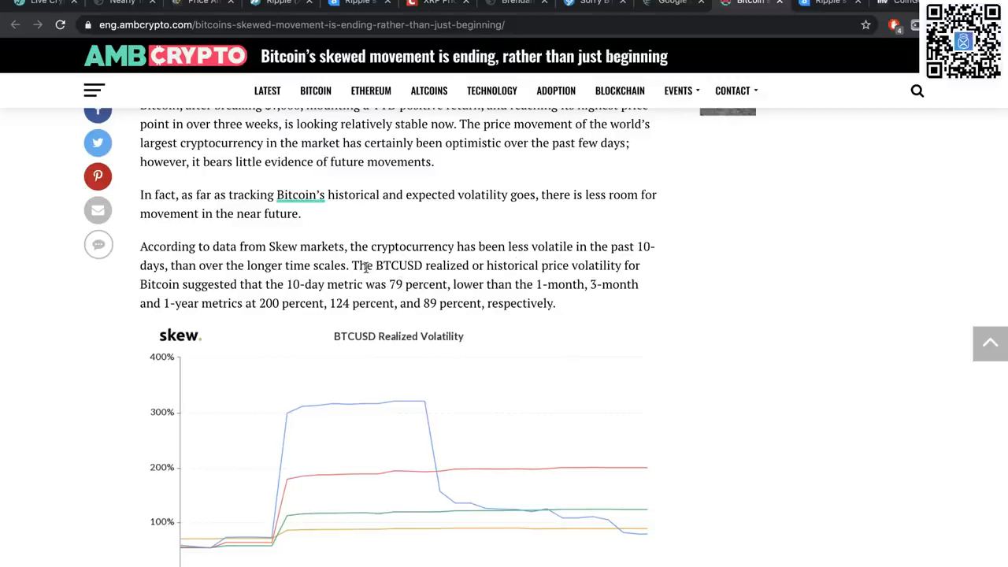
pyautogui.moveTo(475, 298)
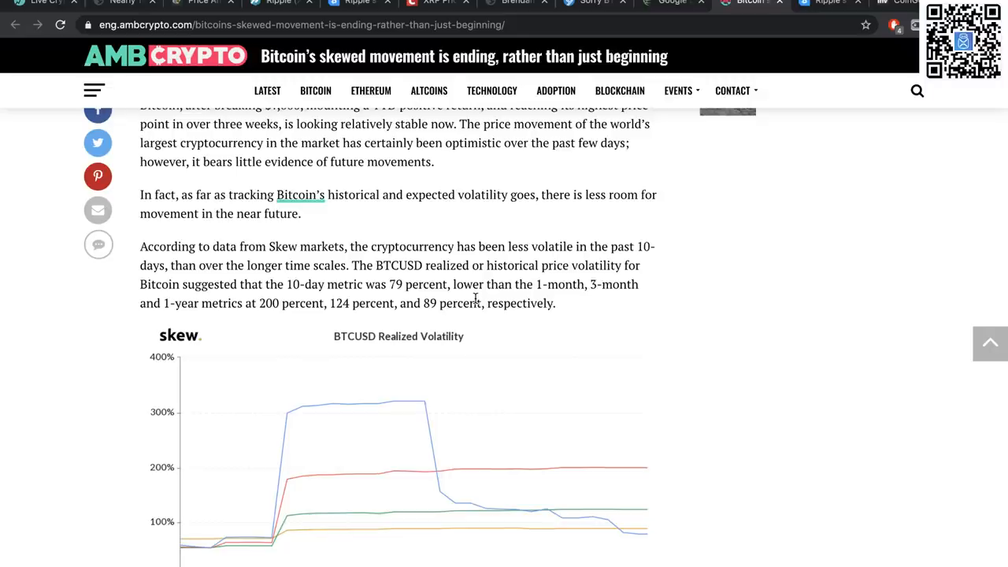
# - Recheck the headline area, then move to the Bitcoinist XRP listing article
pyautogui.scroll(-3)
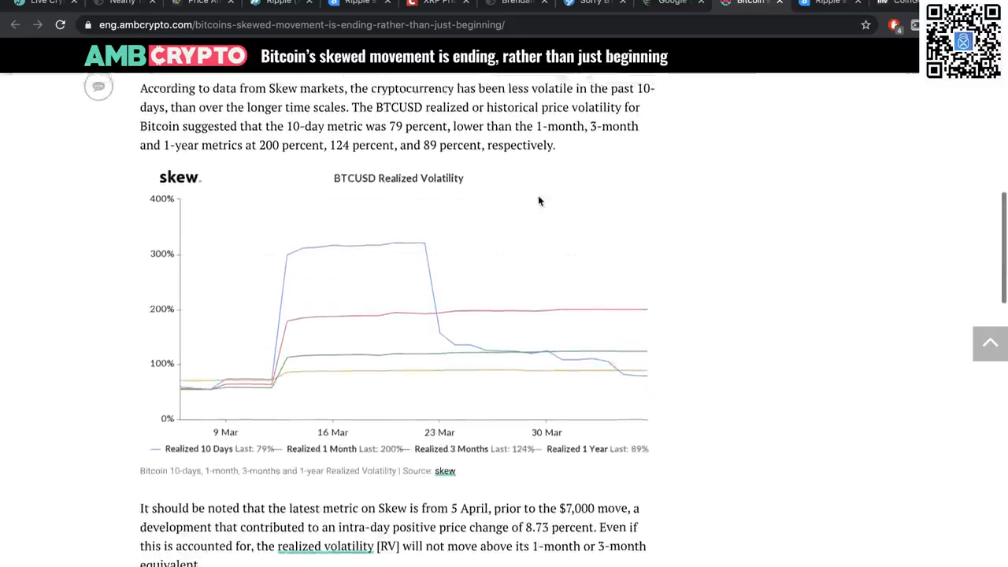
pyautogui.scroll(3)
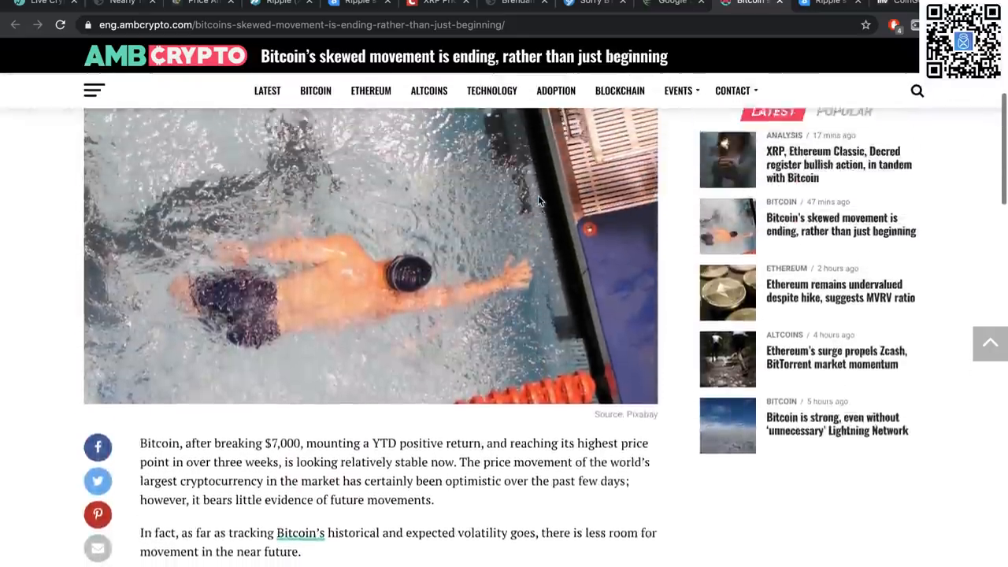
pyautogui.scroll(3)
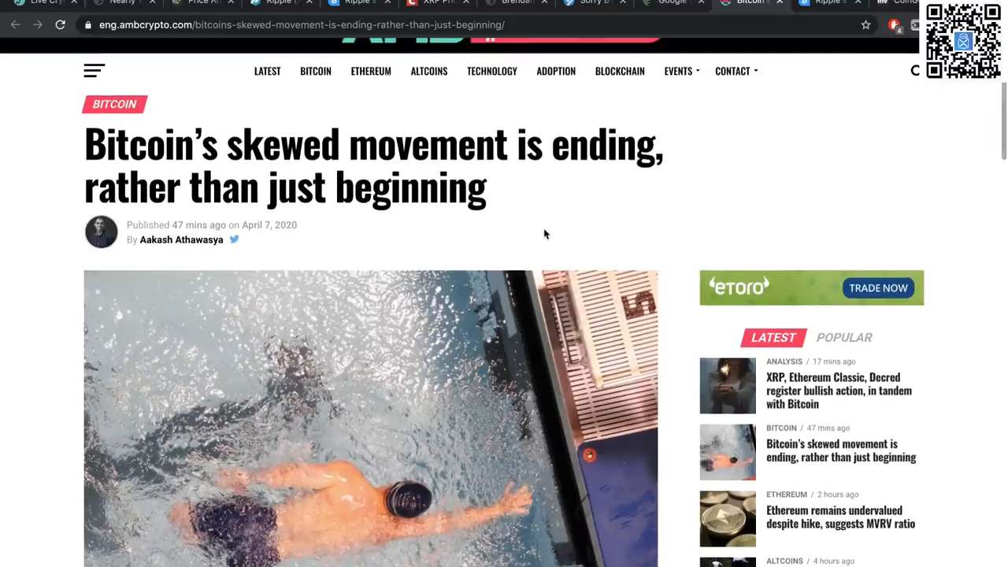
pyautogui.scroll(-3)
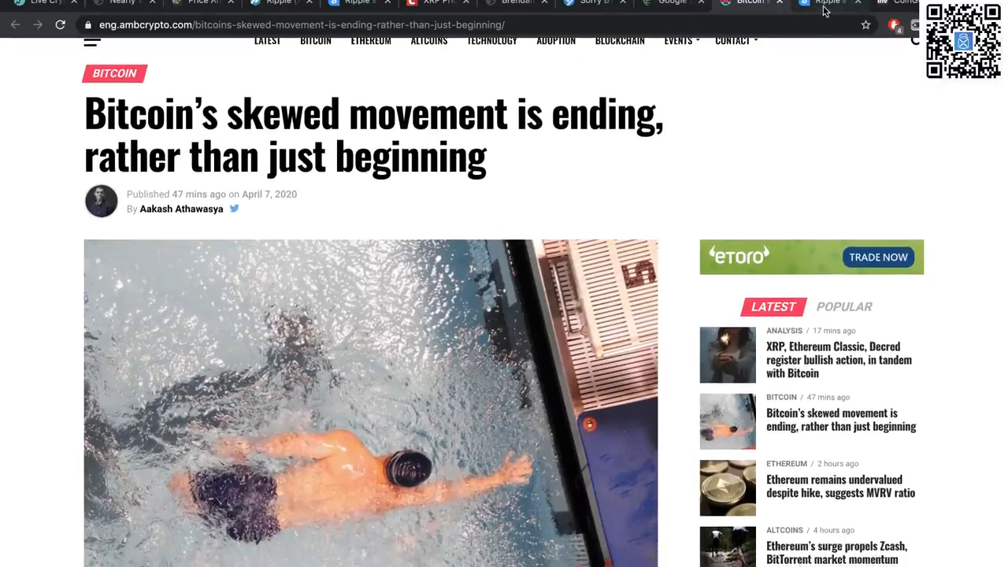
pyautogui.click(827, 4)
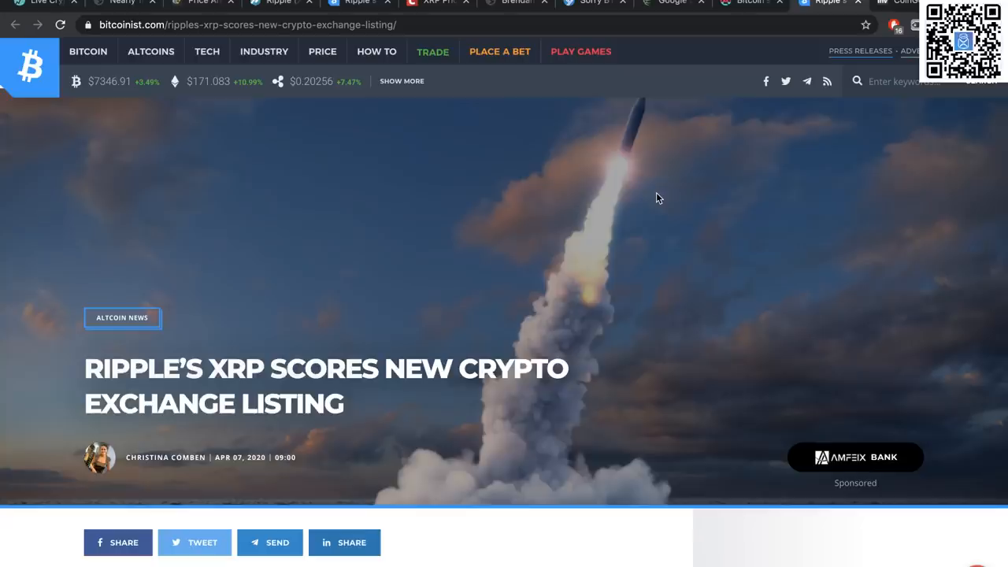
pyautogui.moveTo(579, 238)
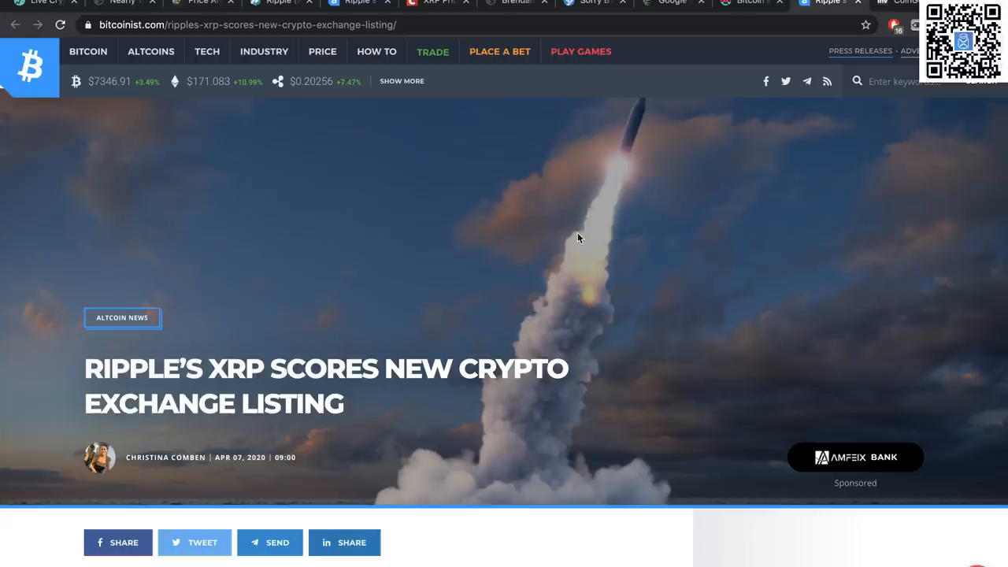
pyautogui.moveTo(671, 148)
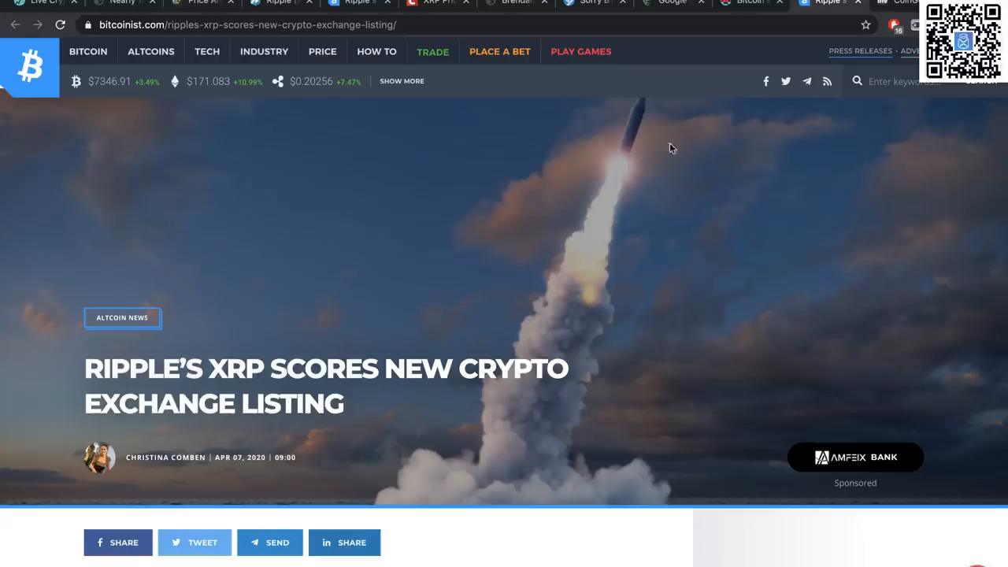
# - Switch to the Investing.com article on CoinGecko's CEO and CoinMarketCap
pyautogui.click(900, 3)
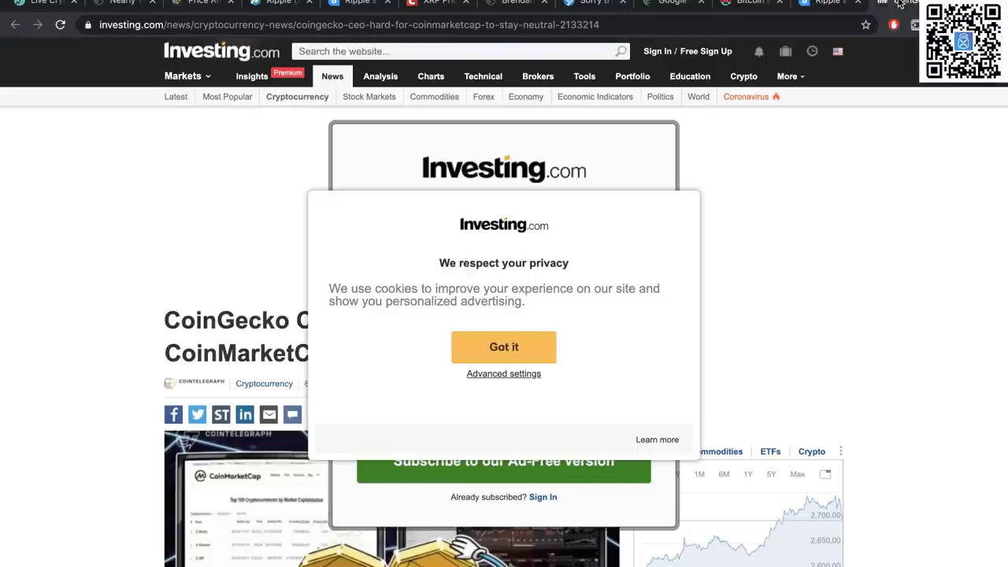
# - Accept Investing.com's cookie privacy notice with 'Got it'
pyautogui.click(504, 347)
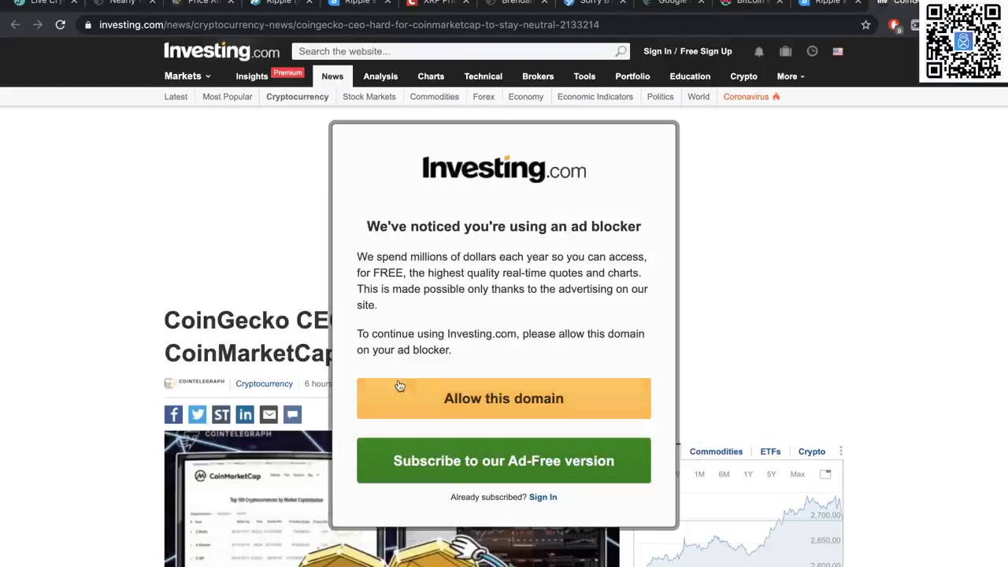
pyautogui.moveTo(299, 174)
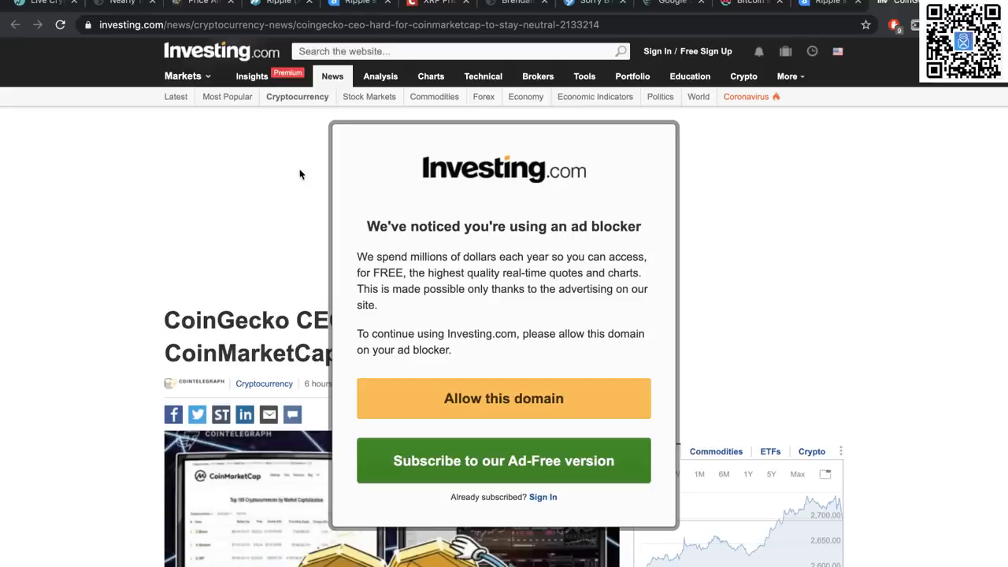
pyautogui.moveTo(123, 197)
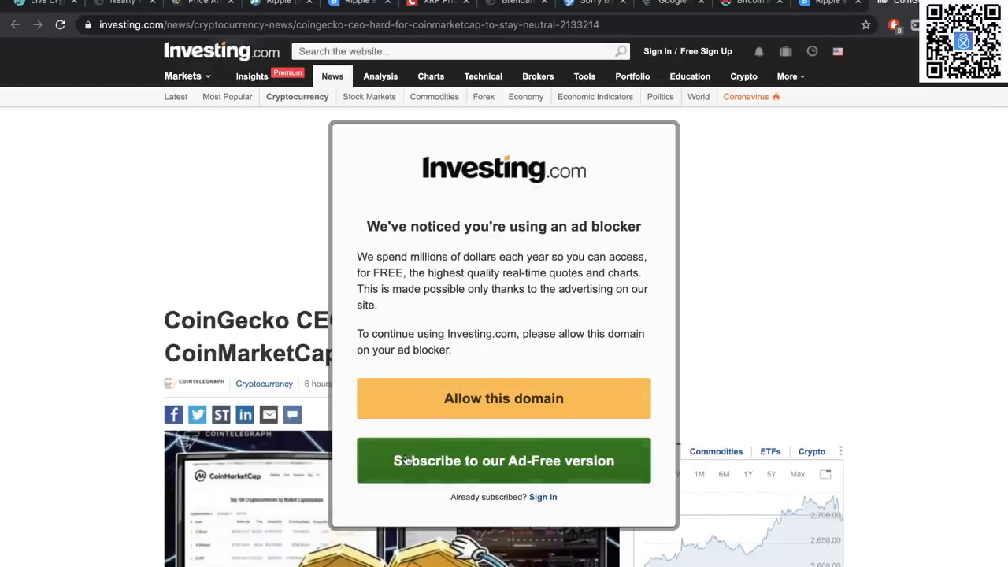
pyautogui.moveTo(510, 290)
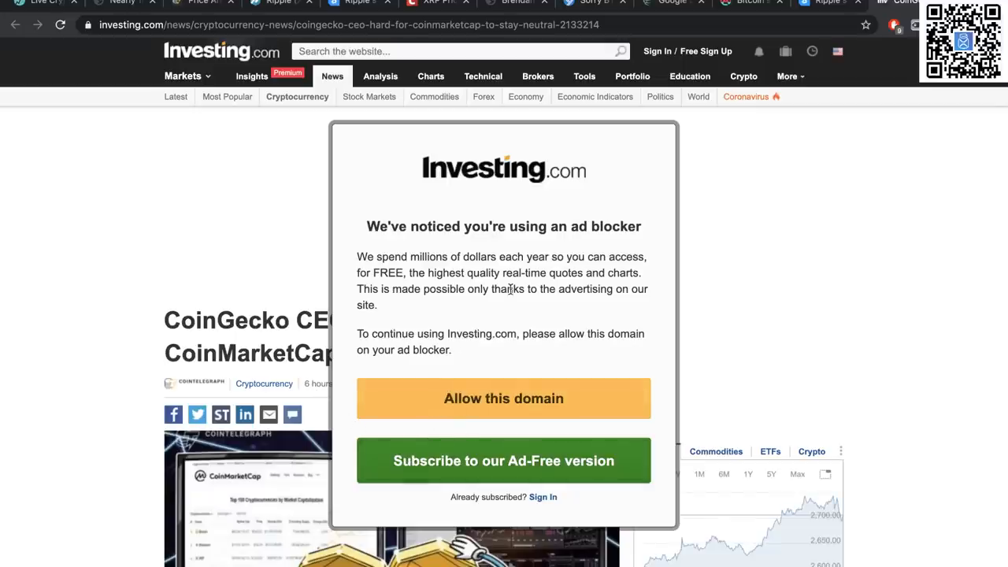
pyautogui.moveTo(340, 211)
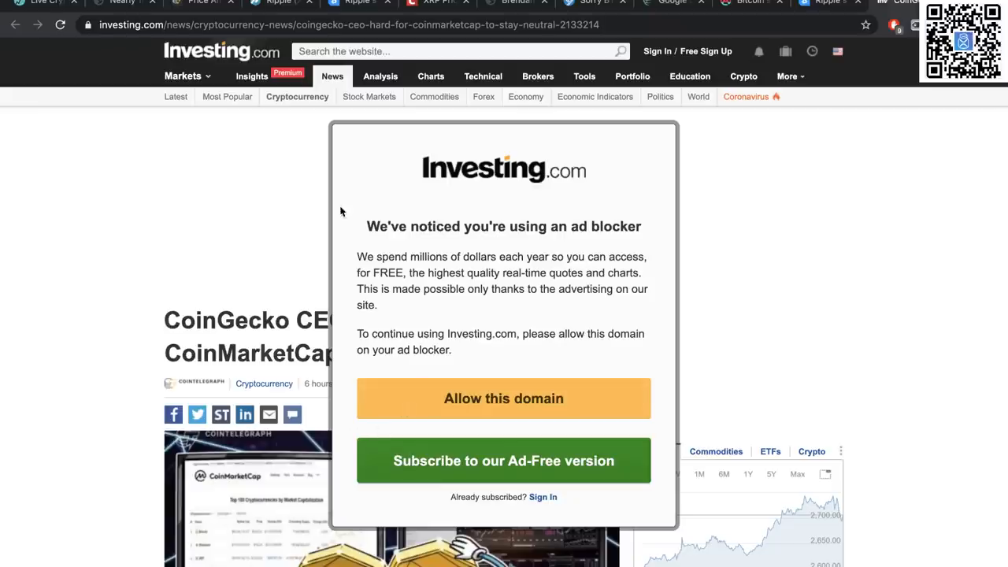
pyautogui.moveTo(274, 288)
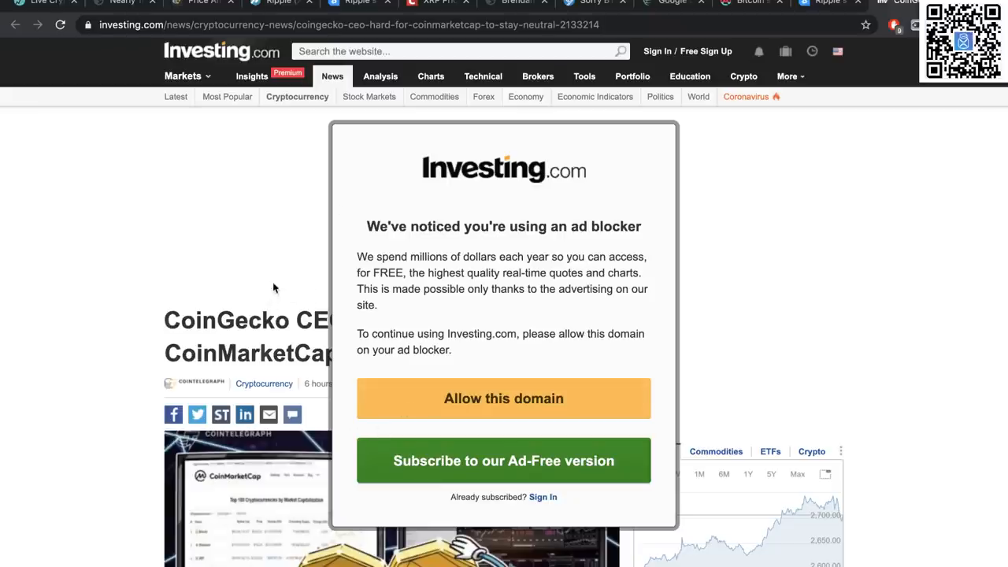
pyautogui.moveTo(249, 319)
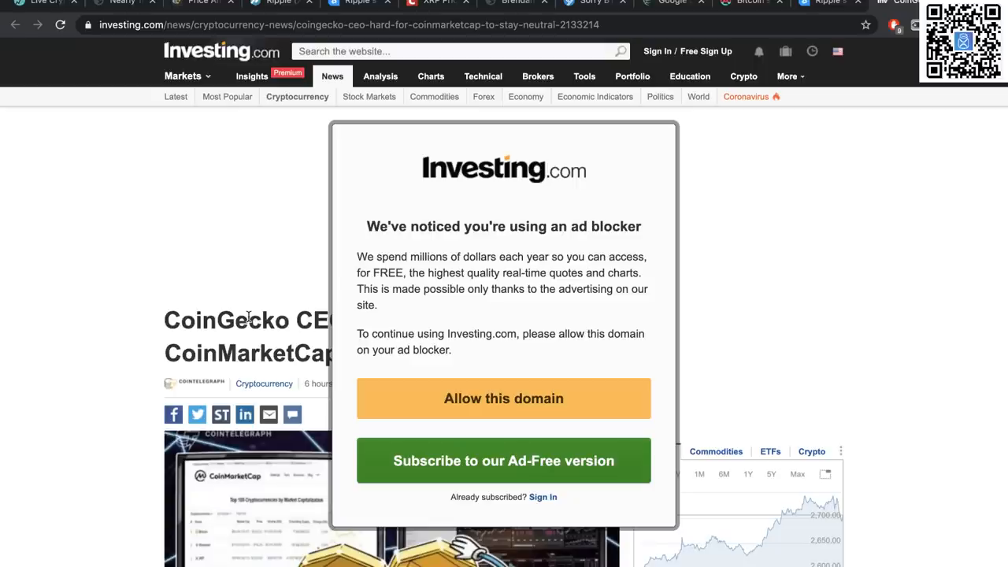